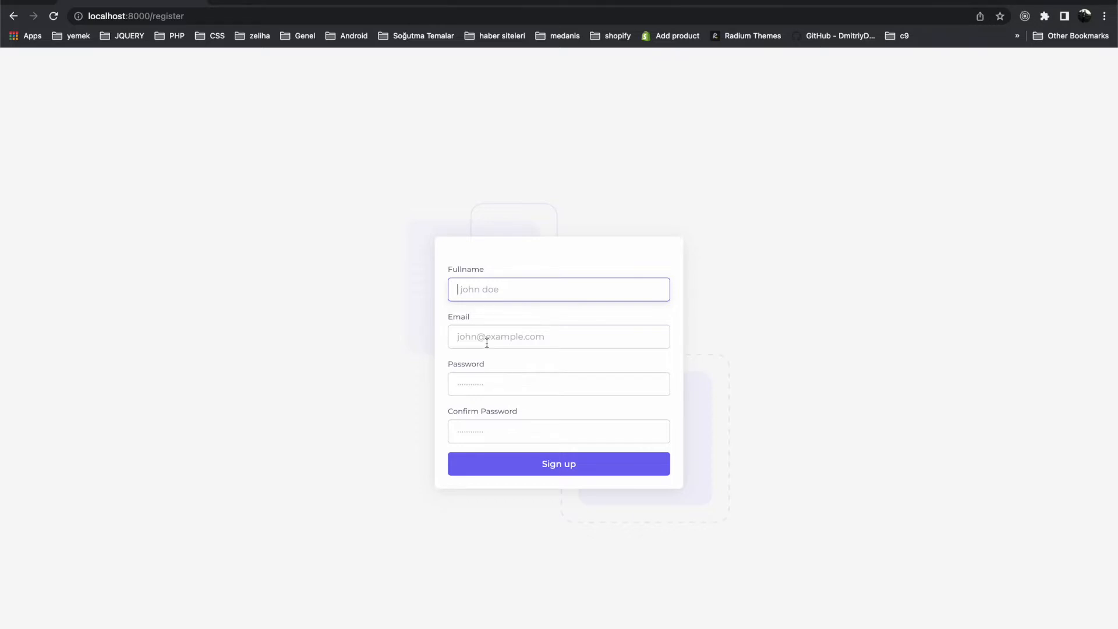
{"action": "mouse_move", "coordinate": [750, 264]}
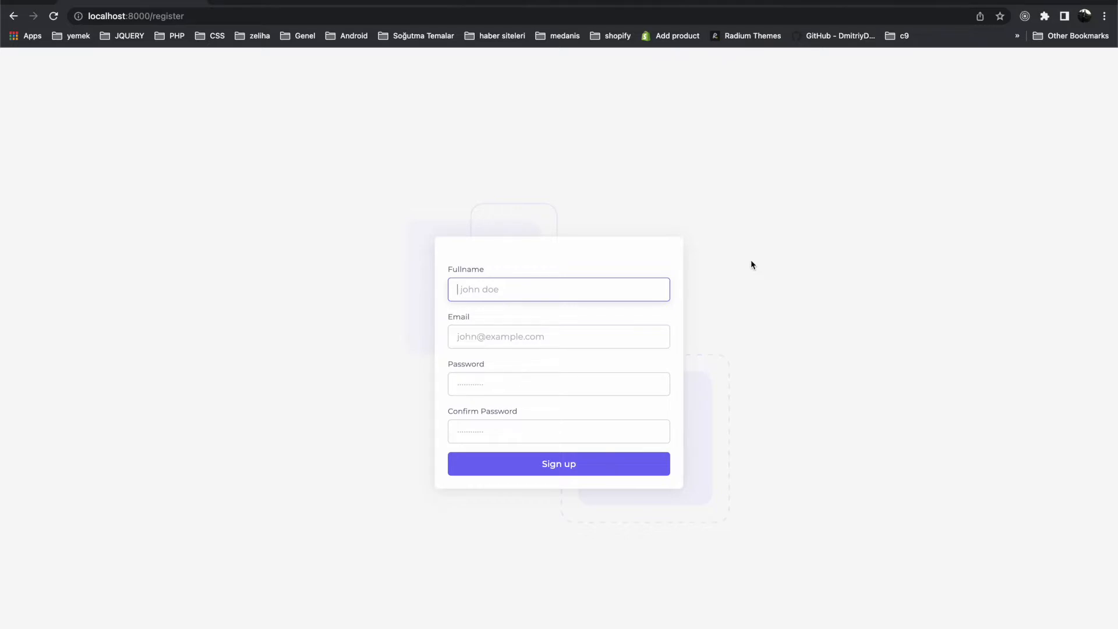
{"action": "mouse_move", "coordinate": [766, 271]}
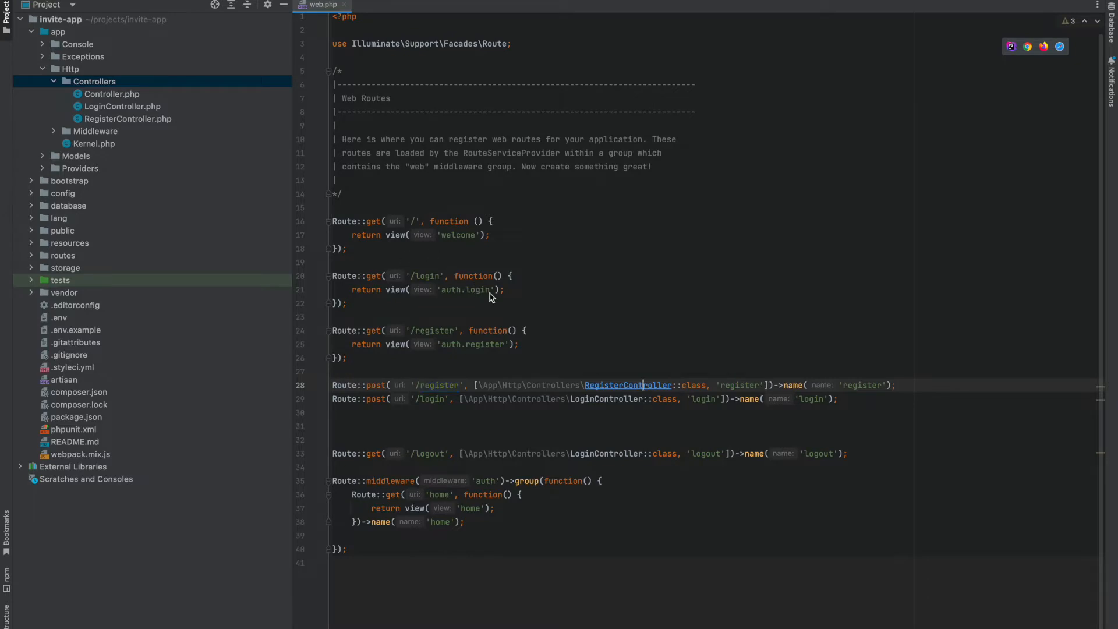
Step: Jump to RegisterController from the route and look over its User::create block
{"action": "left_click", "coordinate": [626, 385]}
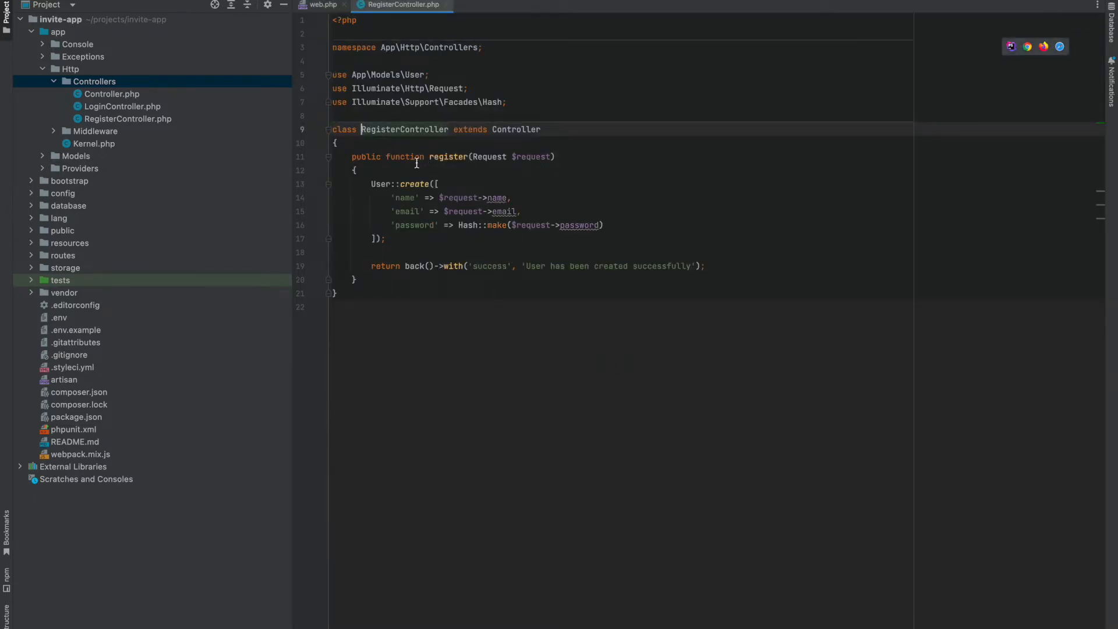
{"action": "left_click_drag", "start_coordinate": [371, 183], "coordinate": [385, 238]}
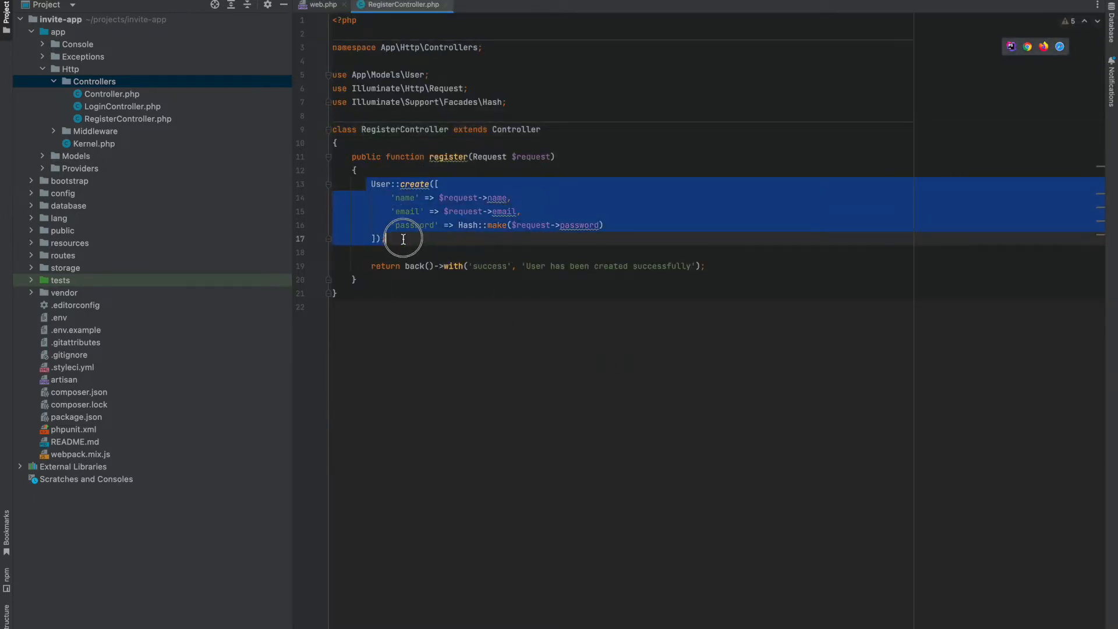
{"action": "left_click", "coordinate": [403, 239]}
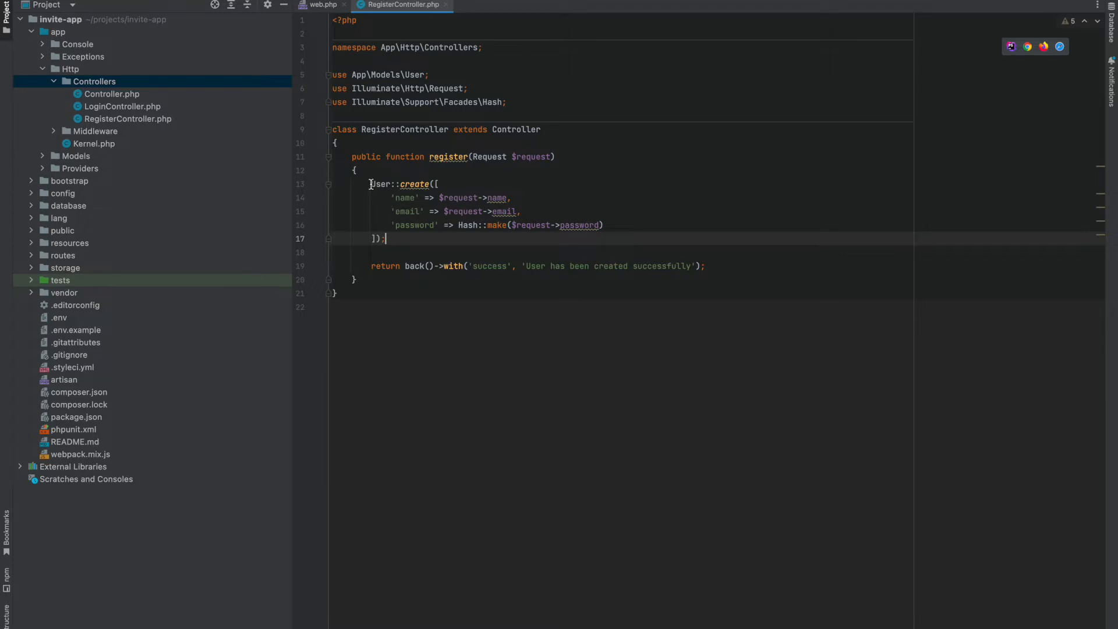
{"action": "left_click_drag", "start_coordinate": [369, 184], "coordinate": [388, 238]}
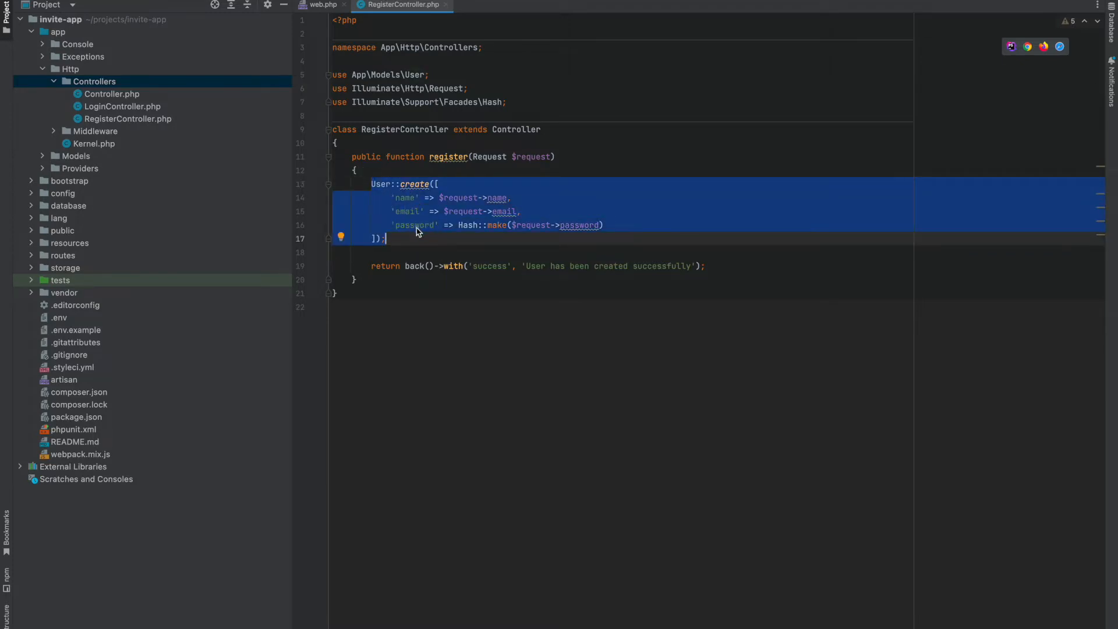
{"action": "left_click", "coordinate": [409, 168]}
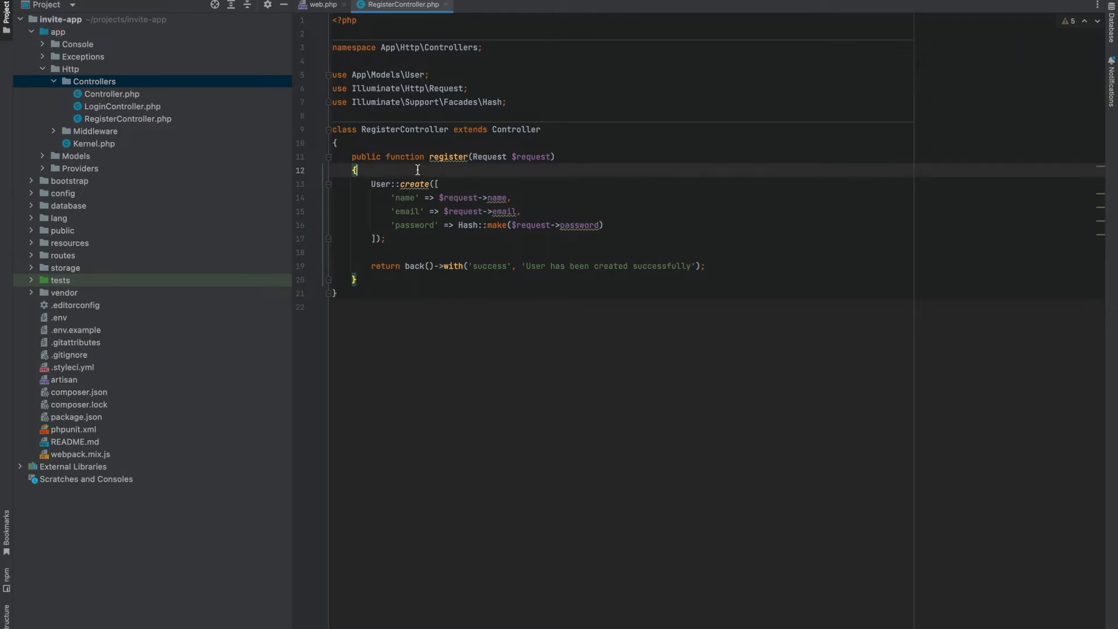
Step: Add a validate call with name required and email required|email above User::create
{"action": "key", "text": "enter"}
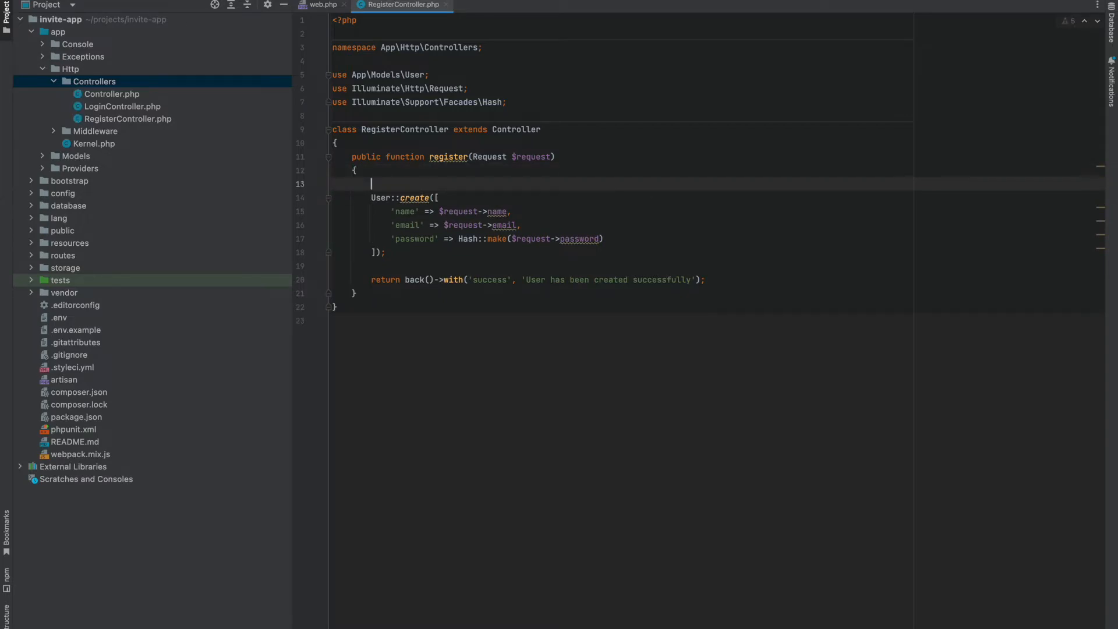
{"action": "type", "text": "$this->"}
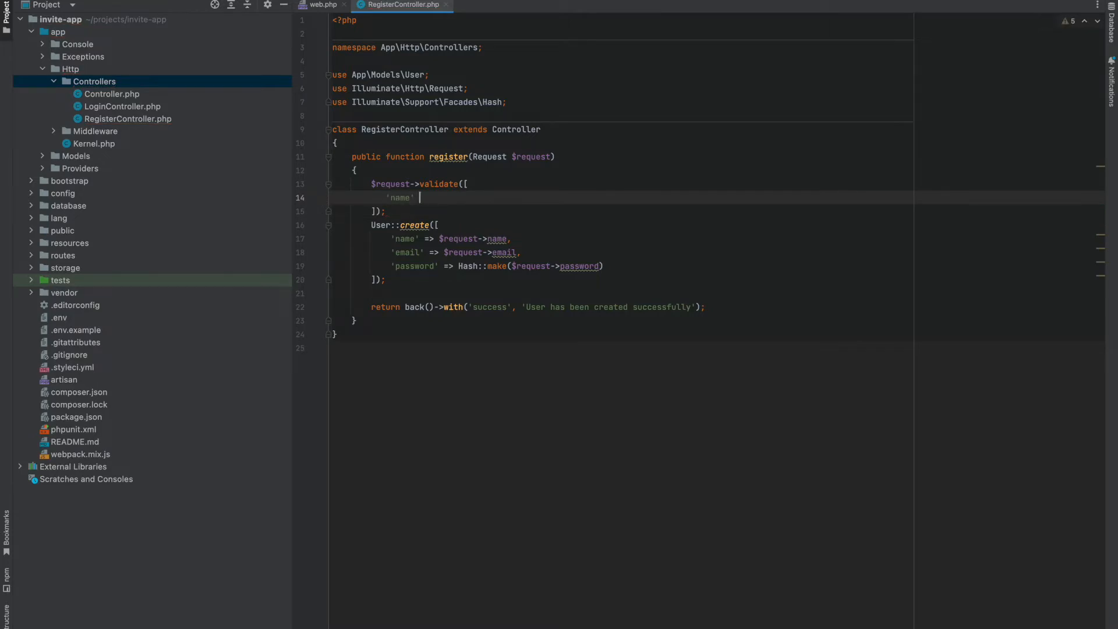
{"action": "type", "text": "=> 'requ"}
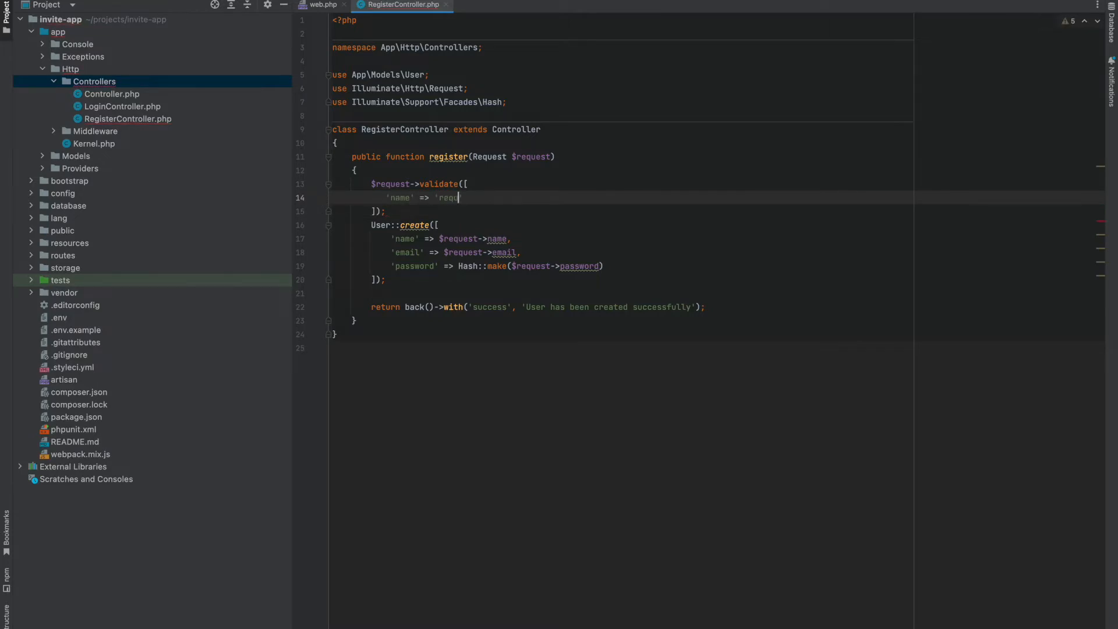
{"action": "key", "text": "Enter"}
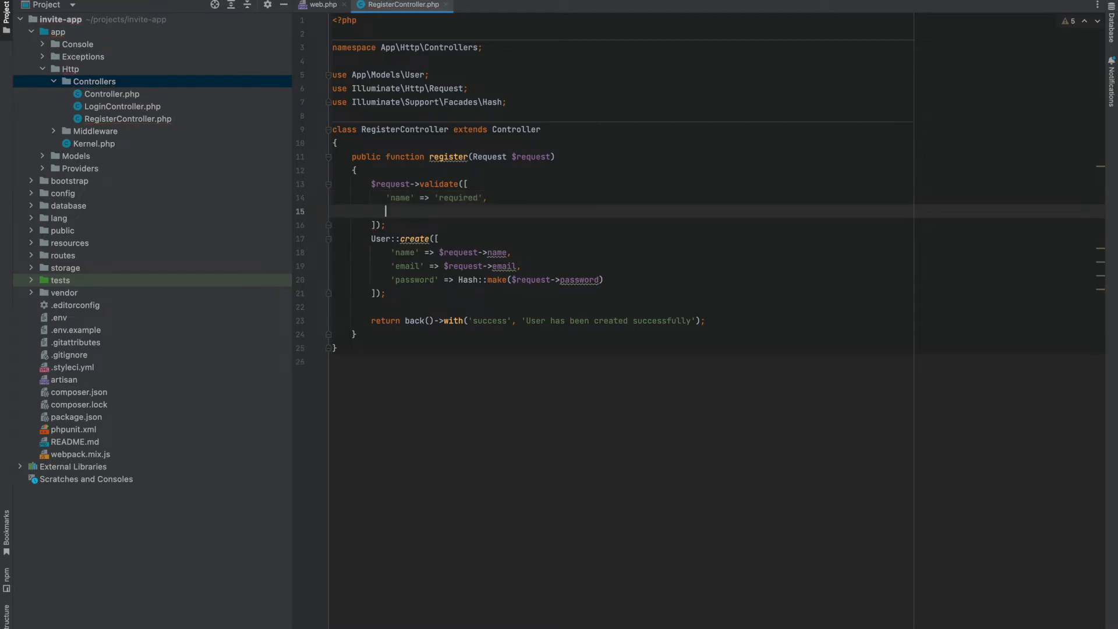
{"action": "type", "text": "'email'"}
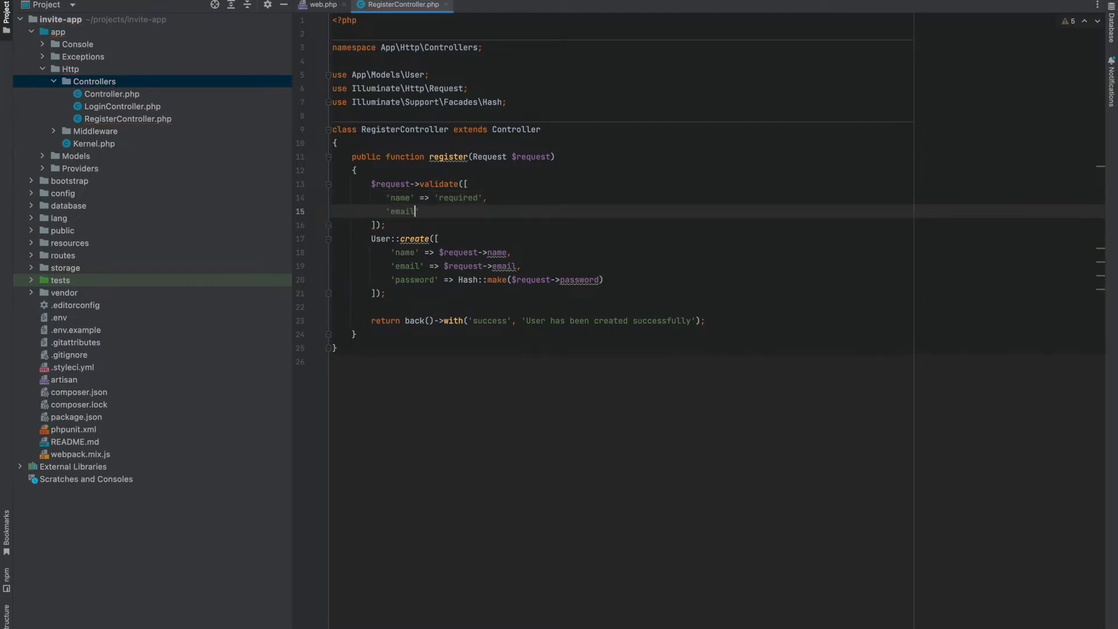
{"action": "type", "text": "' =>"}
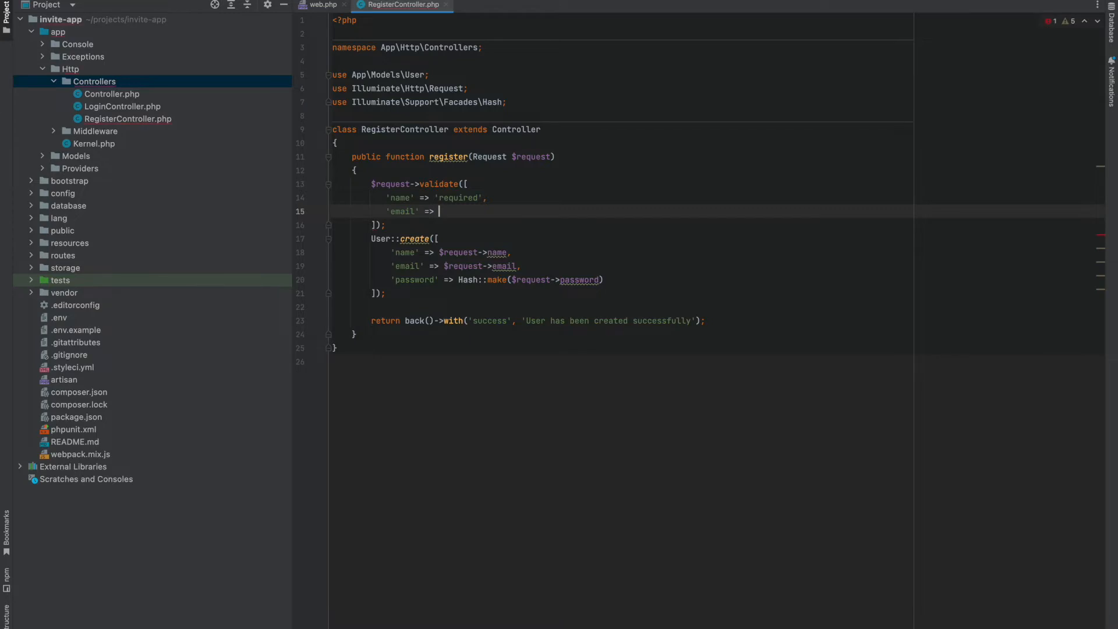
{"action": "type", "text": "'requi"}
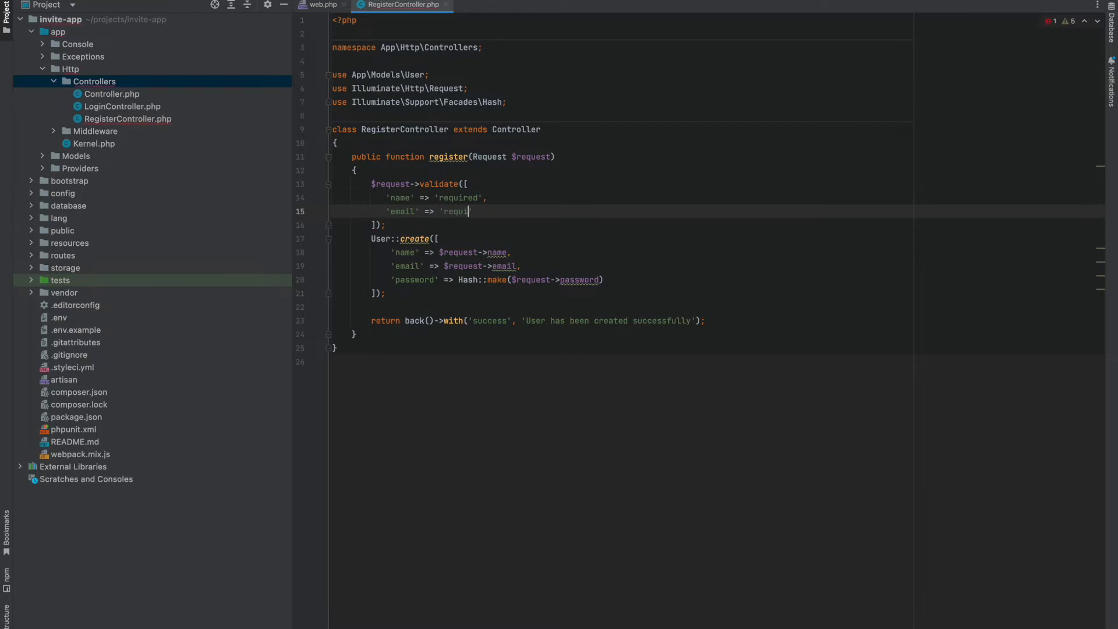
{"action": "type", "text": "red|'"}
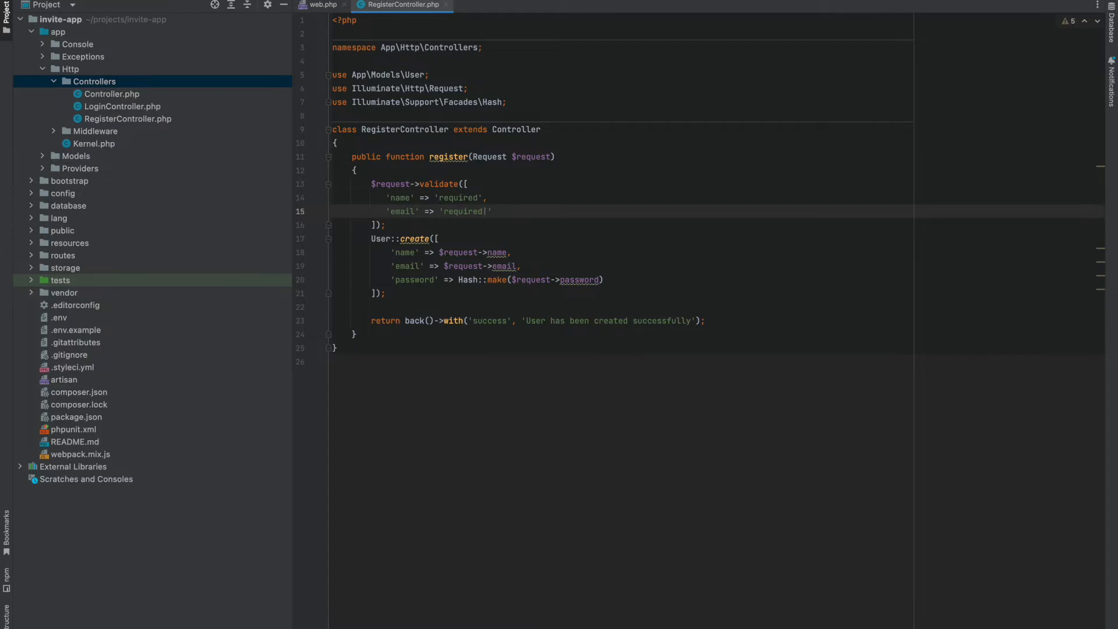
{"action": "type", "text": "email"}
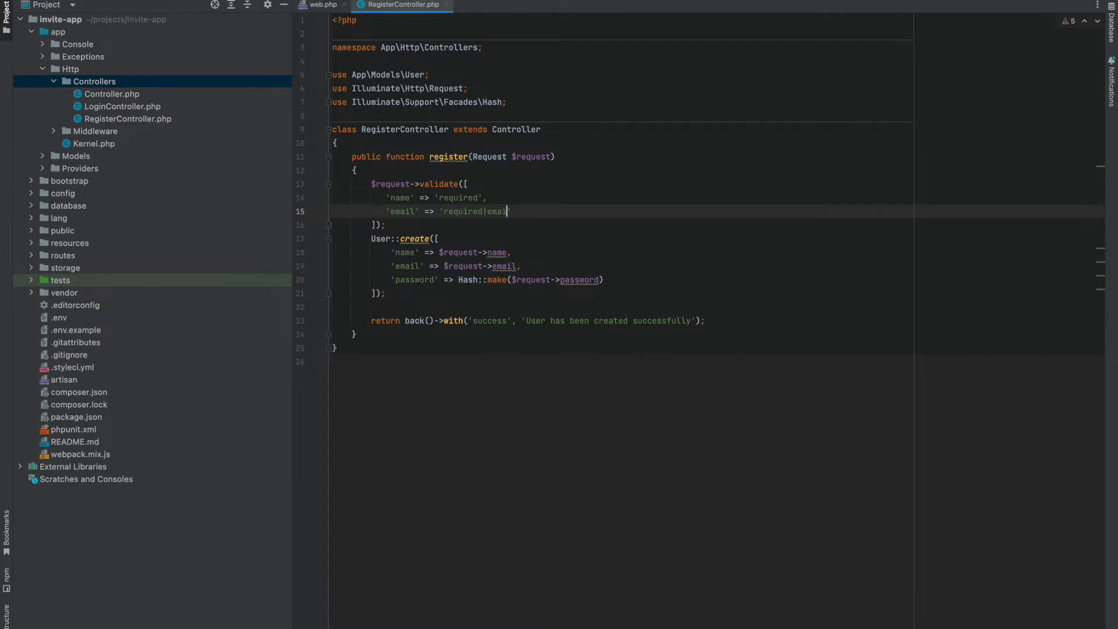
{"action": "type", "text": "l"}
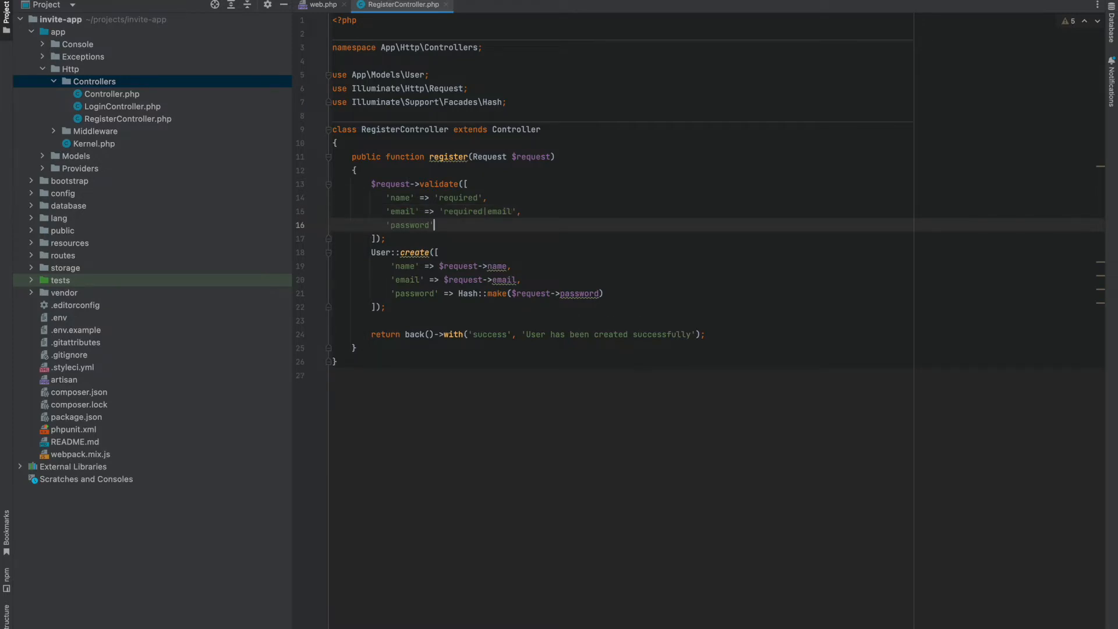
Step: Add the password rule required|min:6|confirmed to the validation array
{"action": "type", "text": "=> '"}
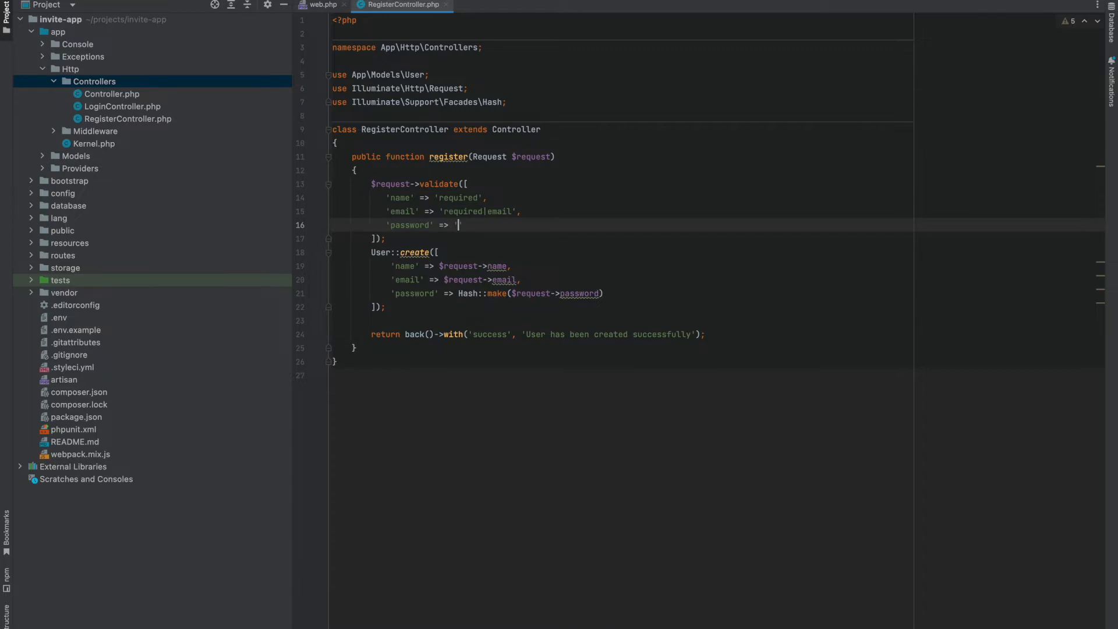
{"action": "type", "text": "required"}
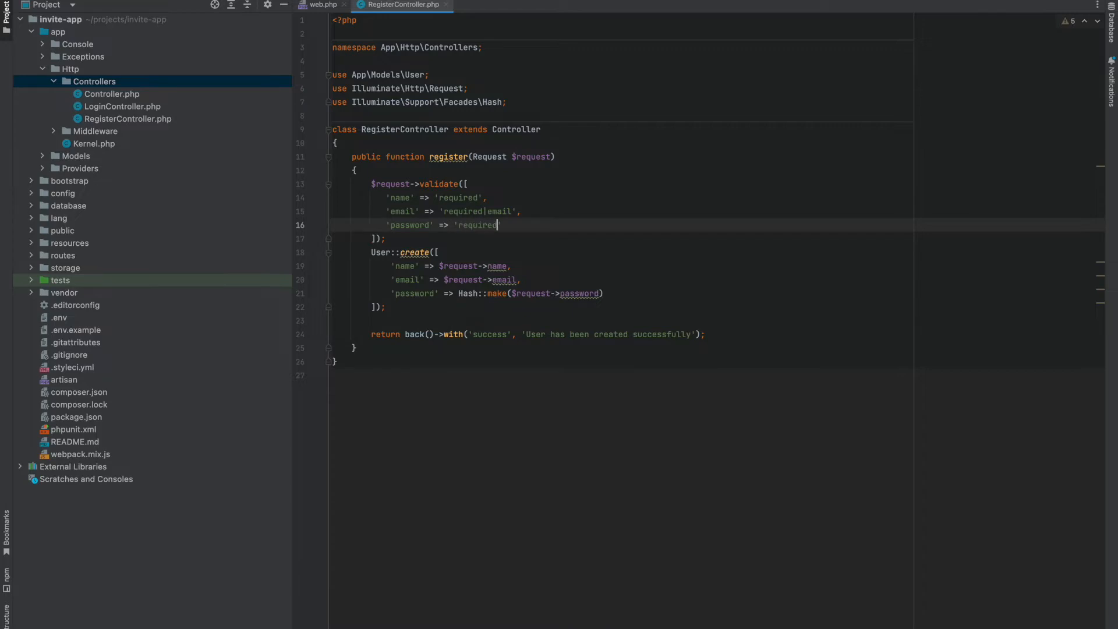
{"action": "type", "text": "|min:"}
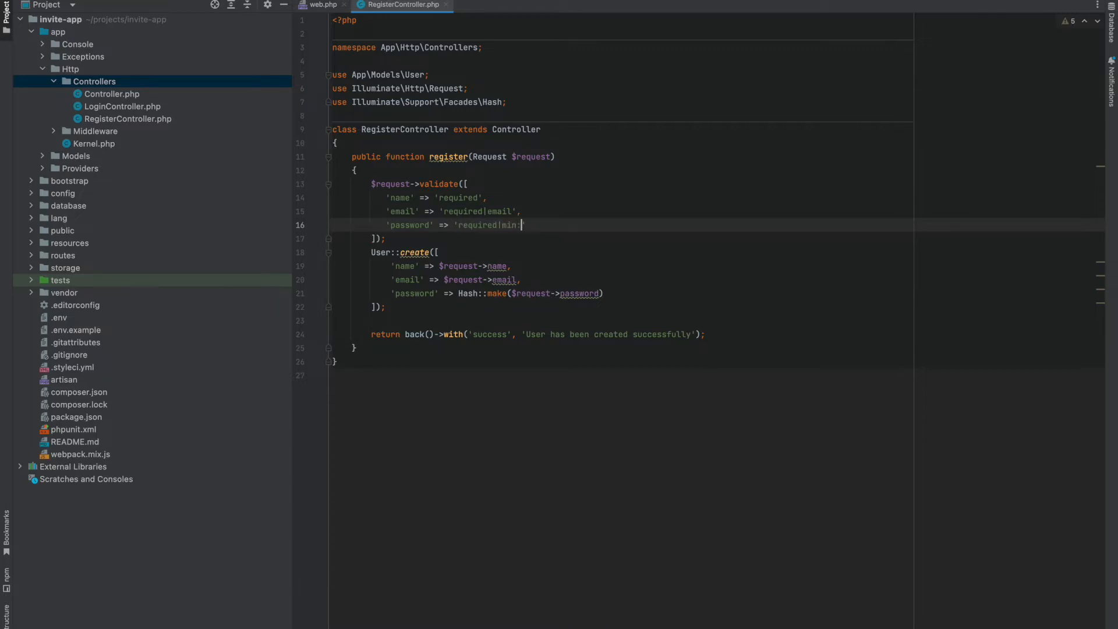
{"action": "type", "text": ":6"}
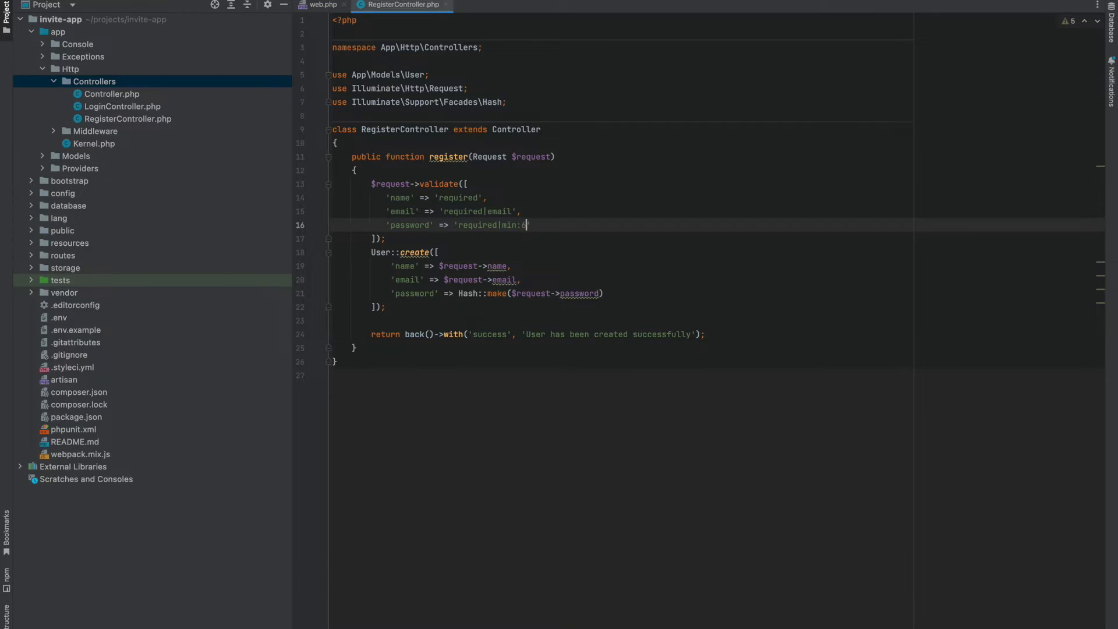
{"action": "type", "text": "|"}
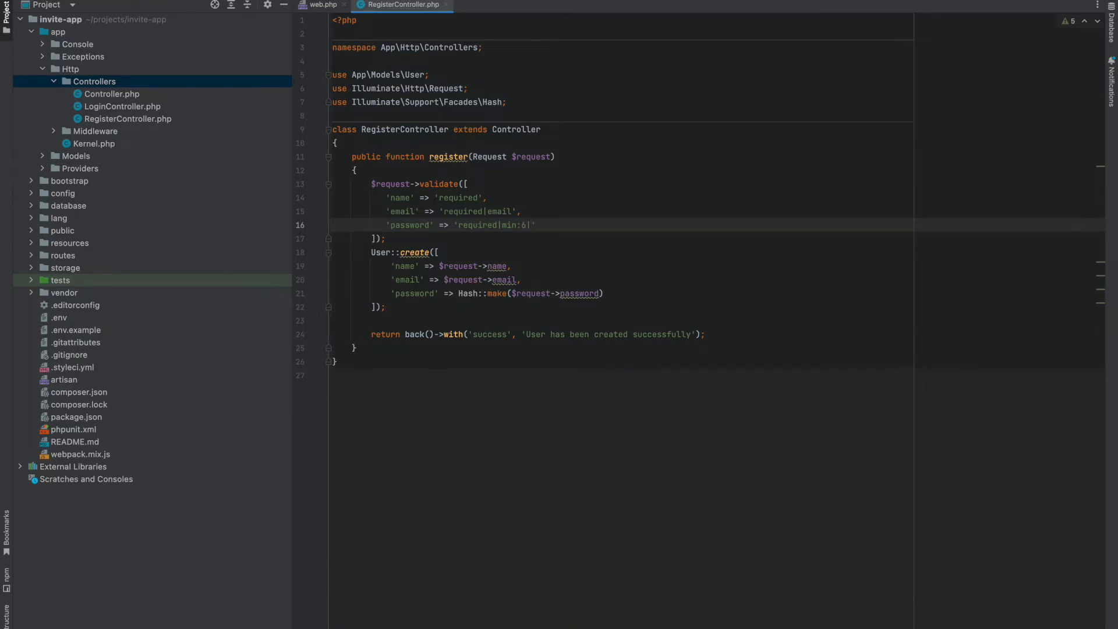
{"action": "type", "text": "confirmed"}
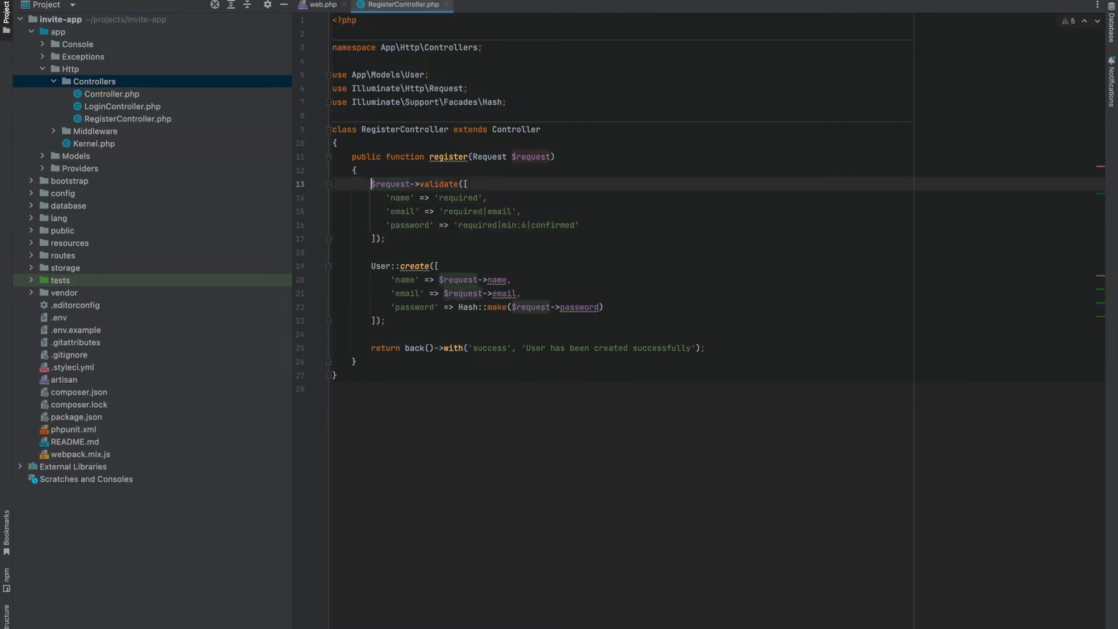
Step: Store the validate result in $validated and dump it with dd($validated)
{"action": "type", "text": "$validated ="}
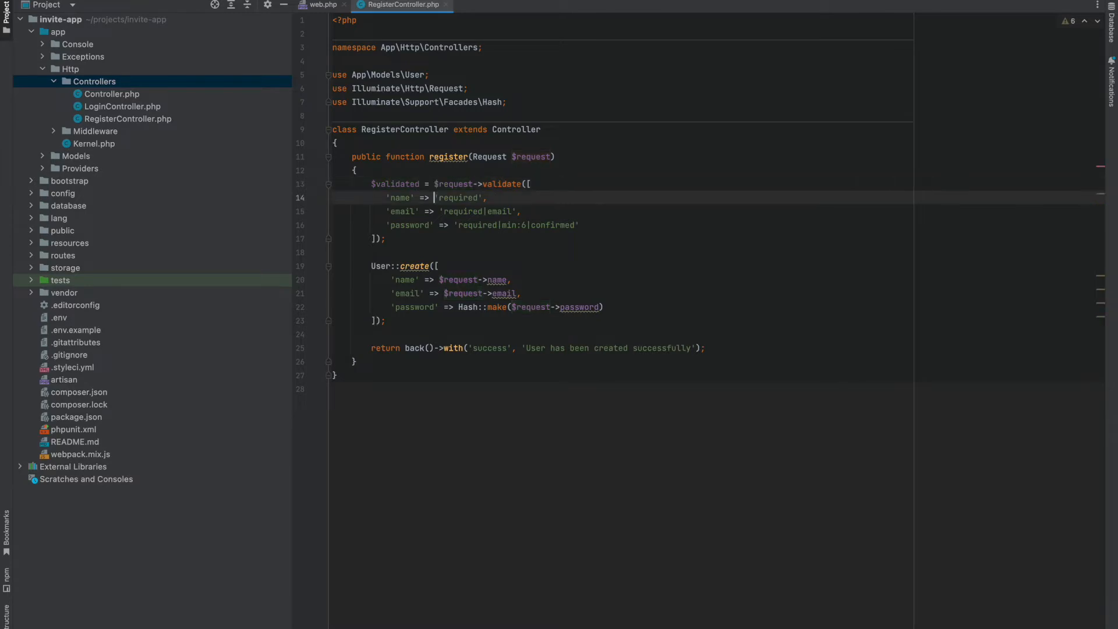
{"action": "type", "text": "dd"}
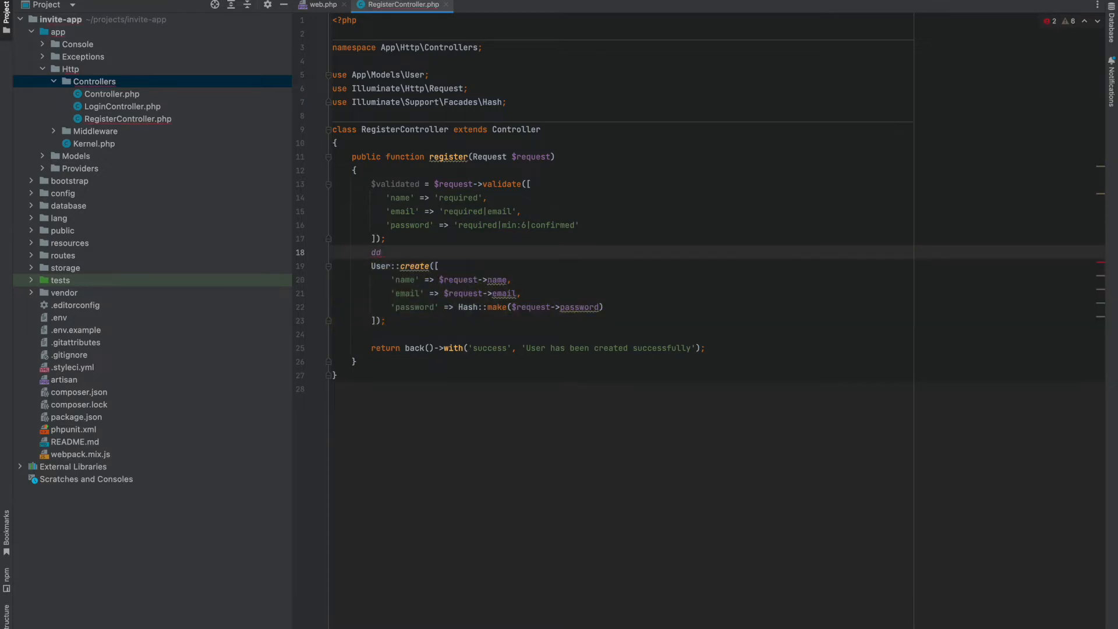
{"action": "type", "text": "()"}
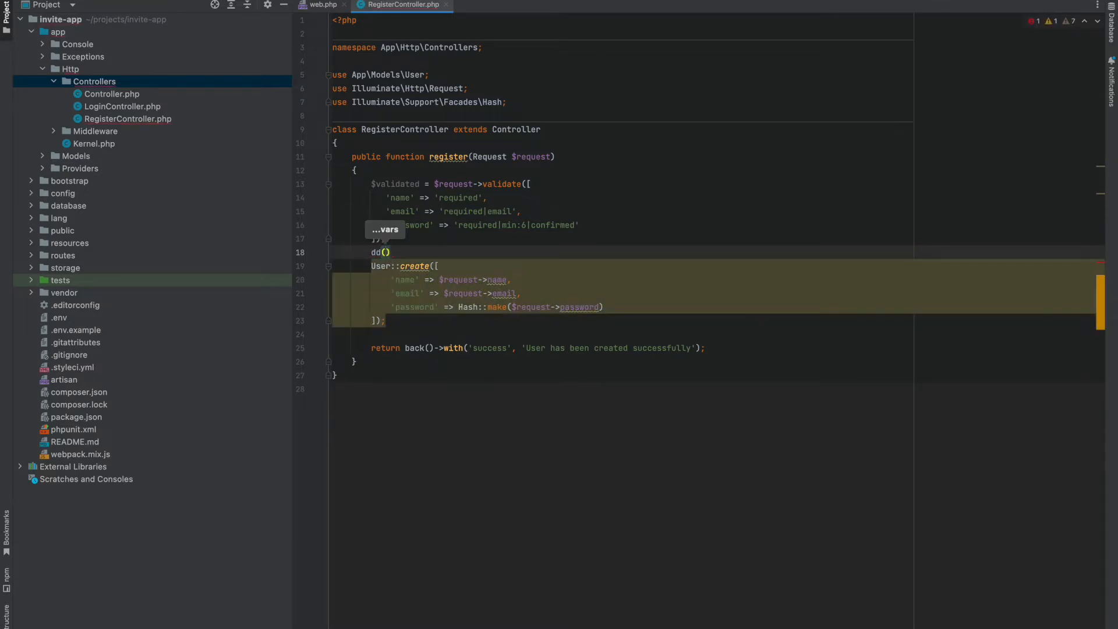
{"action": "type", "text": "$validated"}
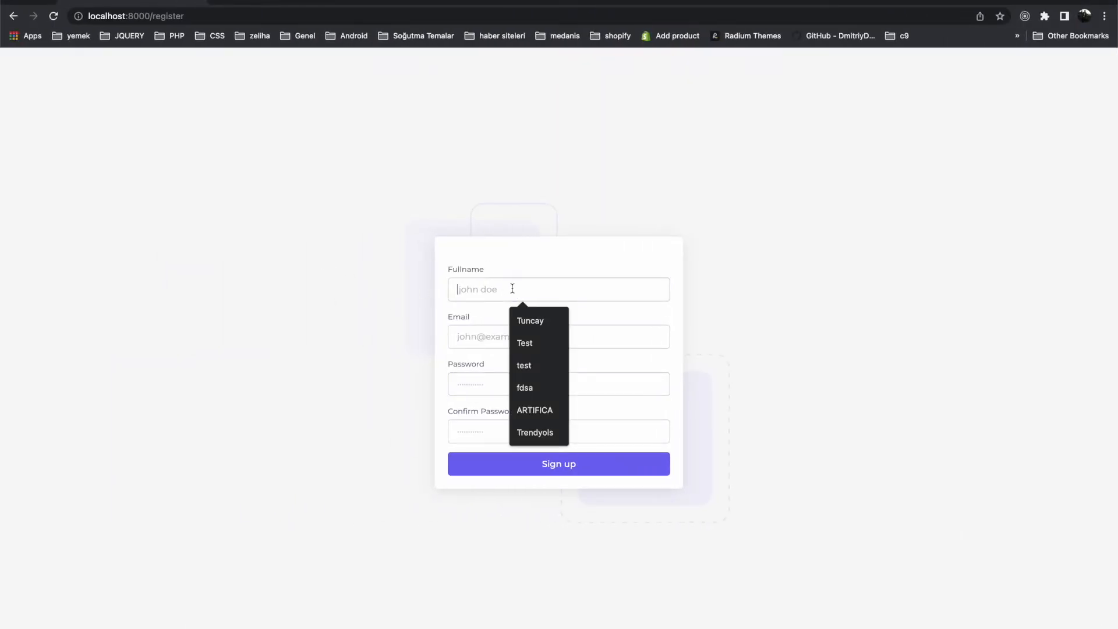
Step: Enter 'test user' as the full name and submit the form
{"action": "type", "text": "test user"}
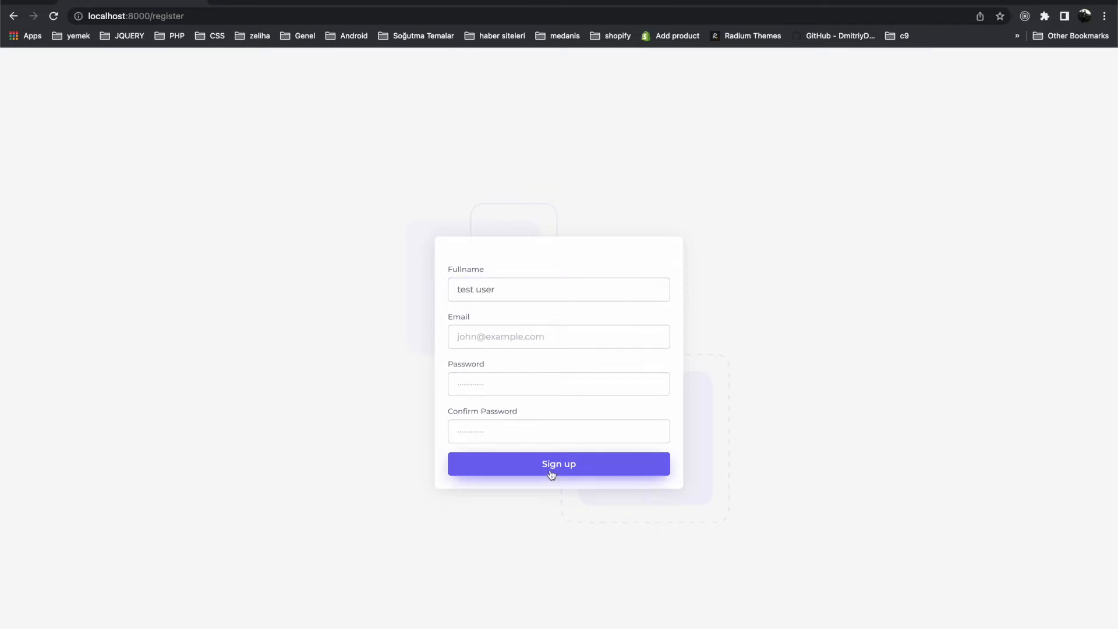
{"action": "left_click", "coordinate": [558, 464]}
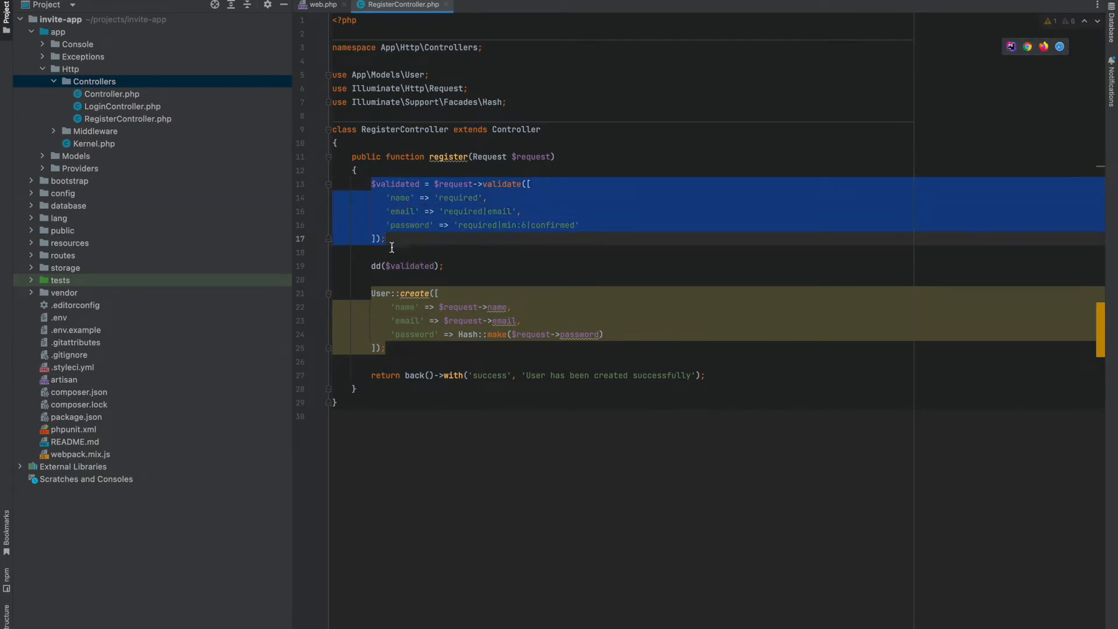
{"action": "left_click", "coordinate": [413, 236]}
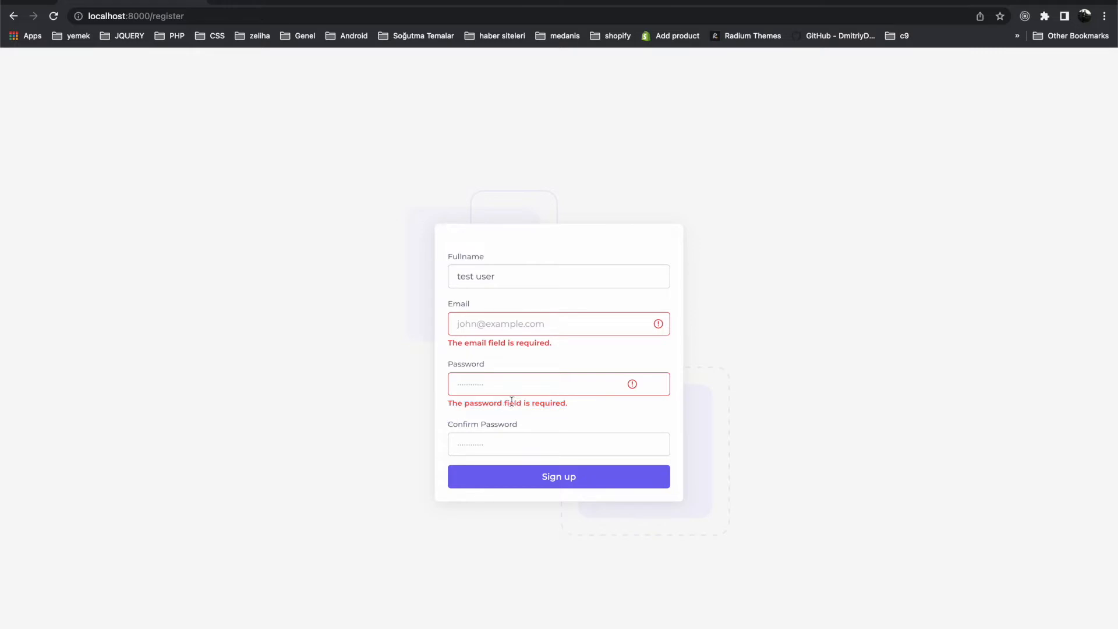
Step: Highlight the email required error message on the form
{"action": "double_click", "coordinate": [489, 403]}
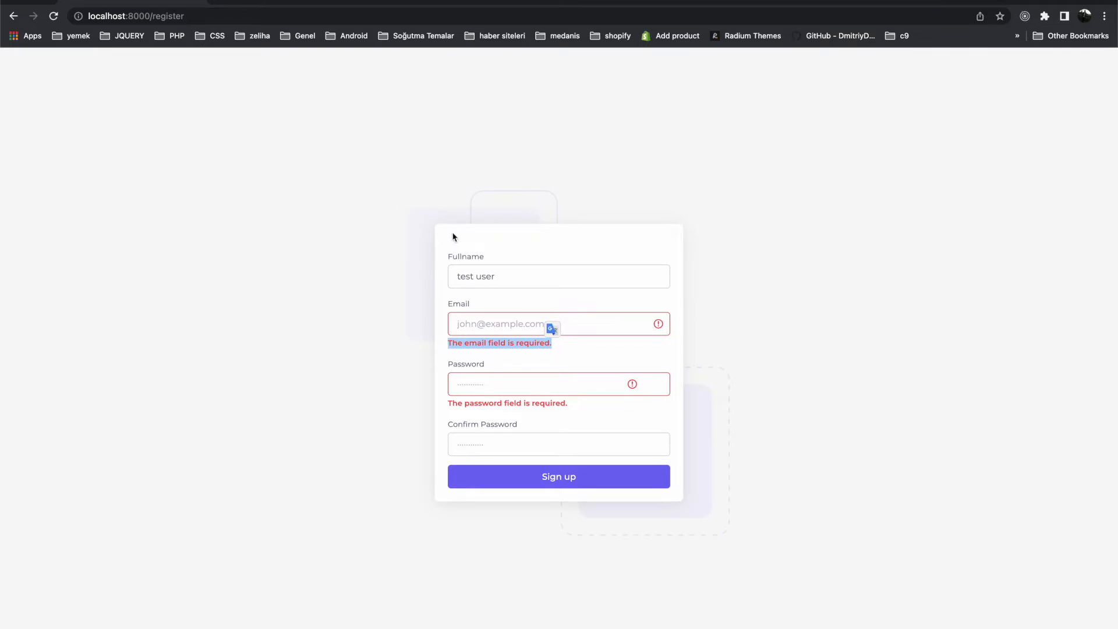
{"action": "mouse_move", "coordinate": [563, 235]}
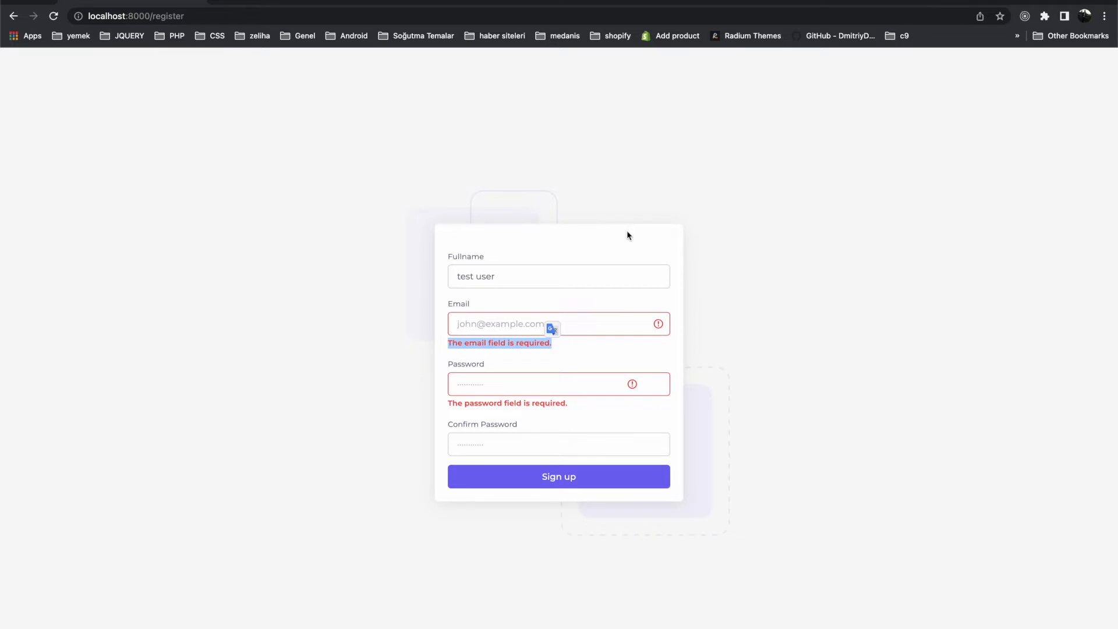
{"action": "mouse_move", "coordinate": [609, 239]}
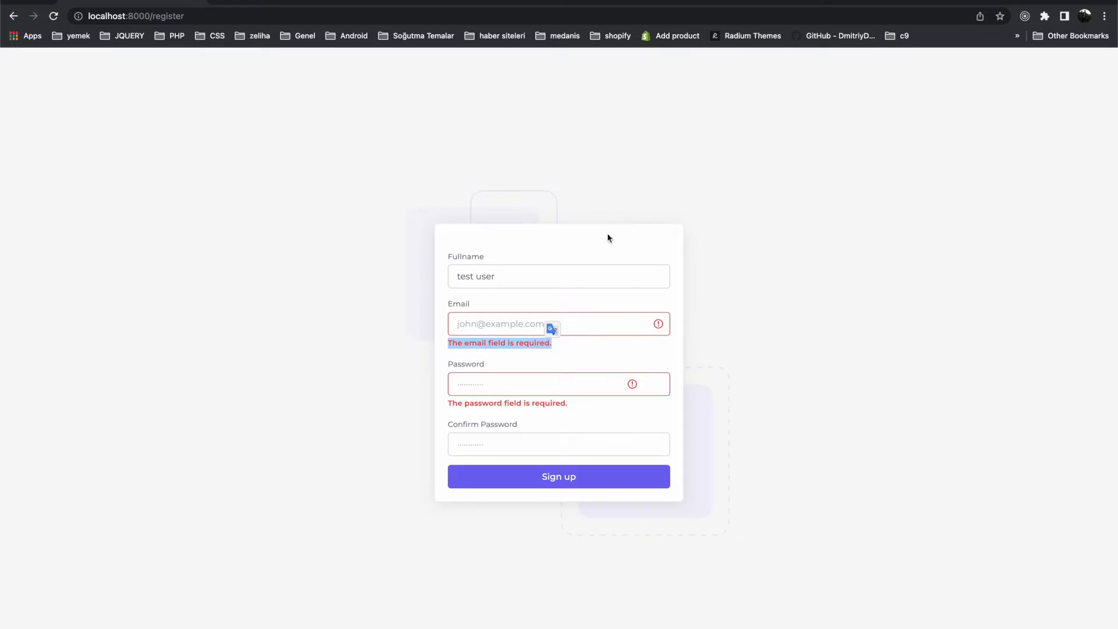
{"action": "mouse_move", "coordinate": [602, 238]}
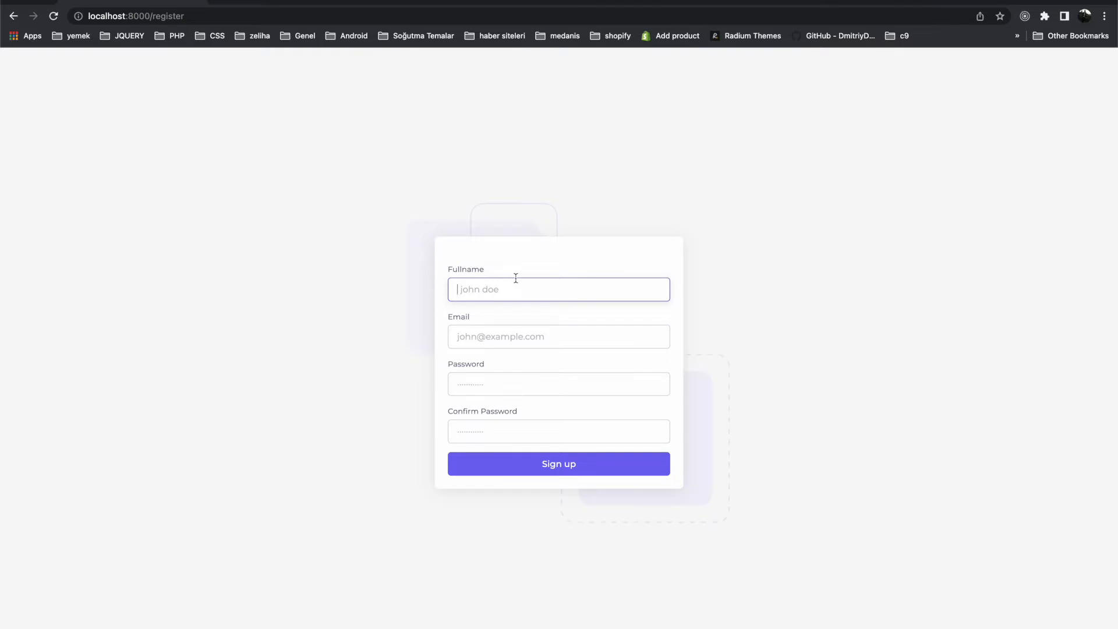
{"action": "mouse_move", "coordinate": [433, 325]}
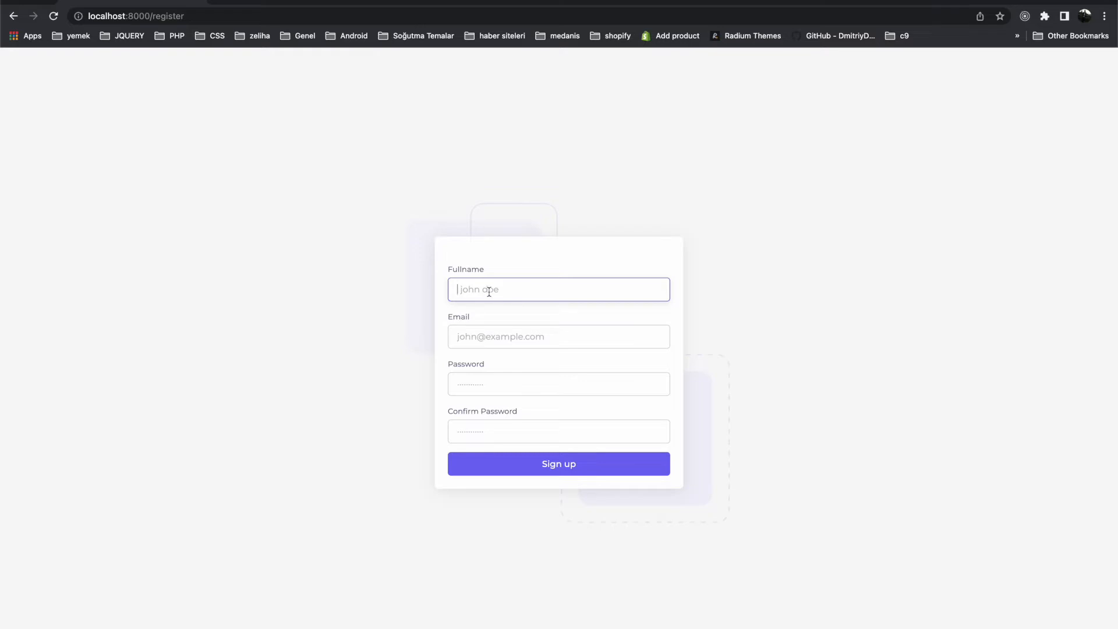
Step: Submit the register form with all fields blank to see every required error
{"action": "left_click", "coordinate": [558, 463]}
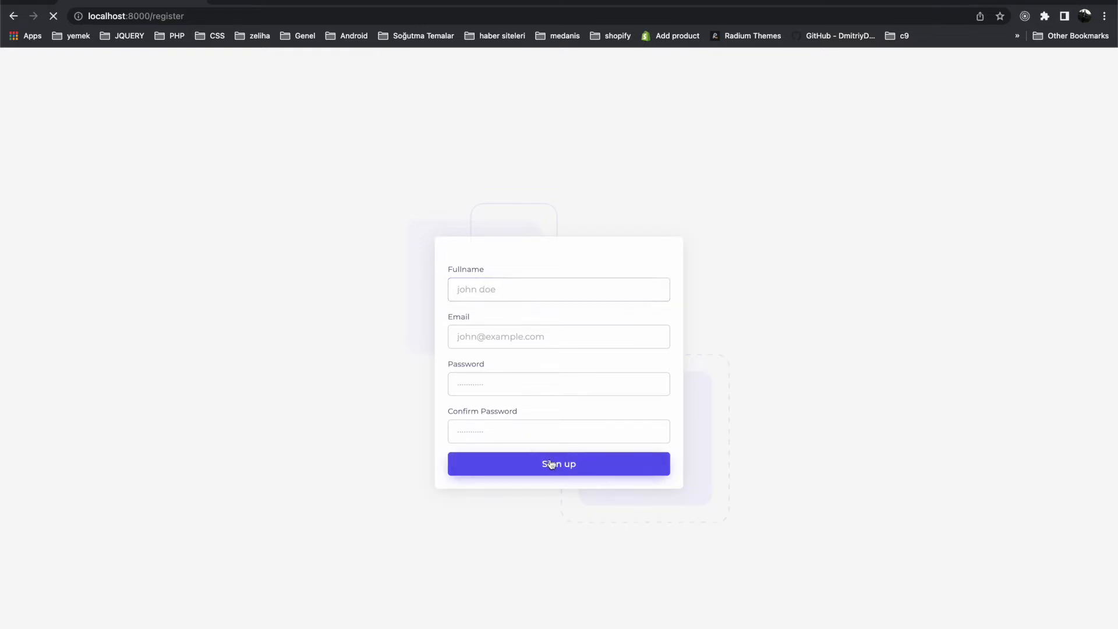
{"action": "left_click", "coordinate": [559, 463]}
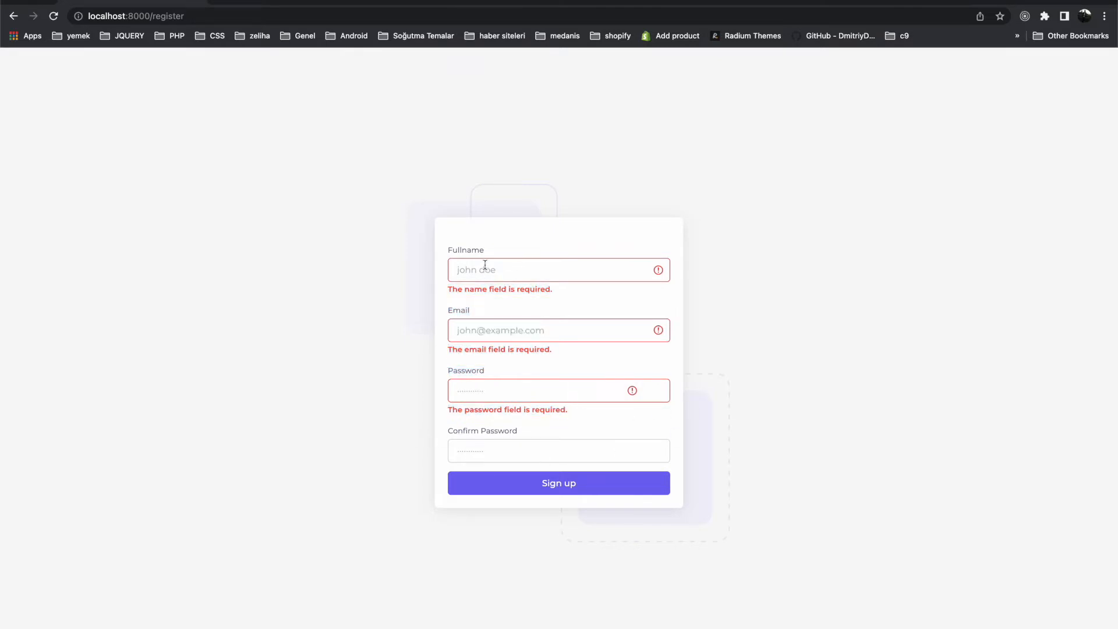
{"action": "type", "text": "Tun"}
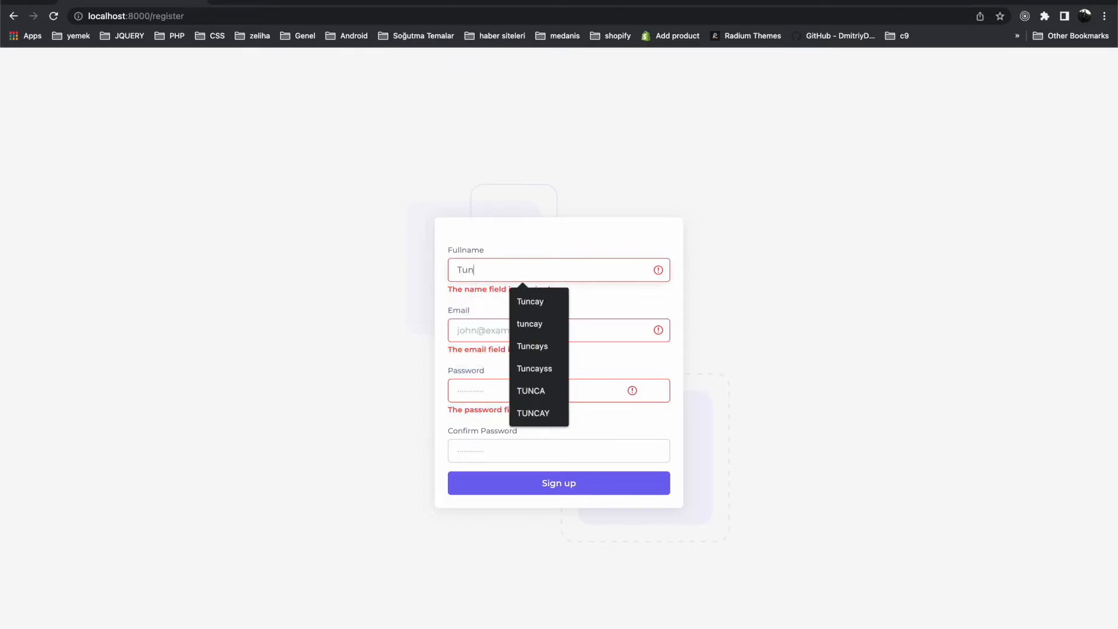
{"action": "left_click", "coordinate": [530, 301]}
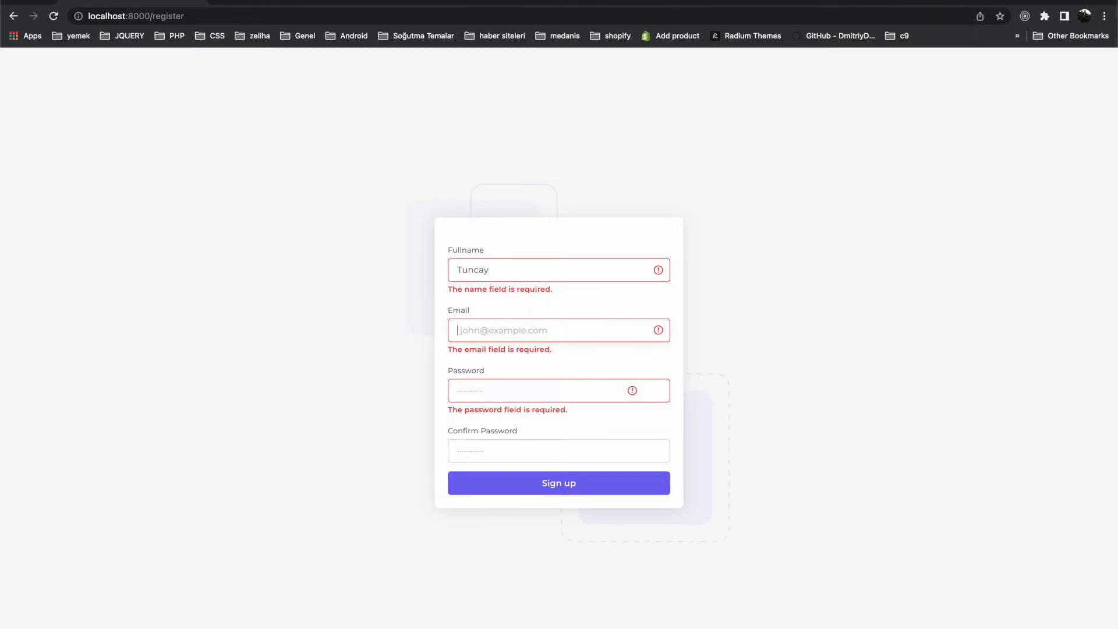
{"action": "type", "text": "tuncay@test.com"}
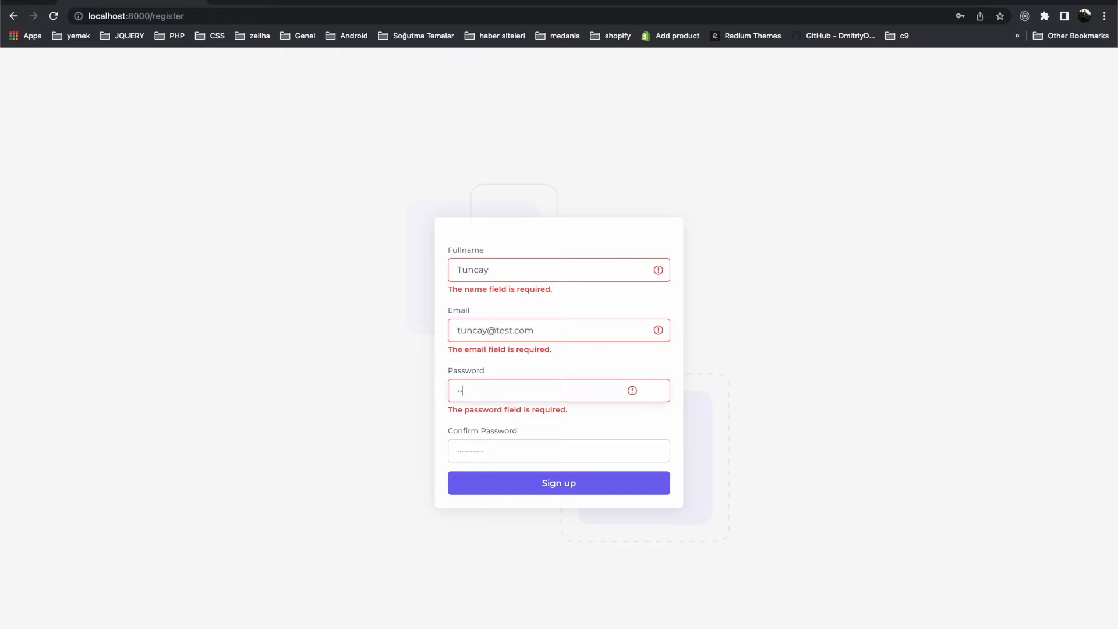
{"action": "type", "text": "•••••"}
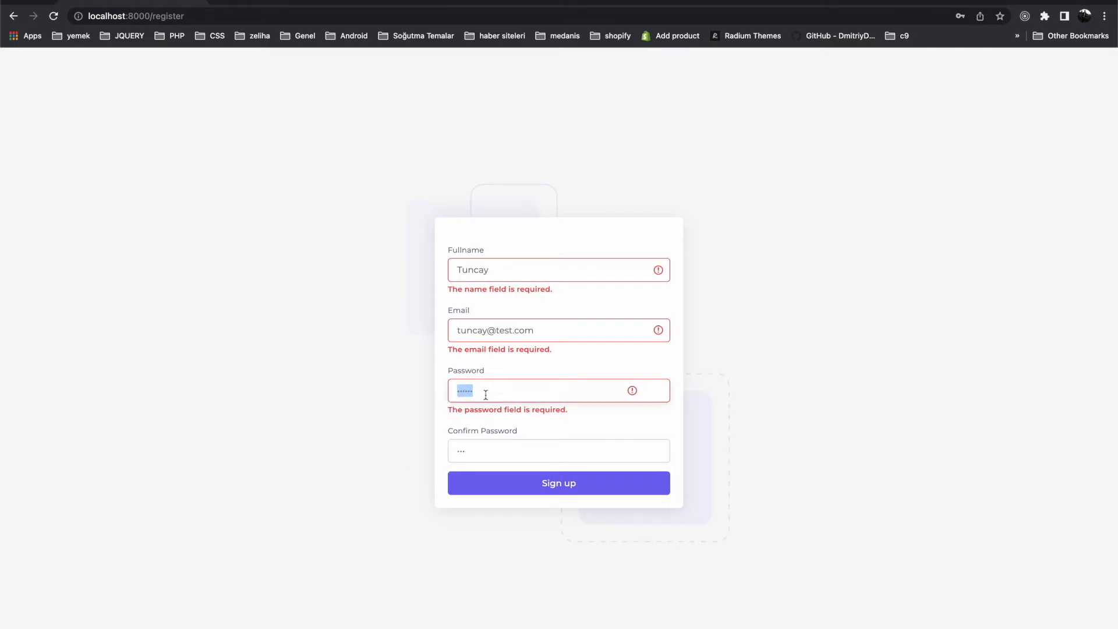
{"action": "left_click", "coordinate": [558, 450]}
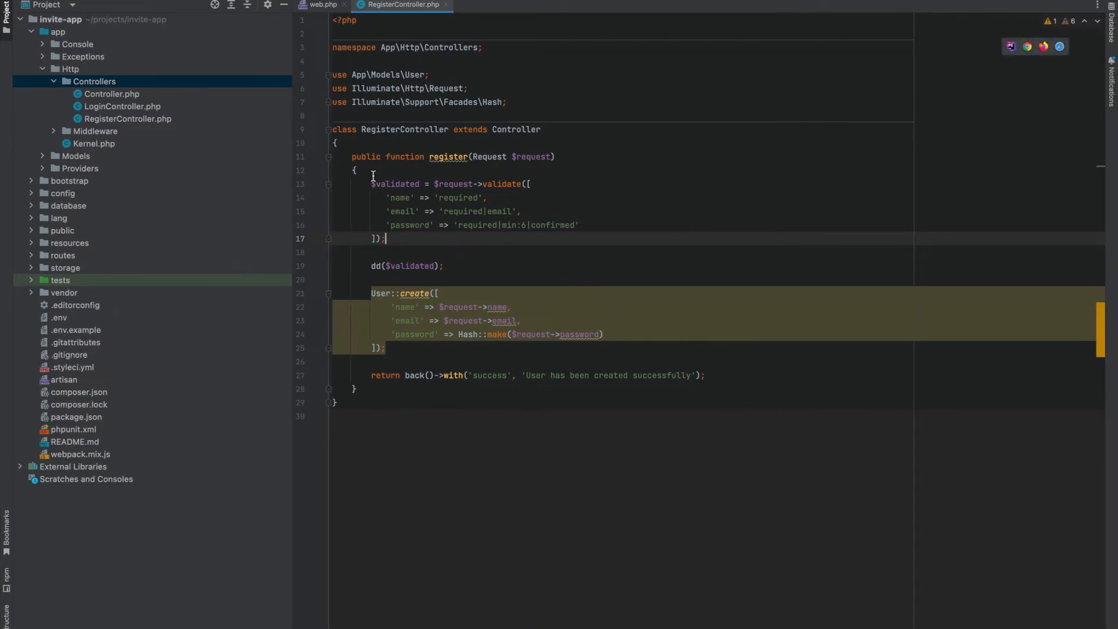
Step: Look over the controller's validation rules block rule by rule
{"action": "left_click_drag", "start_coordinate": [371, 184], "coordinate": [387, 239]}
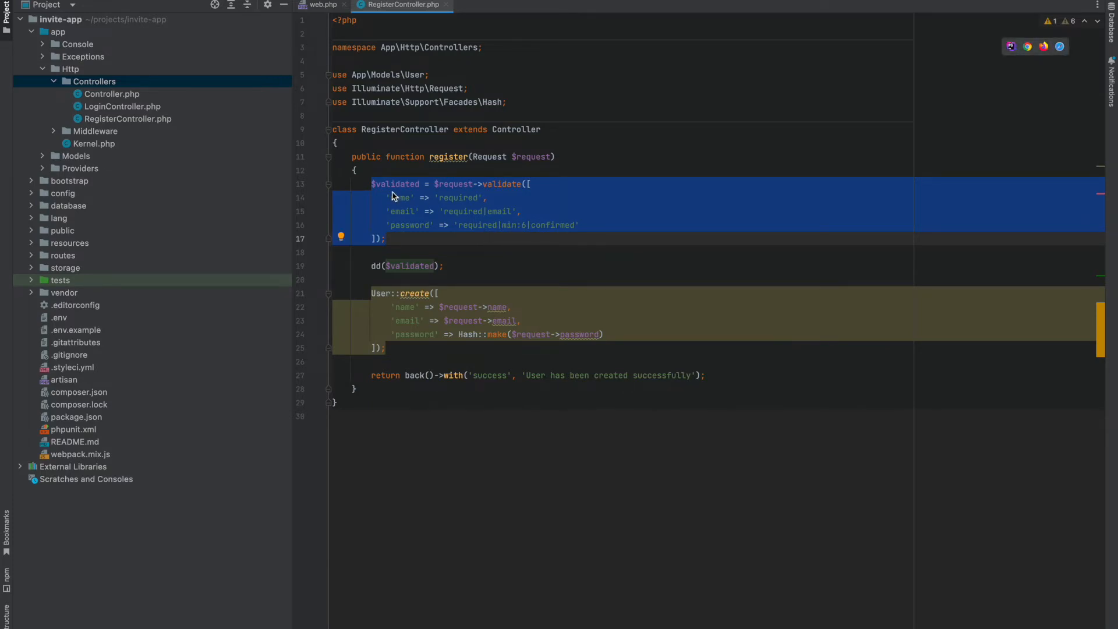
{"action": "left_click", "coordinate": [490, 197]}
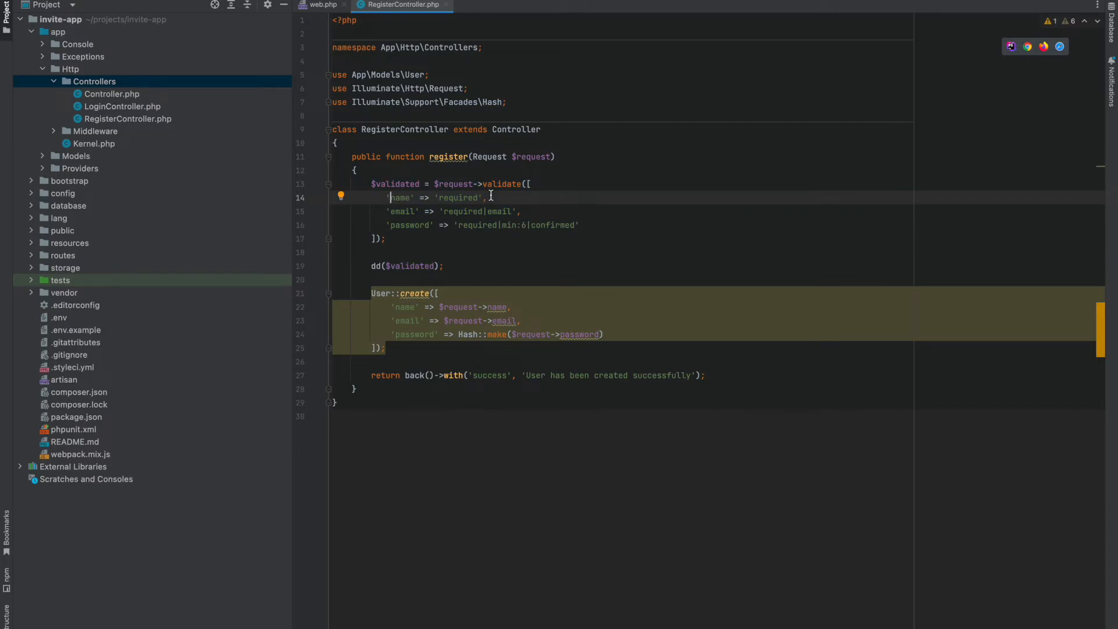
{"action": "mouse_move", "coordinate": [499, 165]}
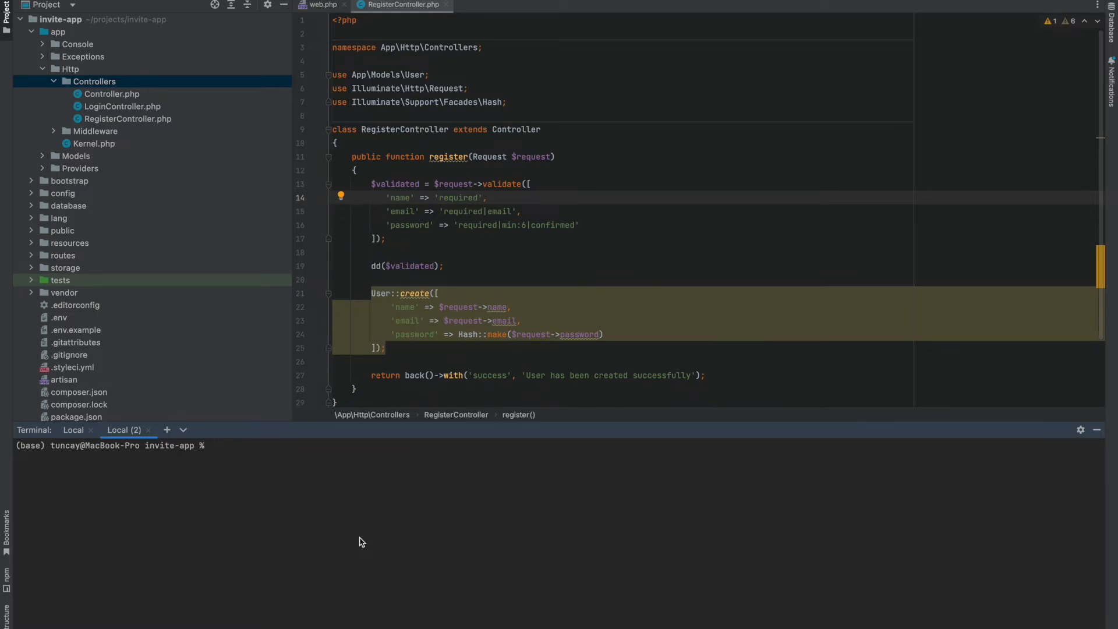
Step: Run php artisan make:request RegisterRequest in the terminal
{"action": "type", "text": "php artisan make:req"}
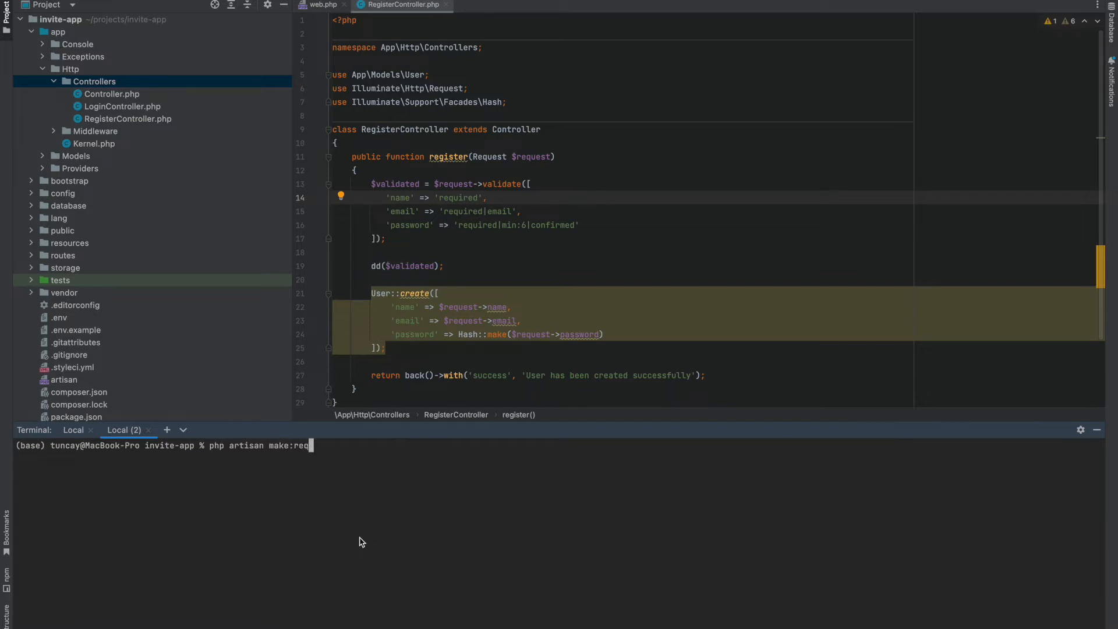
{"action": "type", "text": "uest"}
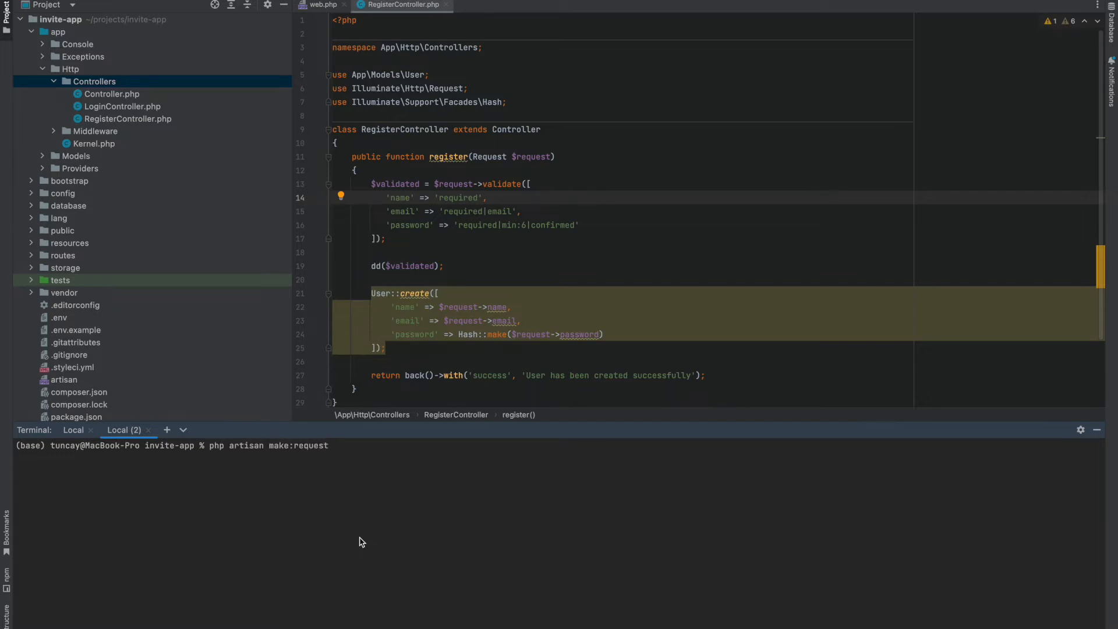
{"action": "type", "text": "RegisterRe"}
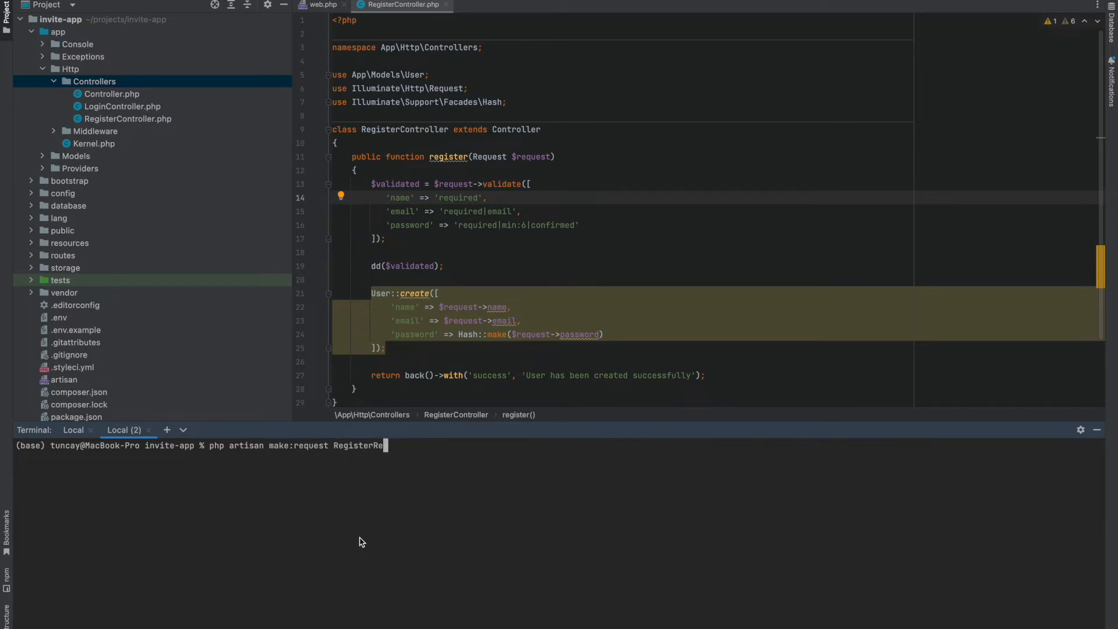
{"action": "type", "text": "quest"}
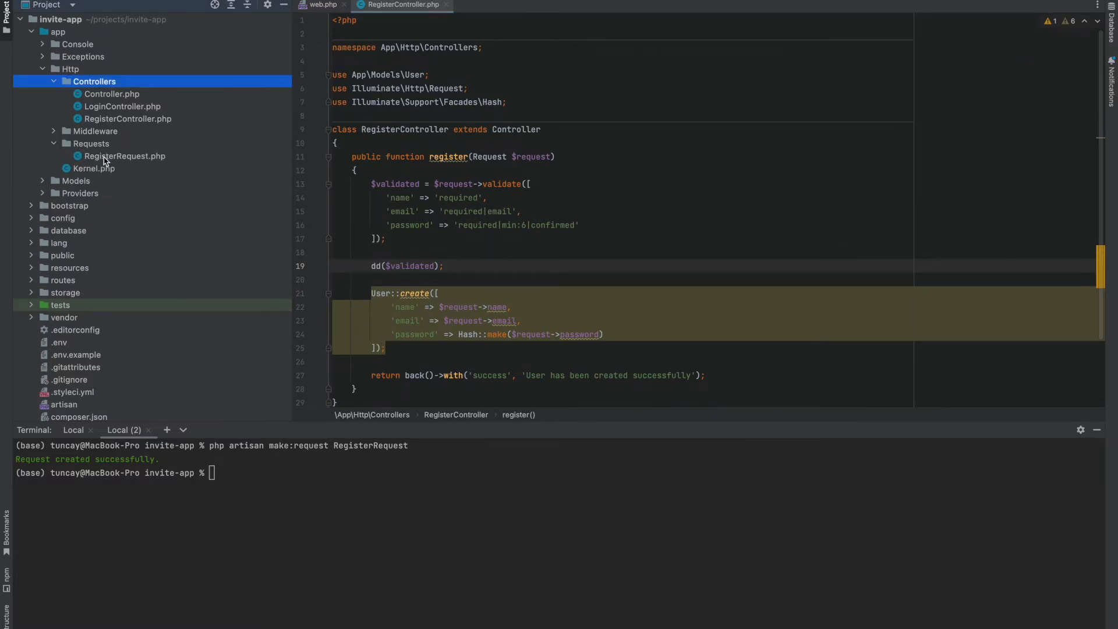
Step: Open the generated RegisterRequest.php and scroll to its rules() method
{"action": "left_click", "coordinate": [124, 155]}
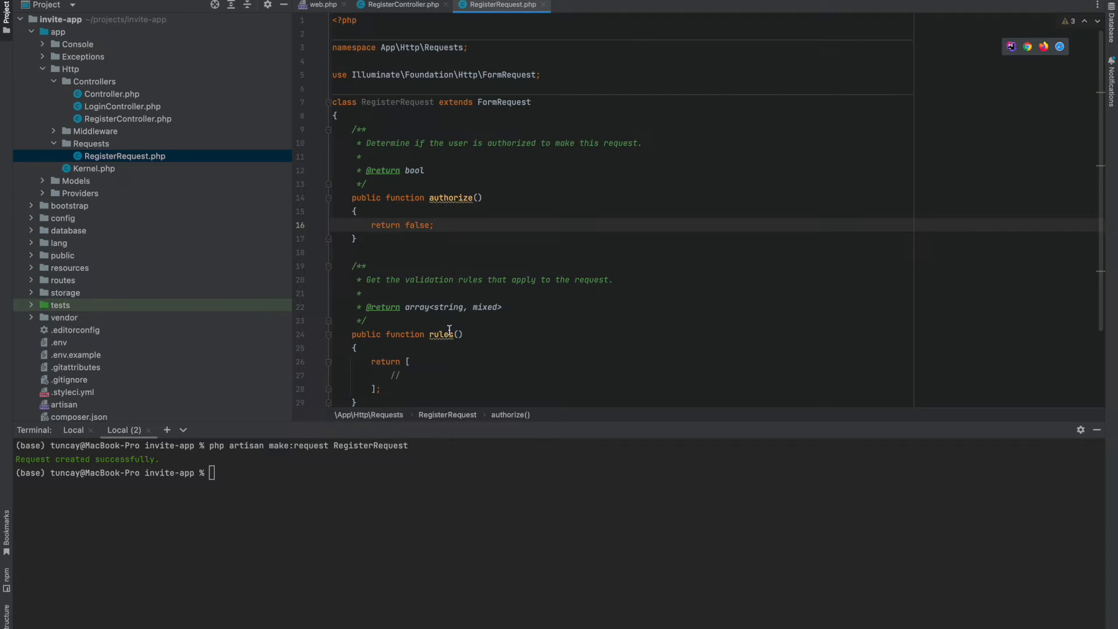
{"action": "scroll", "scroll_direction": "down", "scroll_amount": 3}
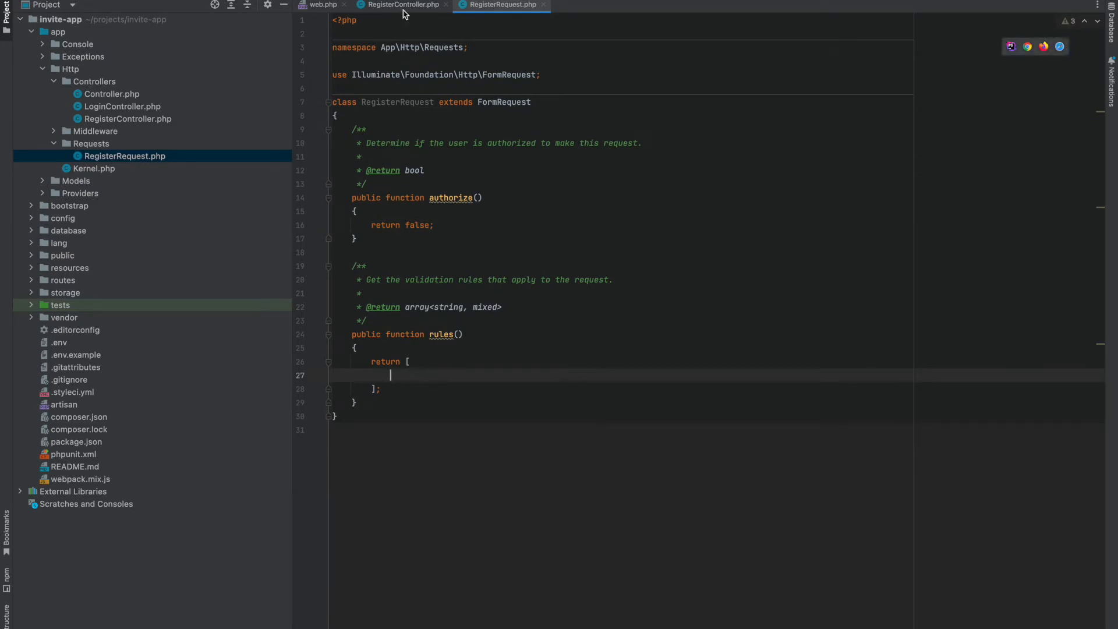
Step: Move the name 'required', email 'required|email' and password 'required|min:6|confirmed' rules from RegisterController into RegisterRequest's rules()
{"action": "left_click", "coordinate": [401, 4]}
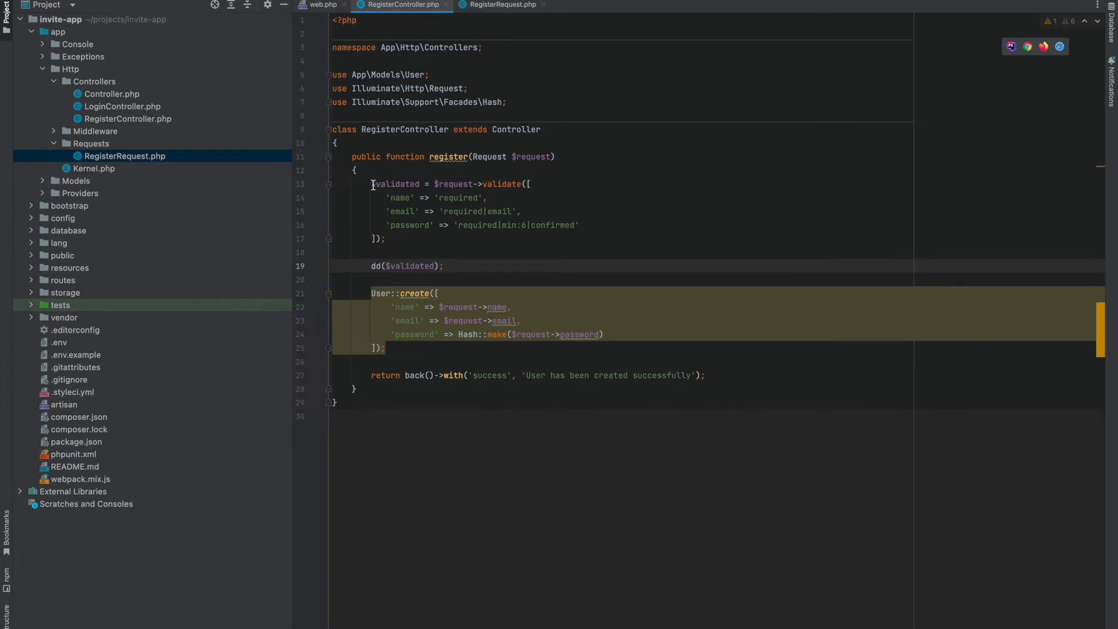
{"action": "key", "text": "Delete"}
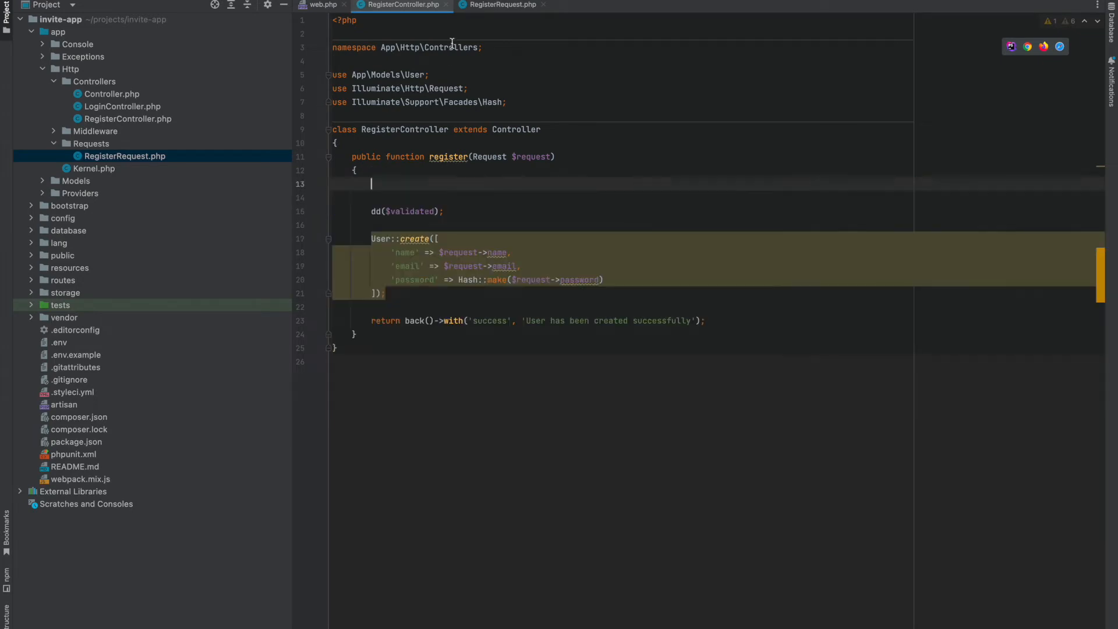
{"action": "left_click", "coordinate": [501, 4]}
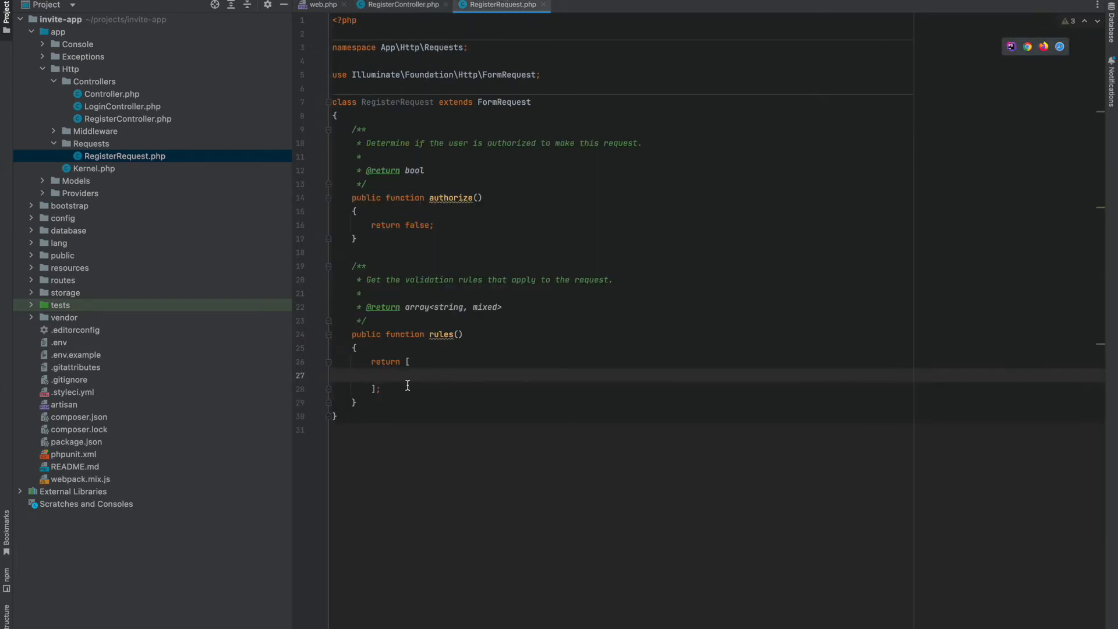
{"action": "type", "text": "$validated = $request->validate(["}
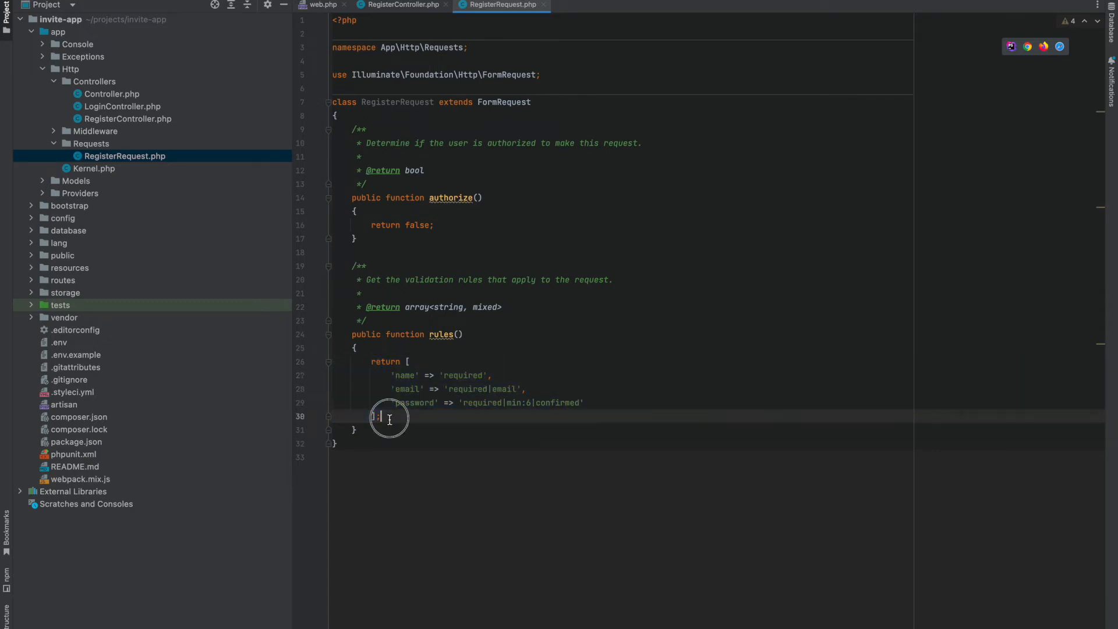
{"action": "left_click_drag", "start_coordinate": [380, 415], "coordinate": [442, 357]}
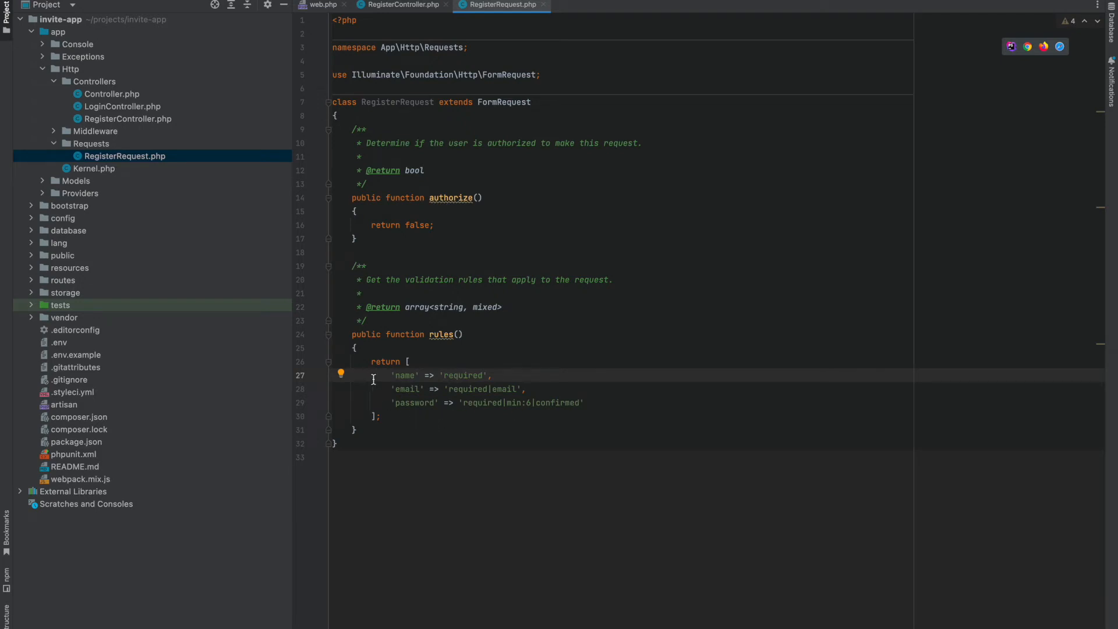
{"action": "left_click_drag", "start_coordinate": [372, 376], "coordinate": [586, 402]}
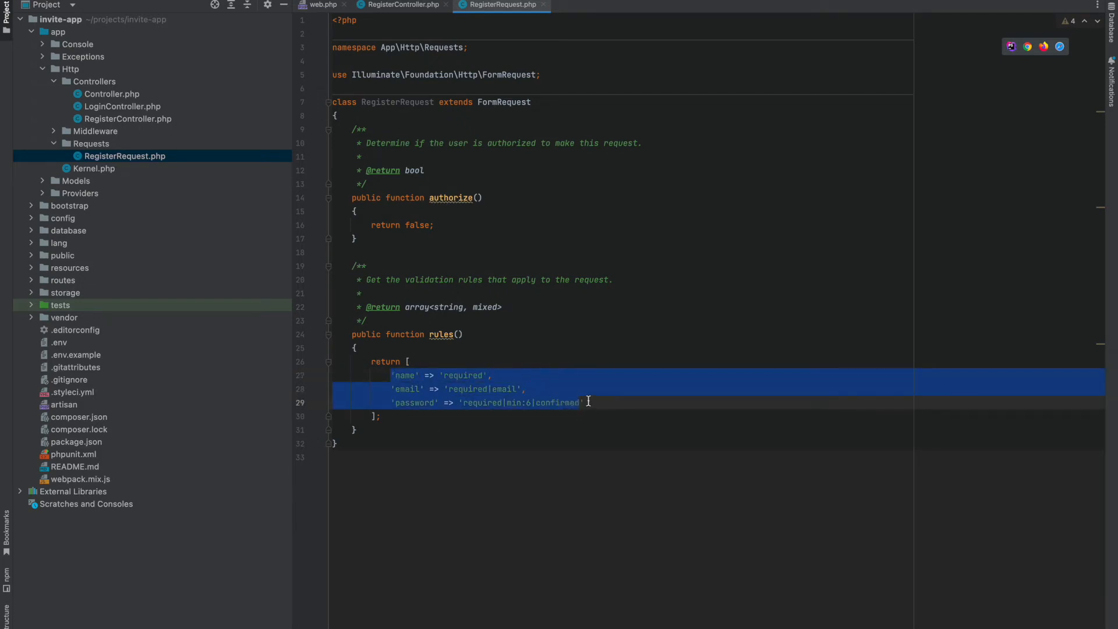
{"action": "left_click", "coordinate": [584, 402]}
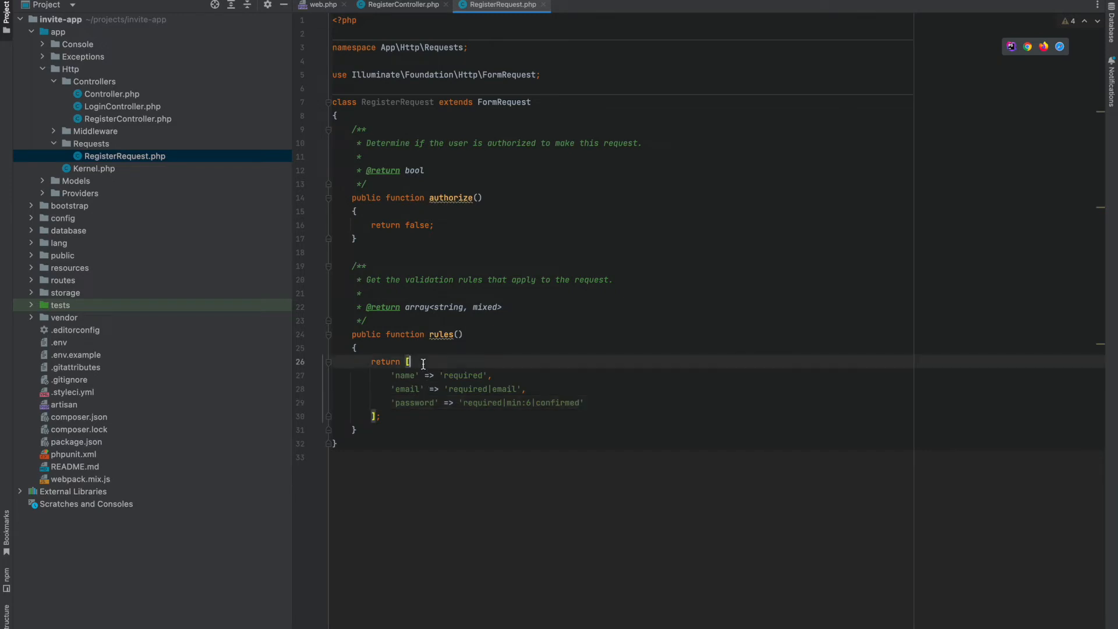
{"action": "left_click", "coordinate": [401, 5]}
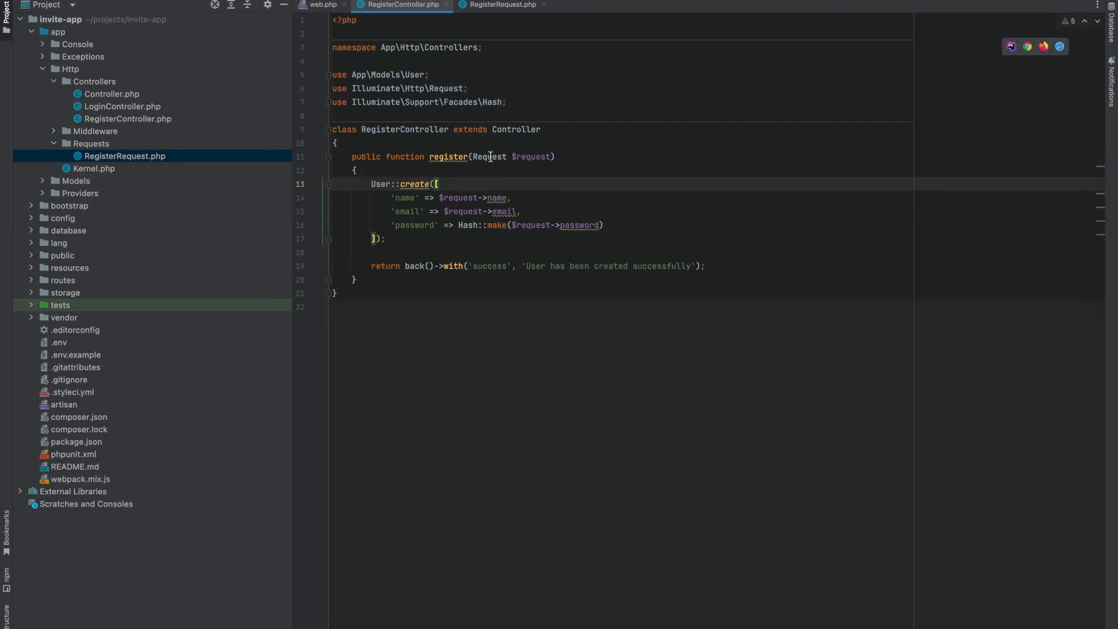
Step: Replace the Request type hint in register() with RegisterRequest, auto-importing the class
{"action": "double_click", "coordinate": [489, 157]}
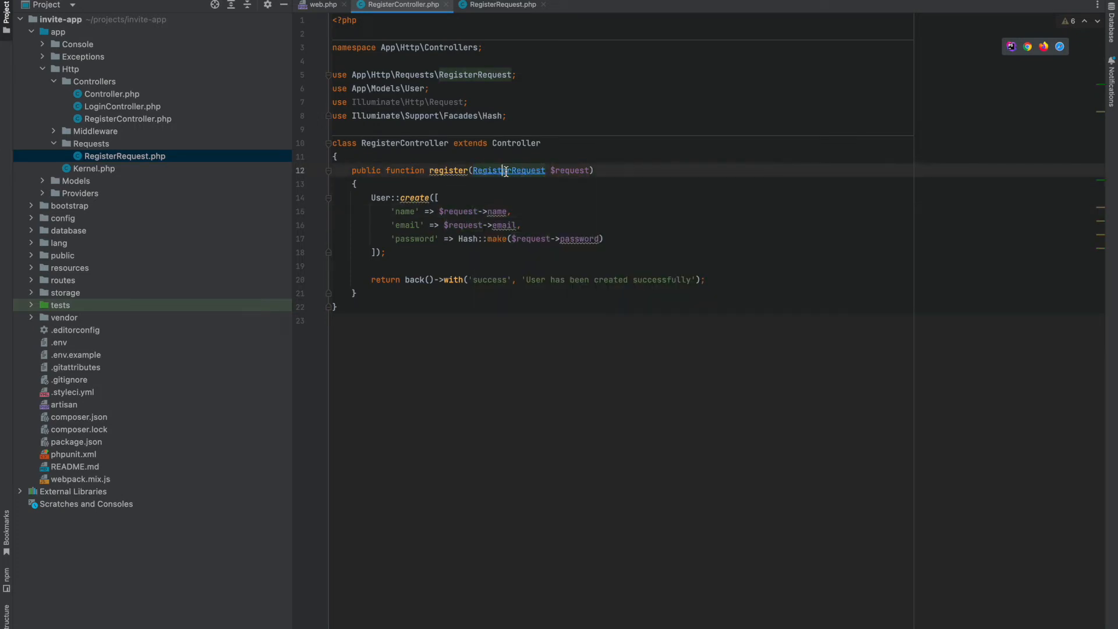
Step: Change RegisterRequest's authorize() to return true instead of false
{"action": "left_click", "coordinate": [501, 4]}
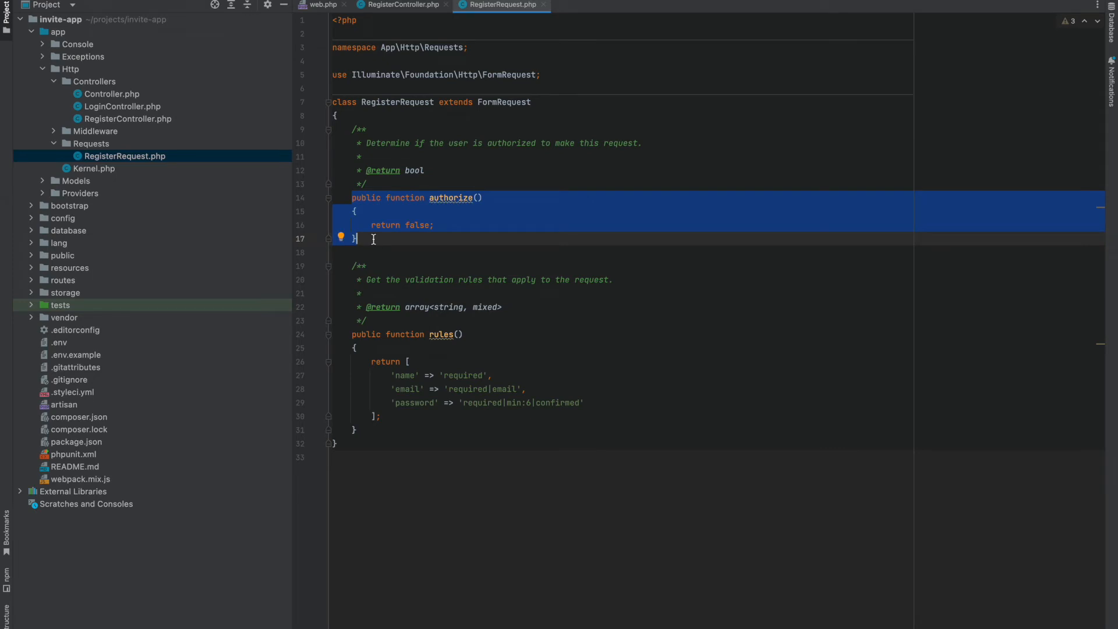
{"action": "mouse_move", "coordinate": [451, 197]}
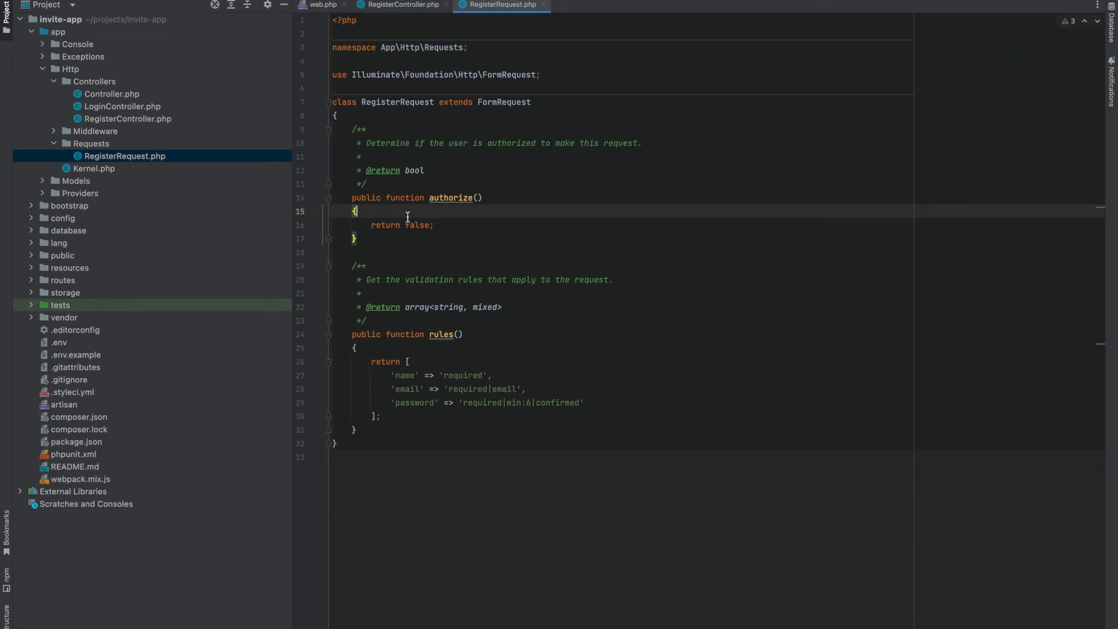
{"action": "type", "text": "if($this->user()->can($log, 'update'))"}
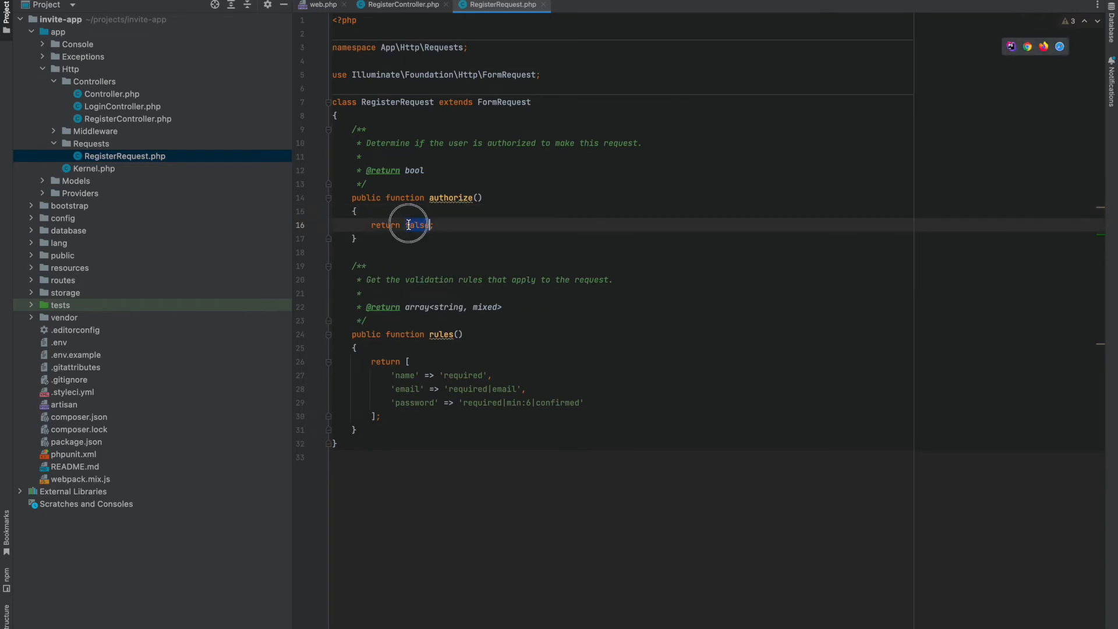
{"action": "type", "text": "true"}
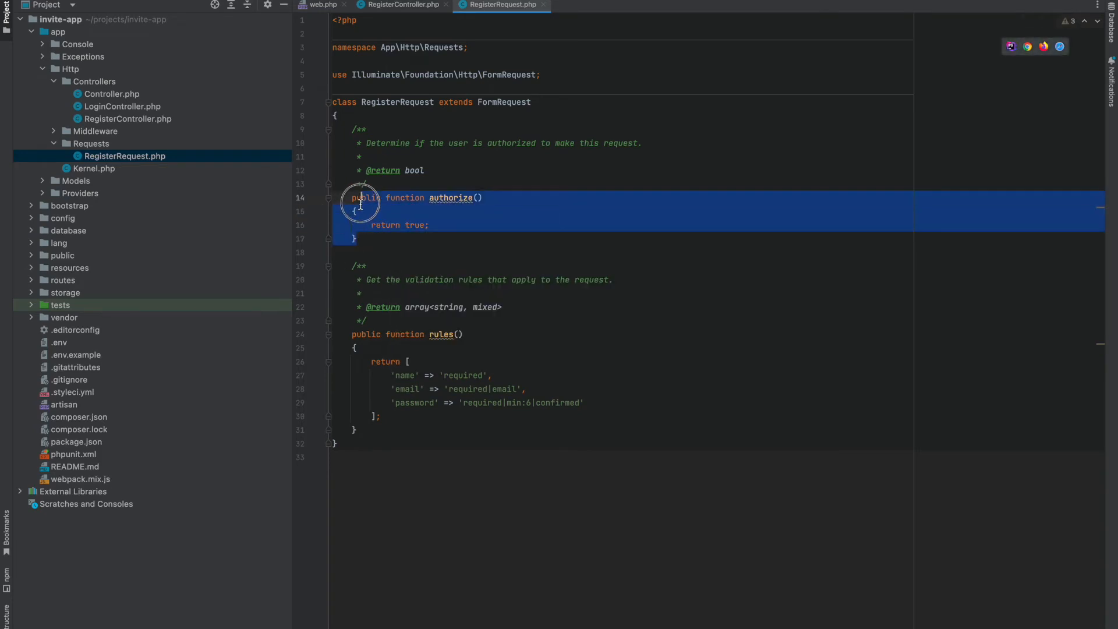
{"action": "left_click", "coordinate": [430, 226]}
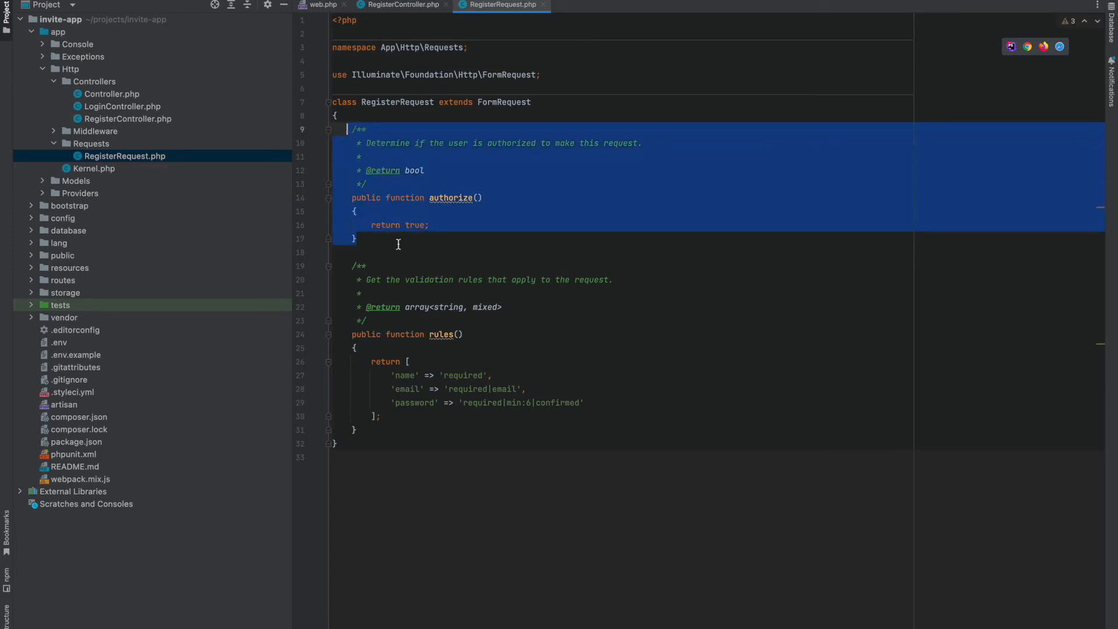
{"action": "left_click", "coordinate": [482, 197]}
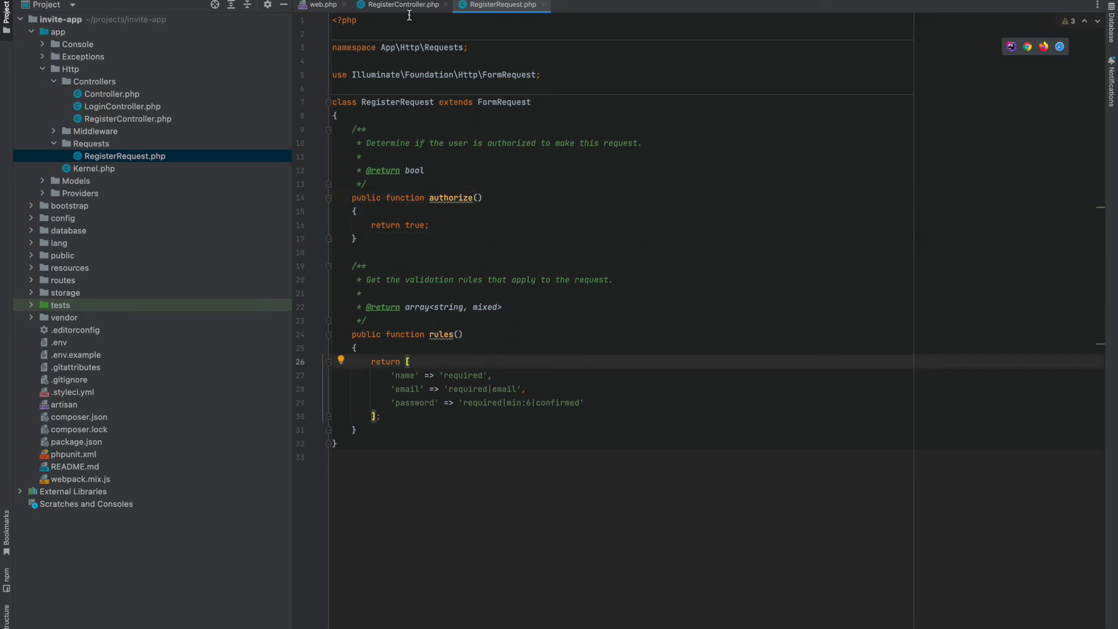
{"action": "left_click", "coordinate": [400, 5]}
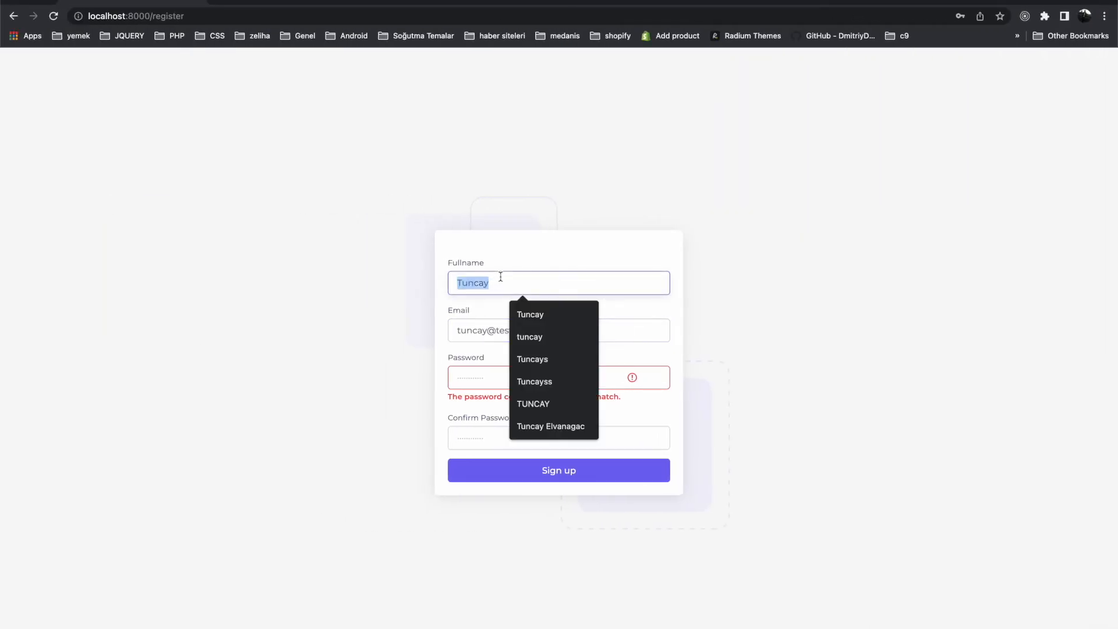
Step: Check the password error on the Chrome register form and return to RegisterController
{"action": "left_click", "coordinate": [558, 477]}
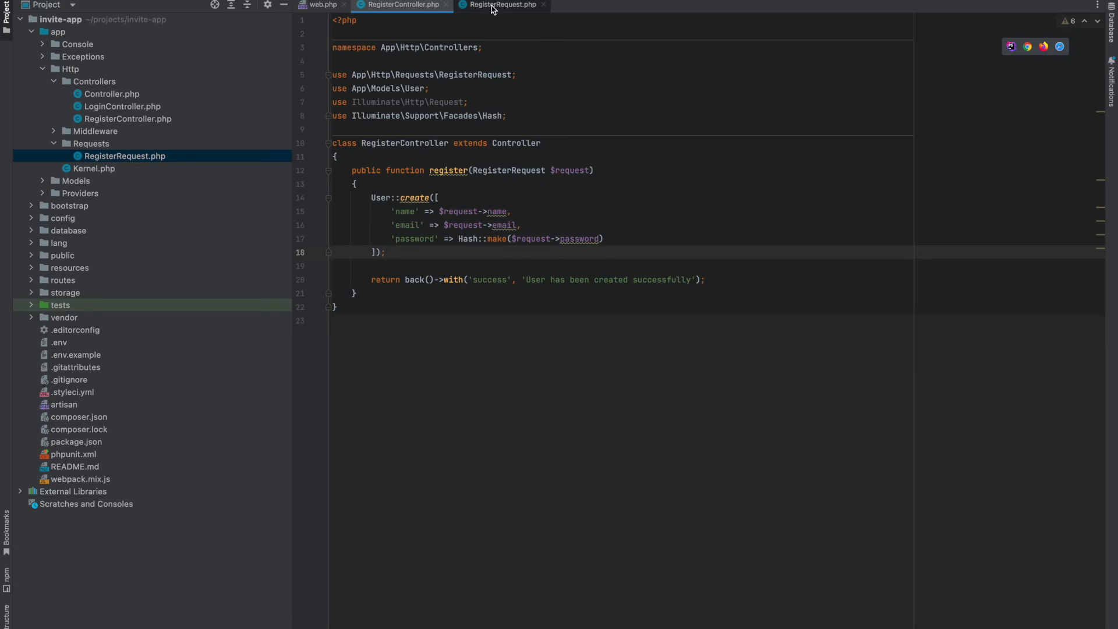
Step: Add a public messages() method to RegisterRequest returning an empty array
{"action": "left_click", "coordinate": [502, 4]}
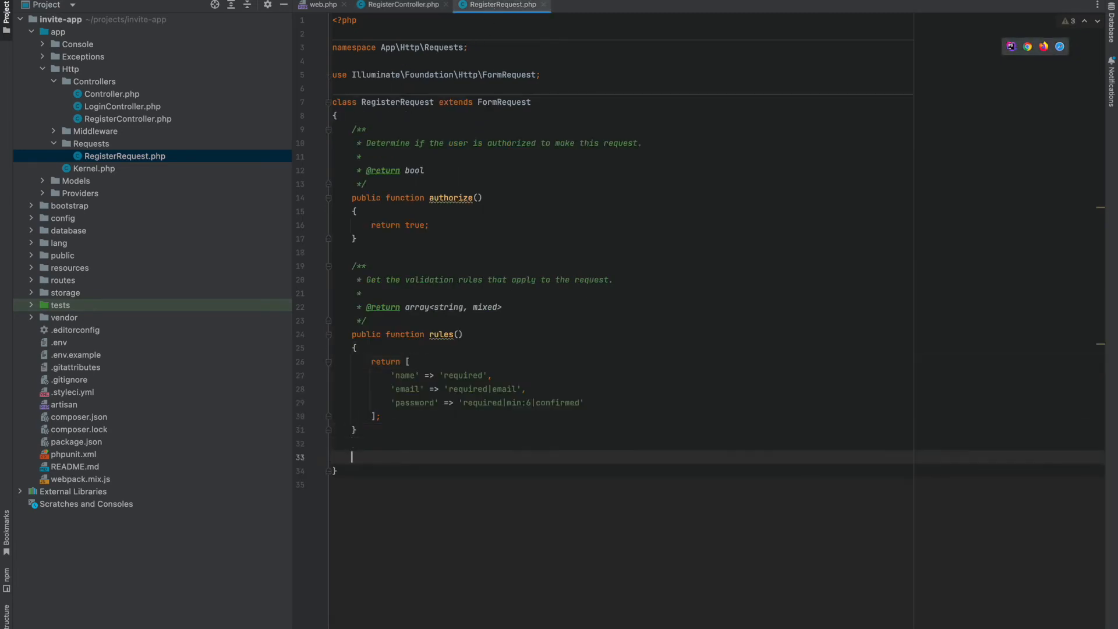
{"action": "type", "text": "public function ("}
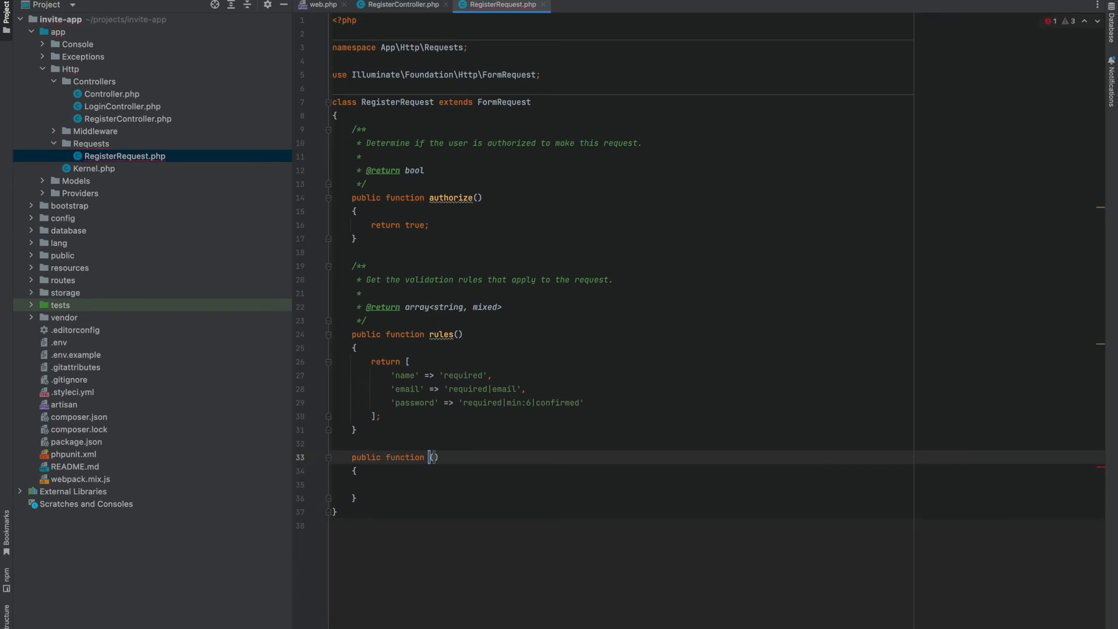
{"action": "type", "text": "mess"}
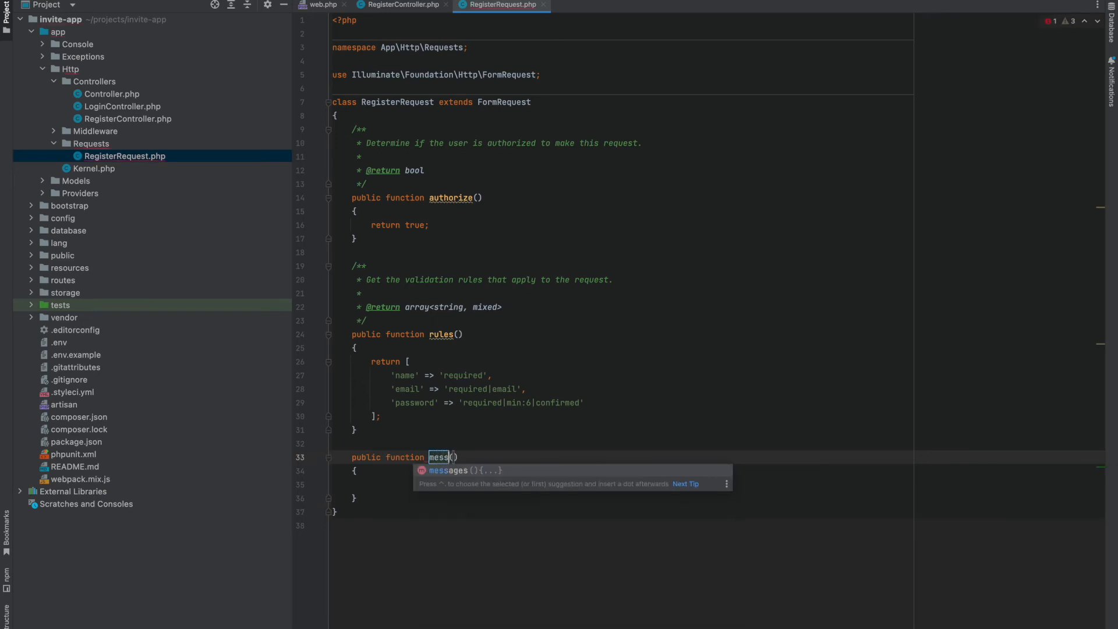
{"action": "key", "text": "Enter"}
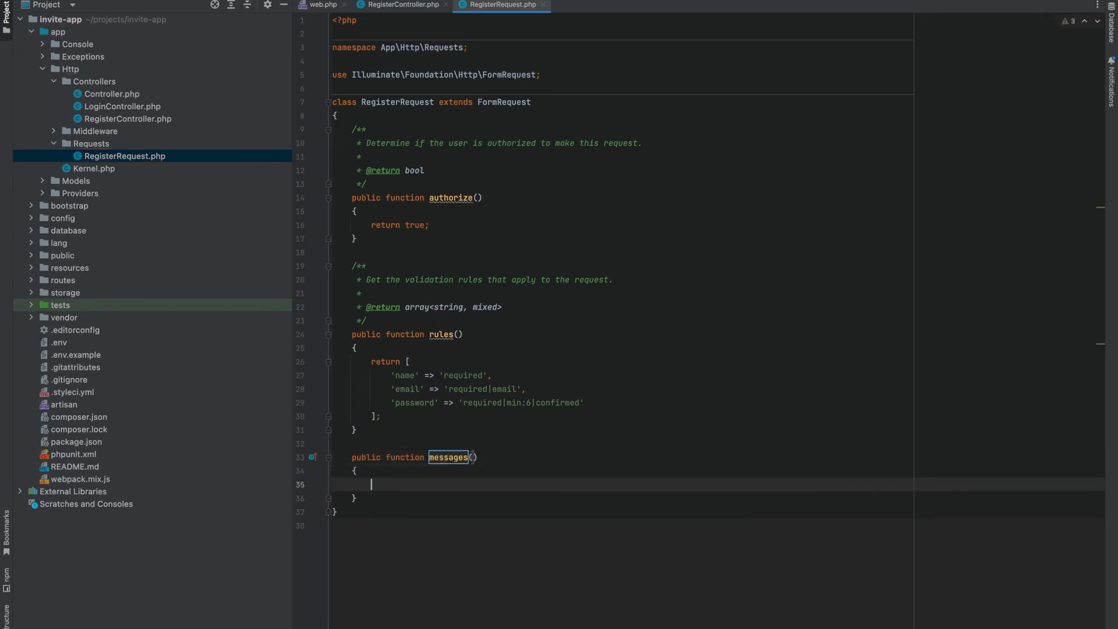
{"action": "type", "text": "return"}
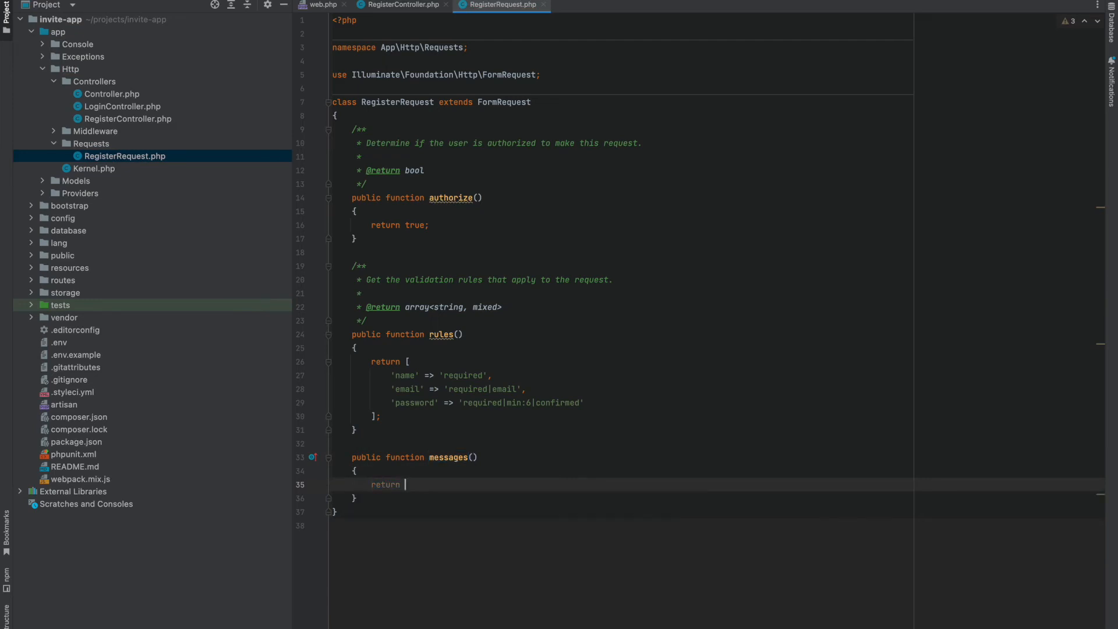
{"action": "type", "text": "["}
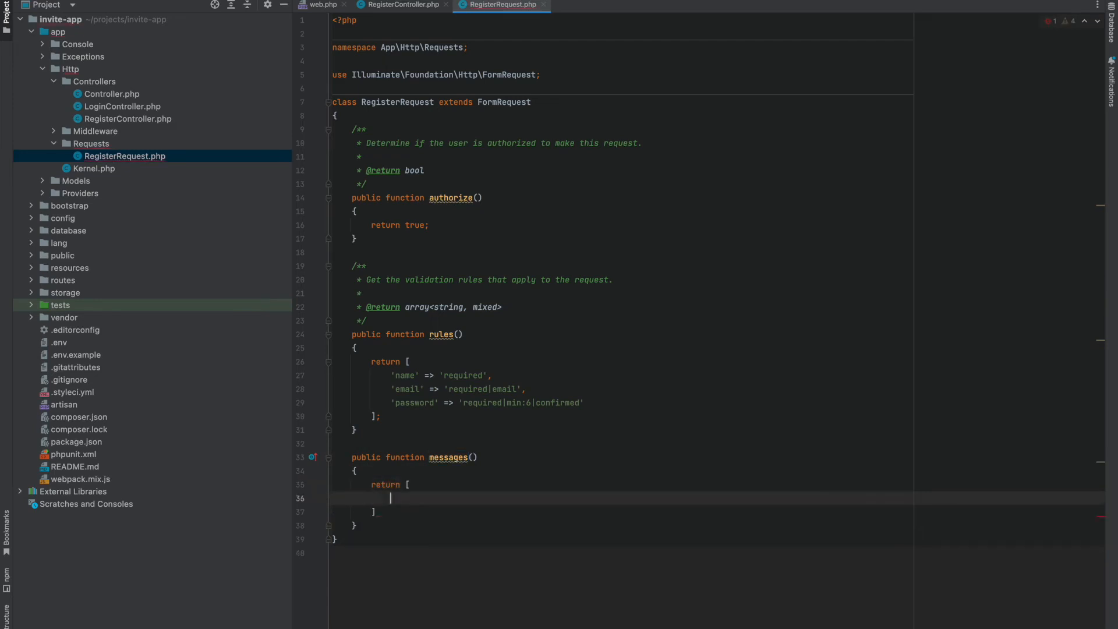
{"action": "type", "text": ";"}
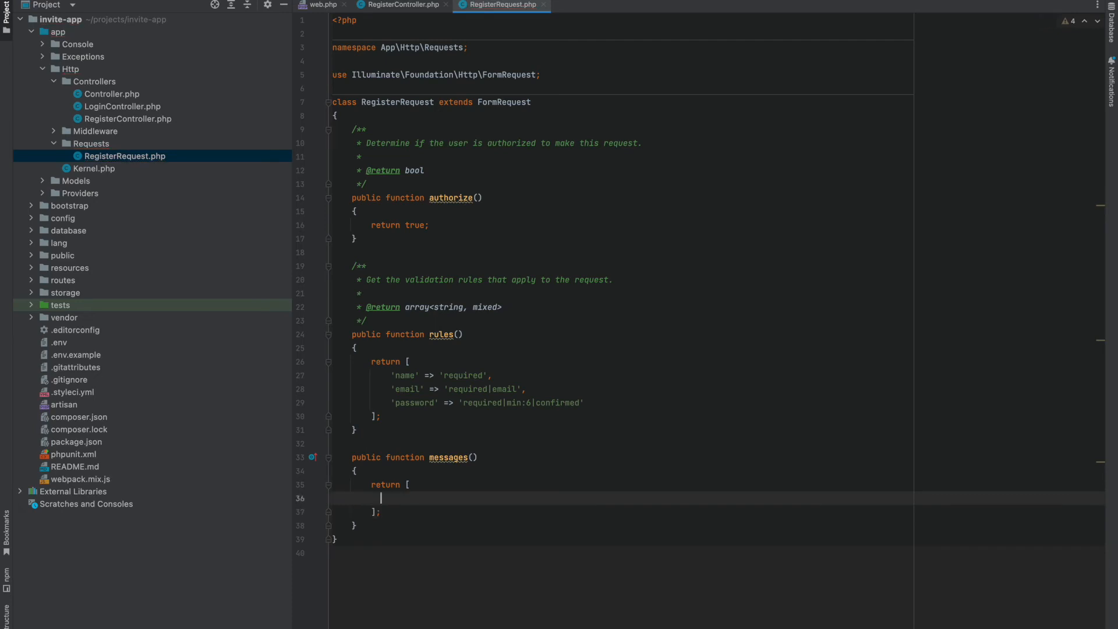
Step: Map 'name.required' to the message 'You should enter your name' in messages()
{"action": "type", "text": "'name'"}
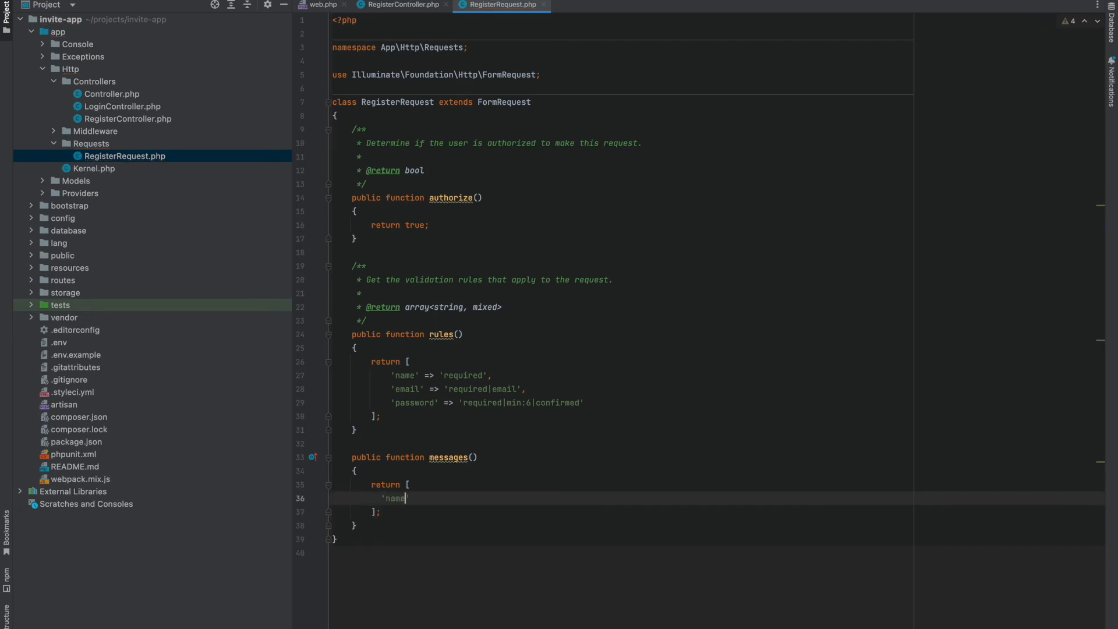
{"action": "type", "text": ".required'"}
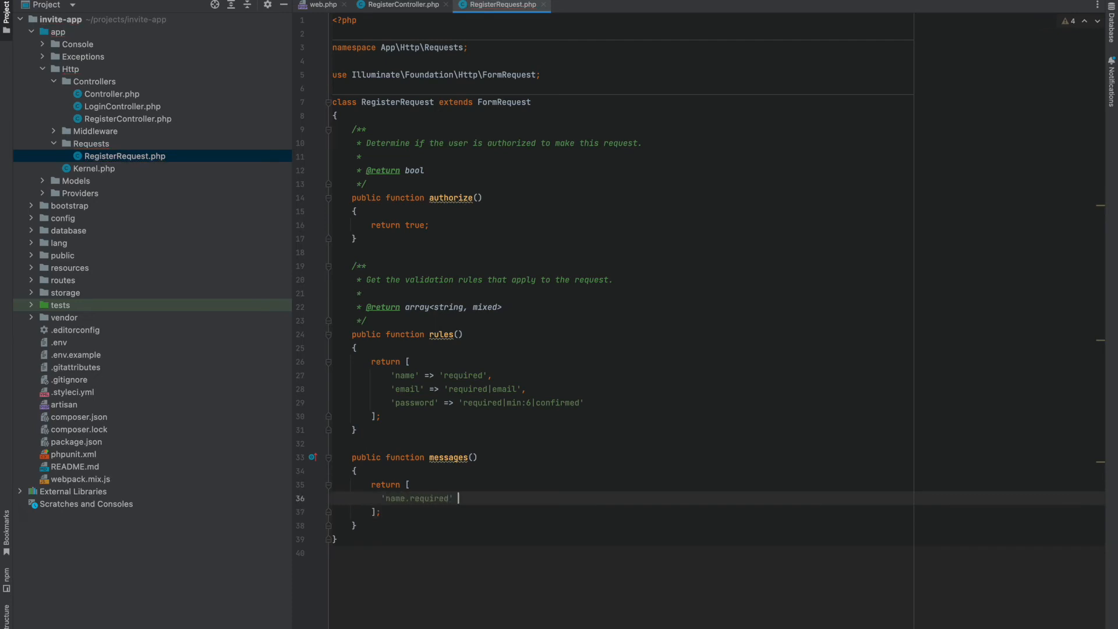
{"action": "type", "text": "=>"}
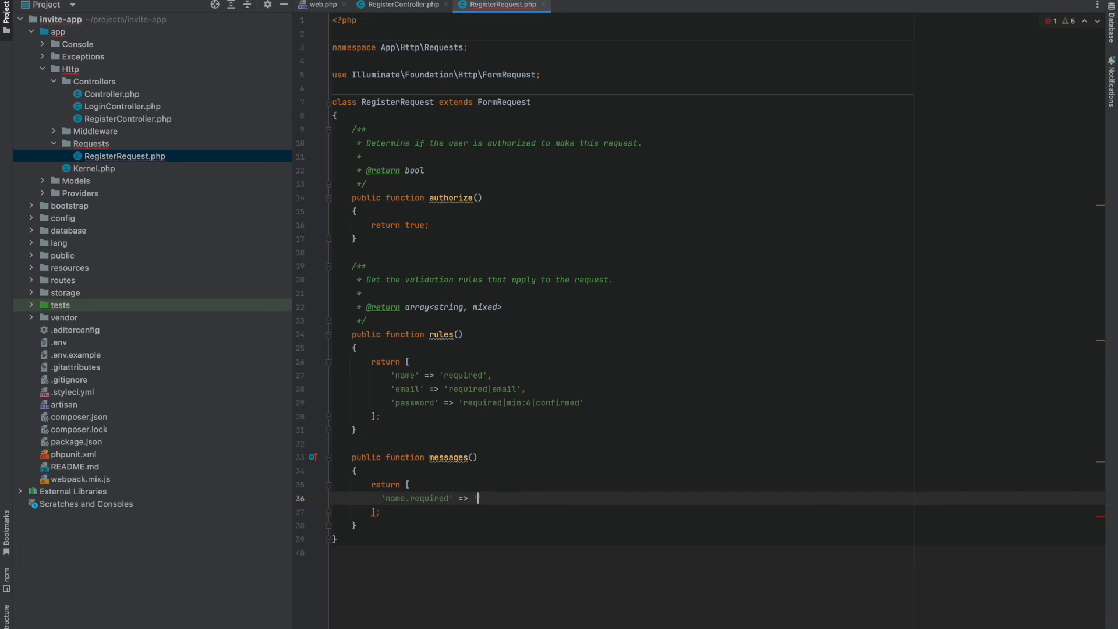
{"action": "type", "text": "'"}
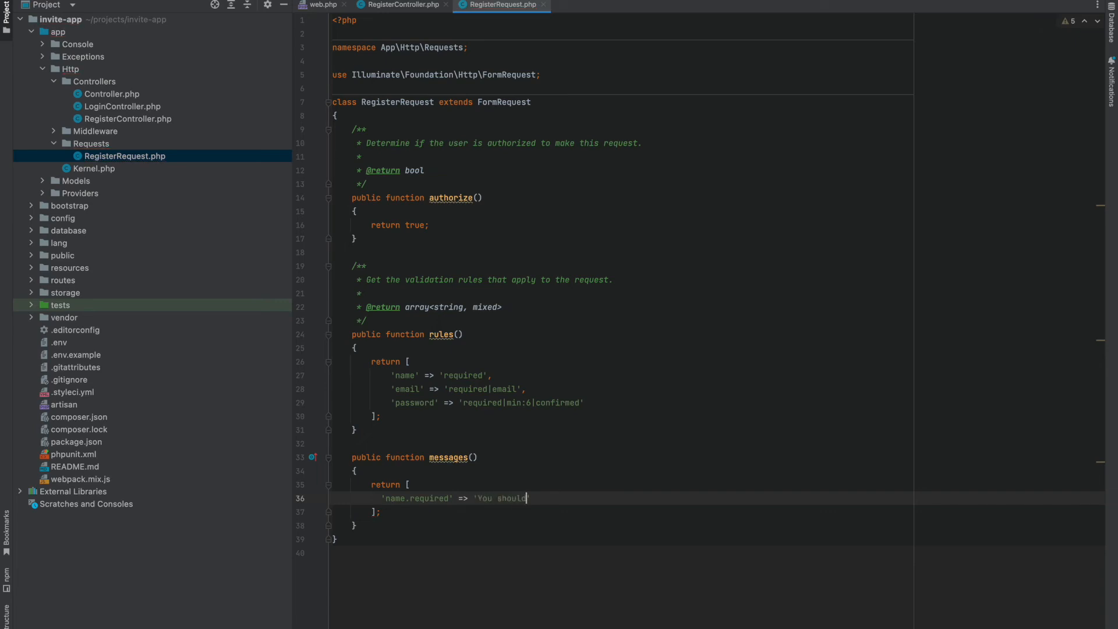
{"action": "type", "text": "enter you"}
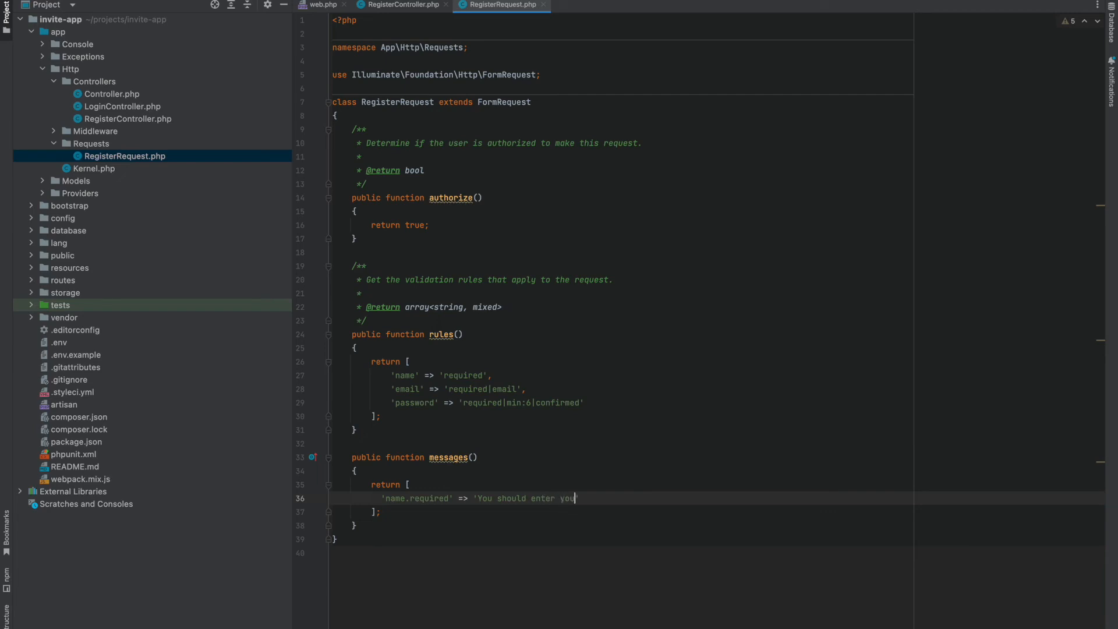
{"action": "type", "text": "r name"}
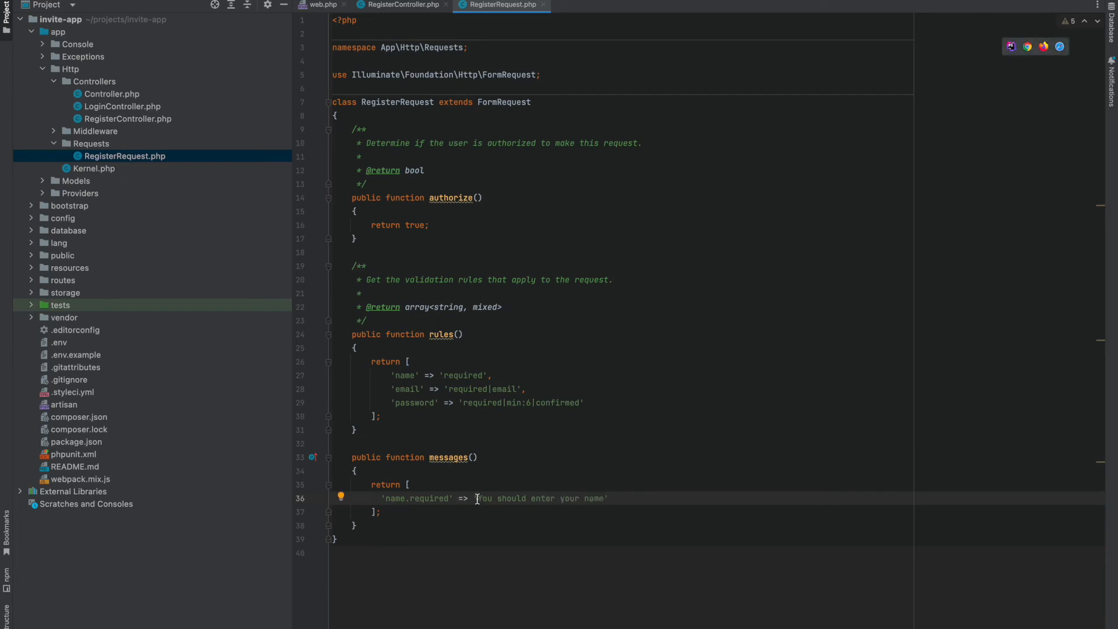
{"action": "type", "text": "'"}
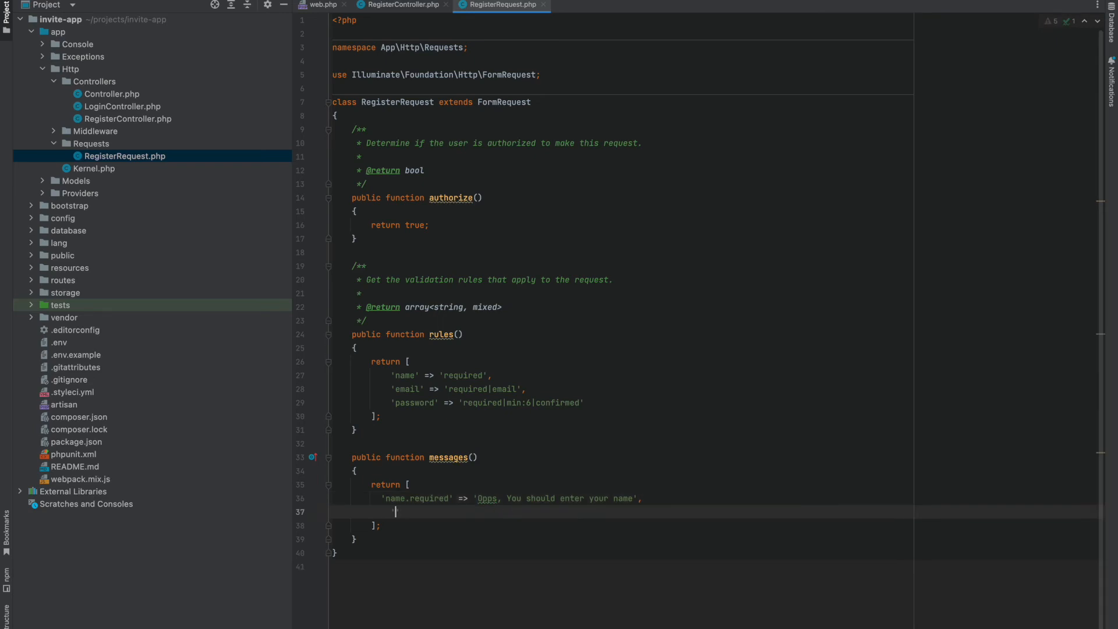
Step: Map 'email.required' to 'Your email is strange:(' in the messages array
{"action": "type", "text": "'email'"}
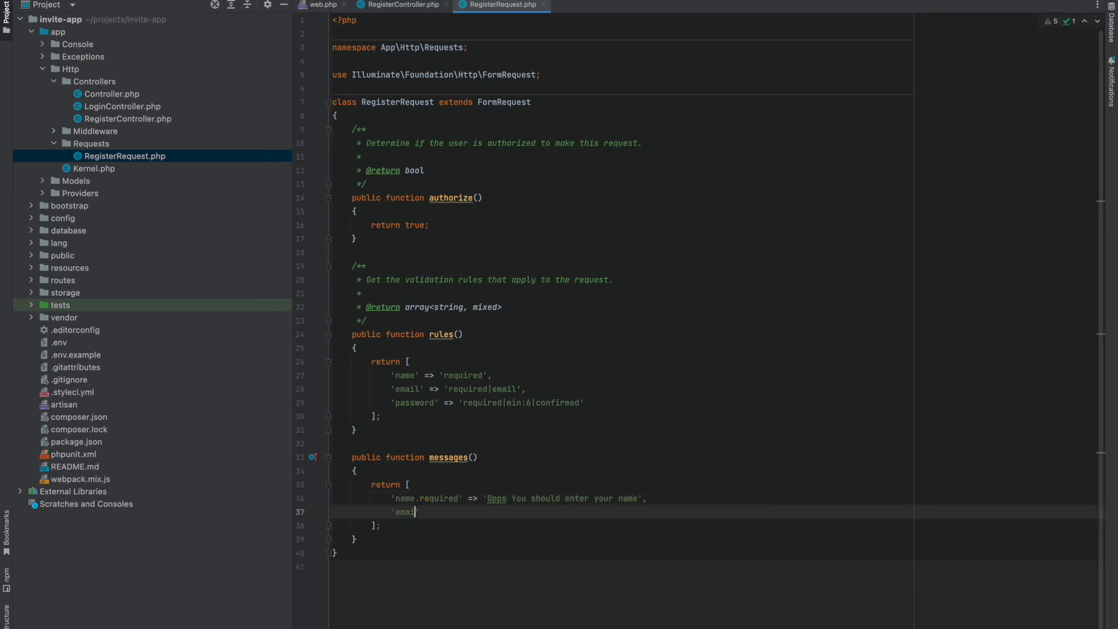
{"action": "type", "text": ".required"}
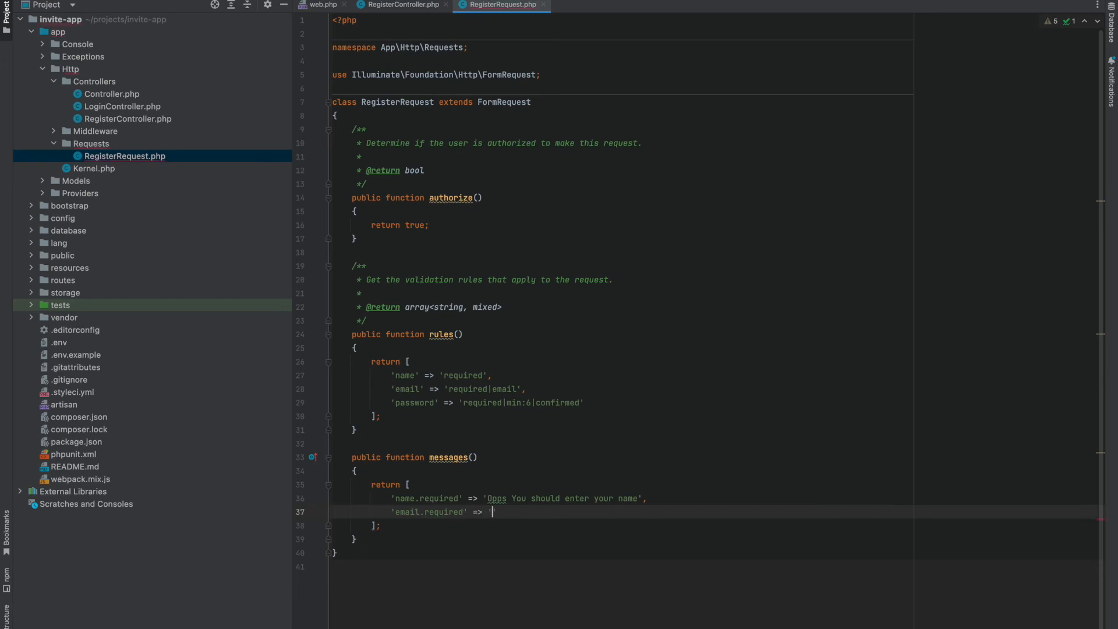
{"action": "type", "text": "Your email i"}
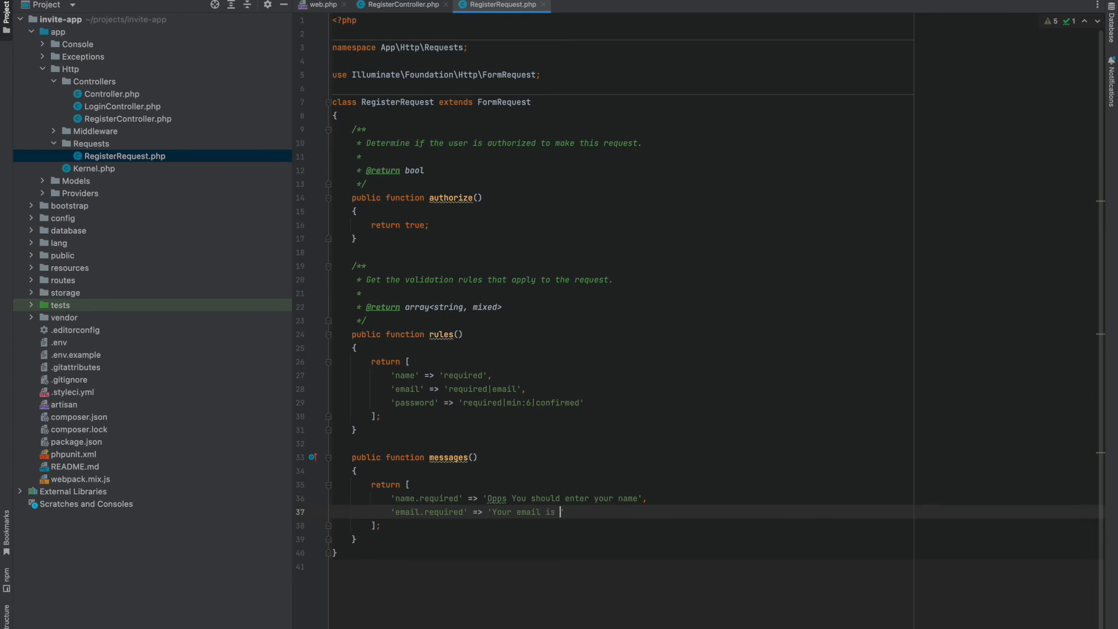
{"action": "type", "text": "stragn"}
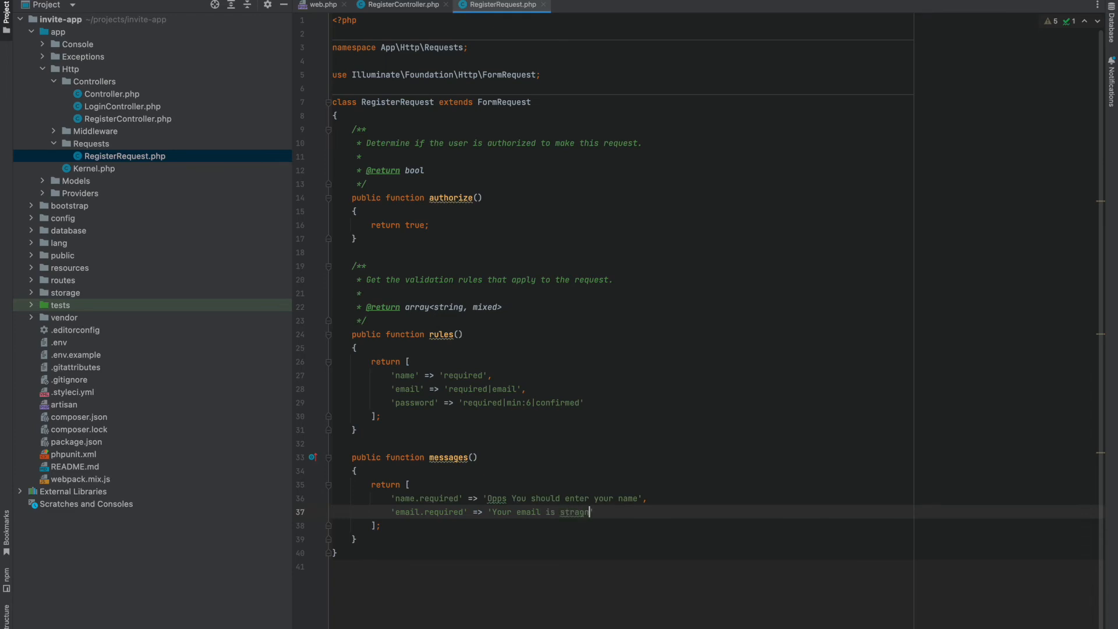
{"action": "type", "text": "e"}
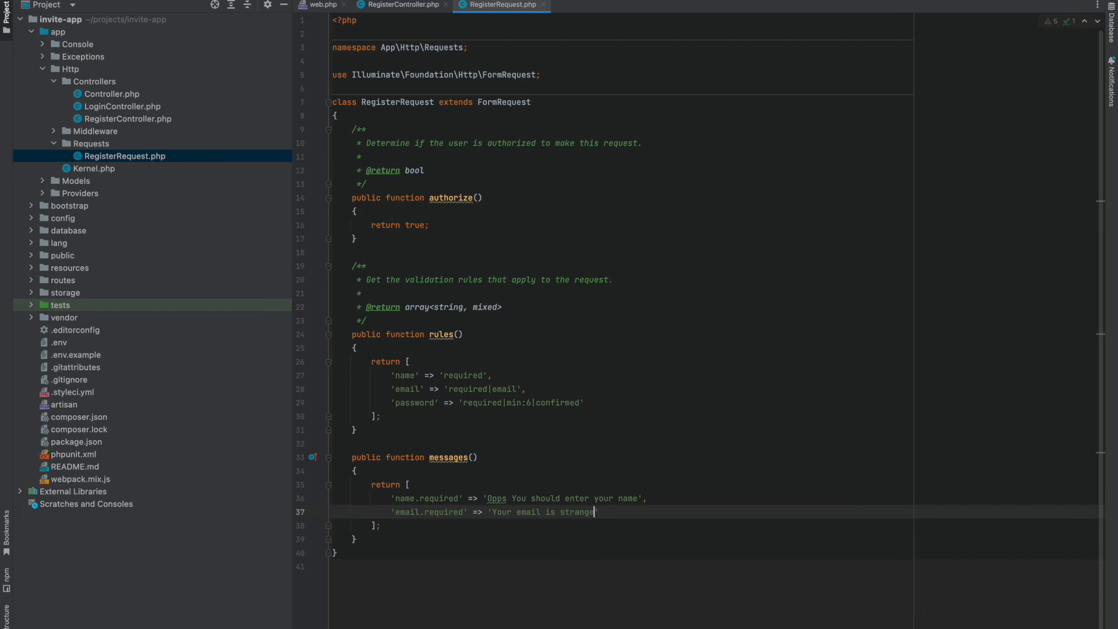
{"action": "type", "text": ":("}
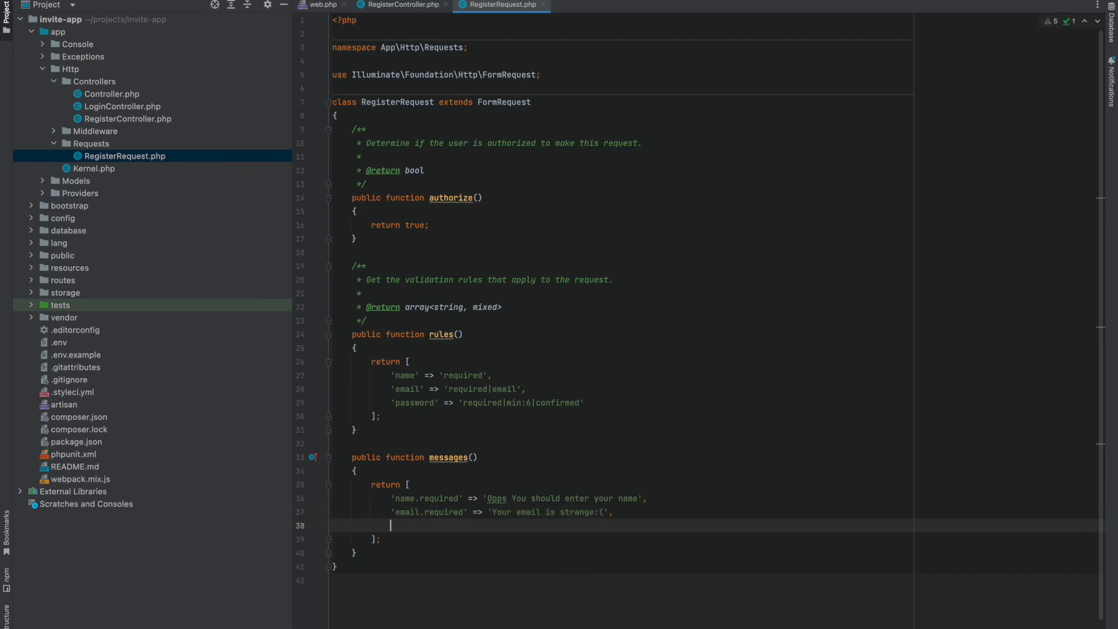
Step: Map 'password.confirmed' to 'Please confirm your password' in the messages array
{"action": "type", "text": "'pass"}
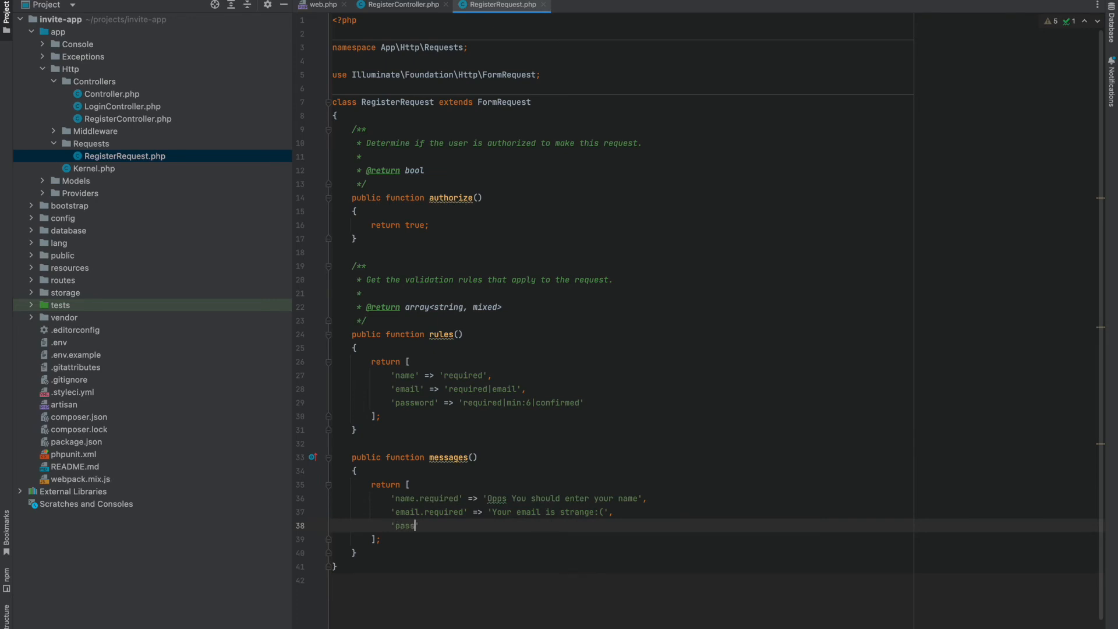
{"action": "type", "text": "word.confir"}
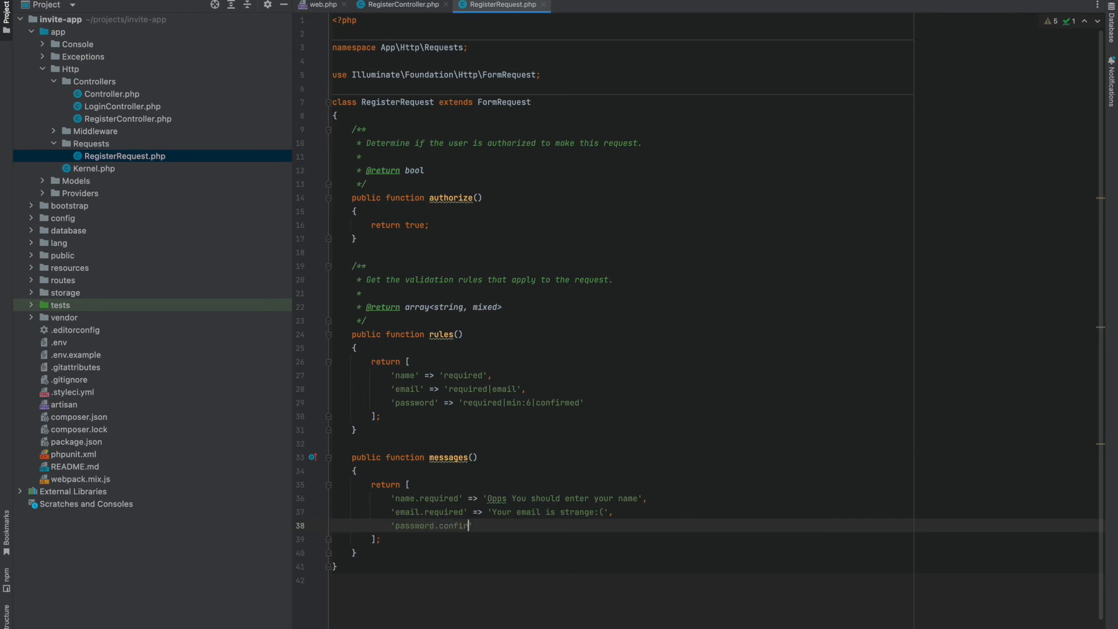
{"action": "type", "text": "ed' =>"}
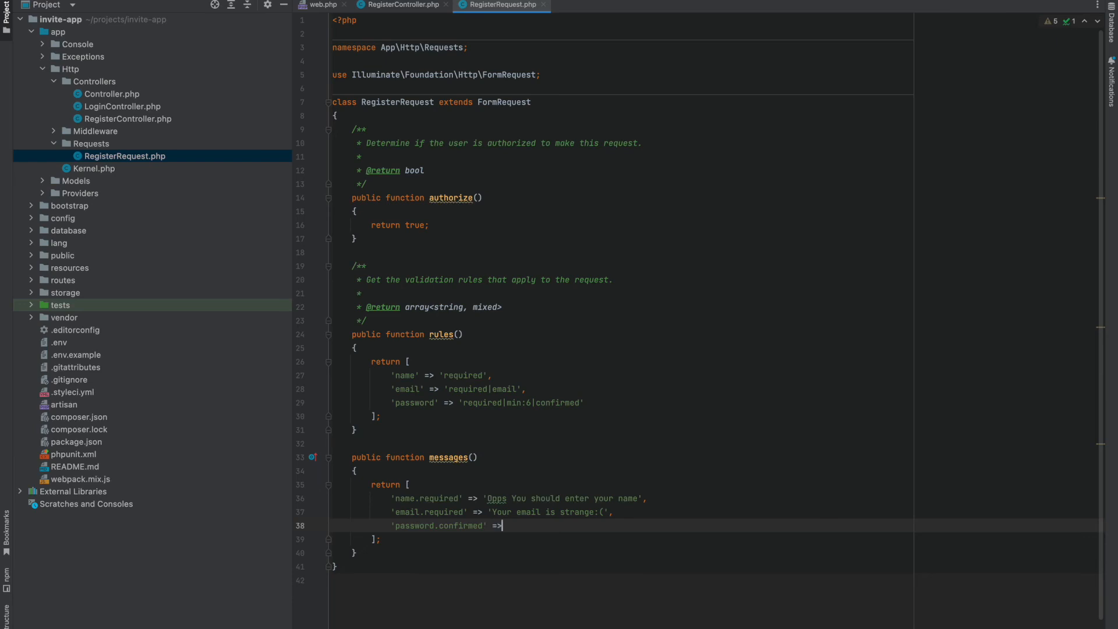
{"action": "type", "text": "''"}
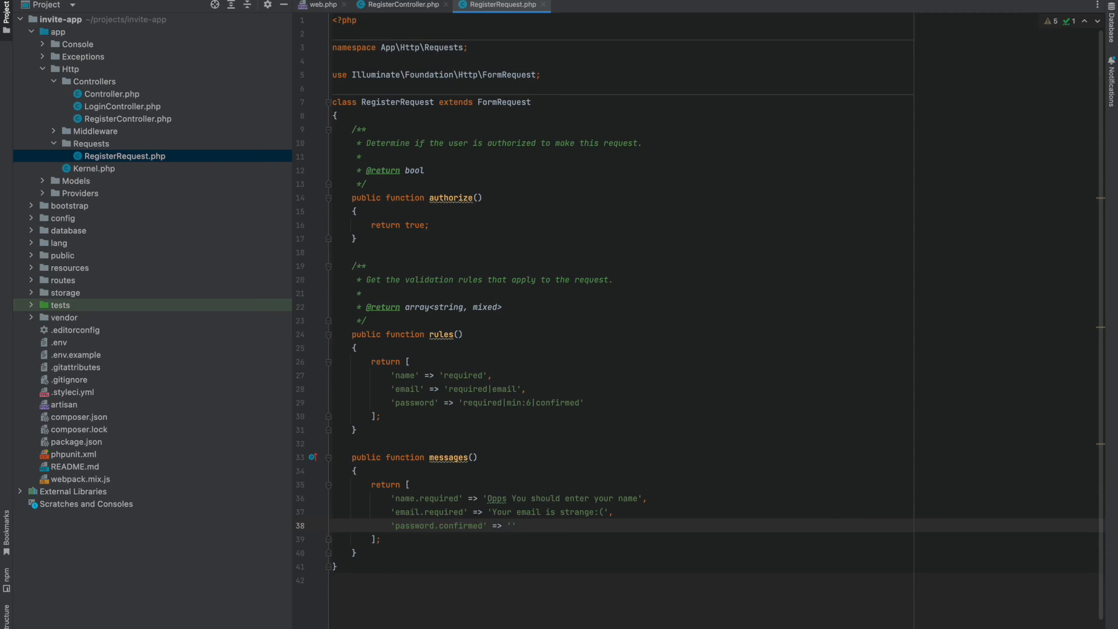
{"action": "type", "text": "Please"}
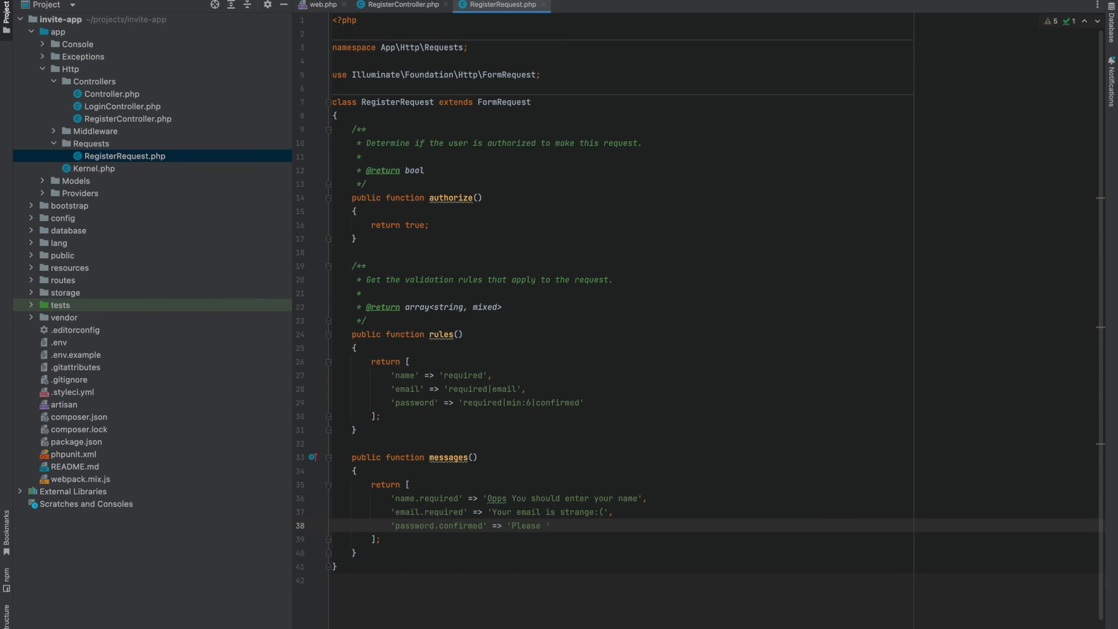
{"action": "type", "text": "confirm"}
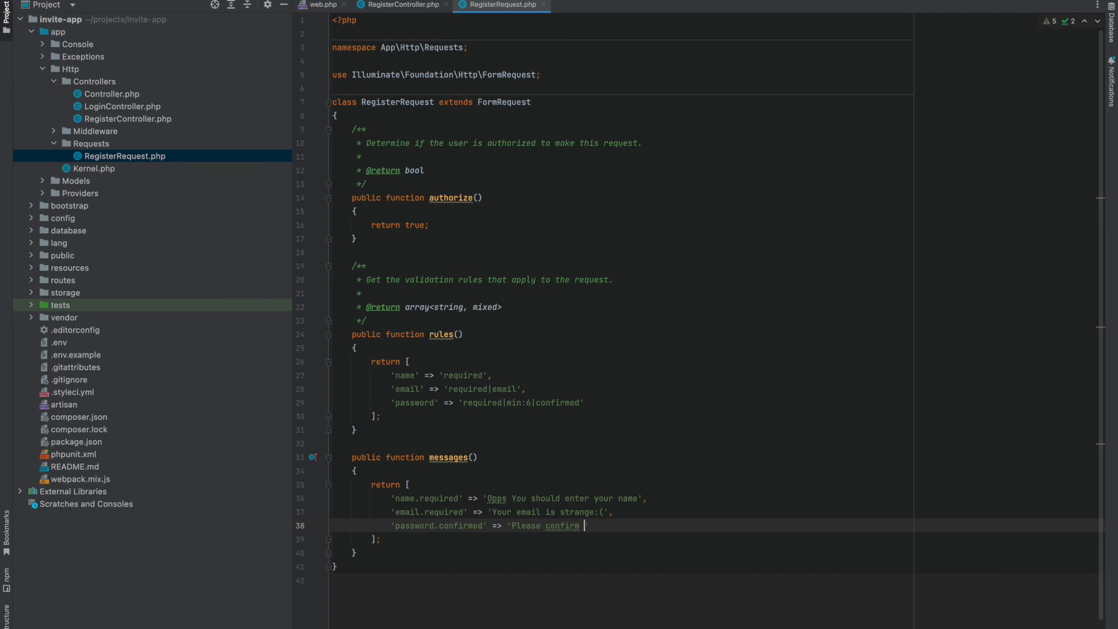
{"action": "type", "text": "your password"}
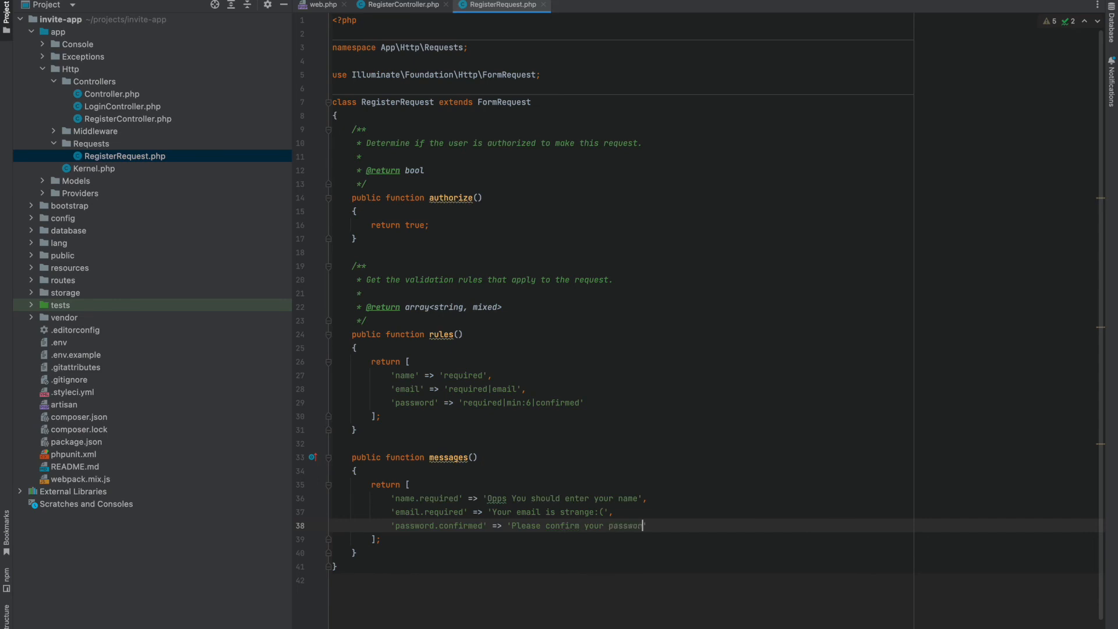
{"action": "type", "text": "d'"}
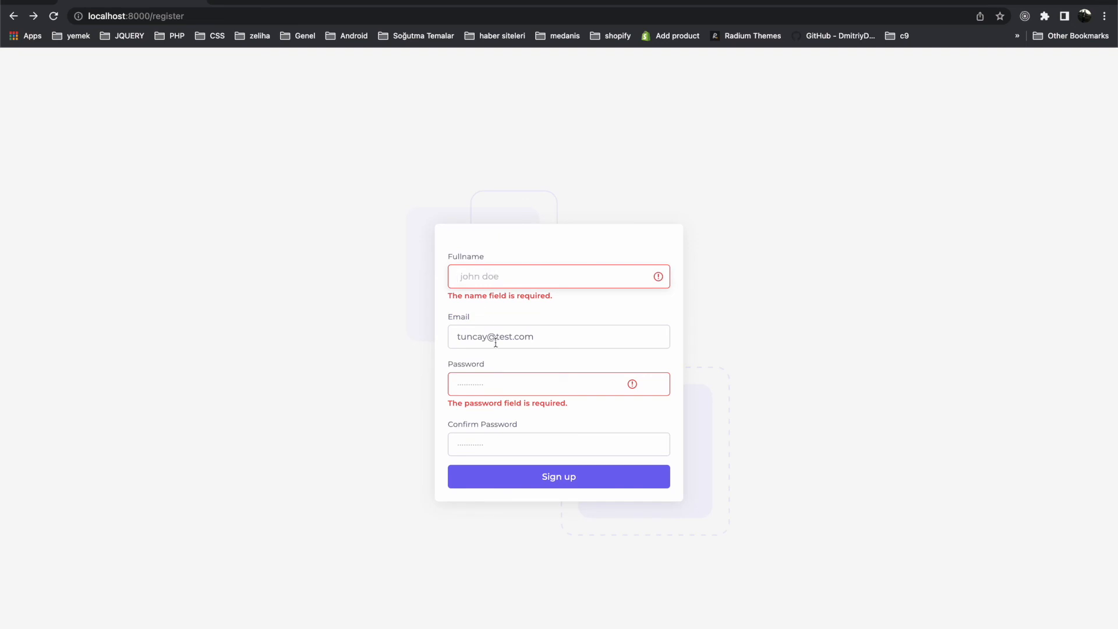
Step: Submit the Chrome register form to see the Opps name error, then resubmit with a malformed email and passwords
{"action": "left_click", "coordinate": [558, 444]}
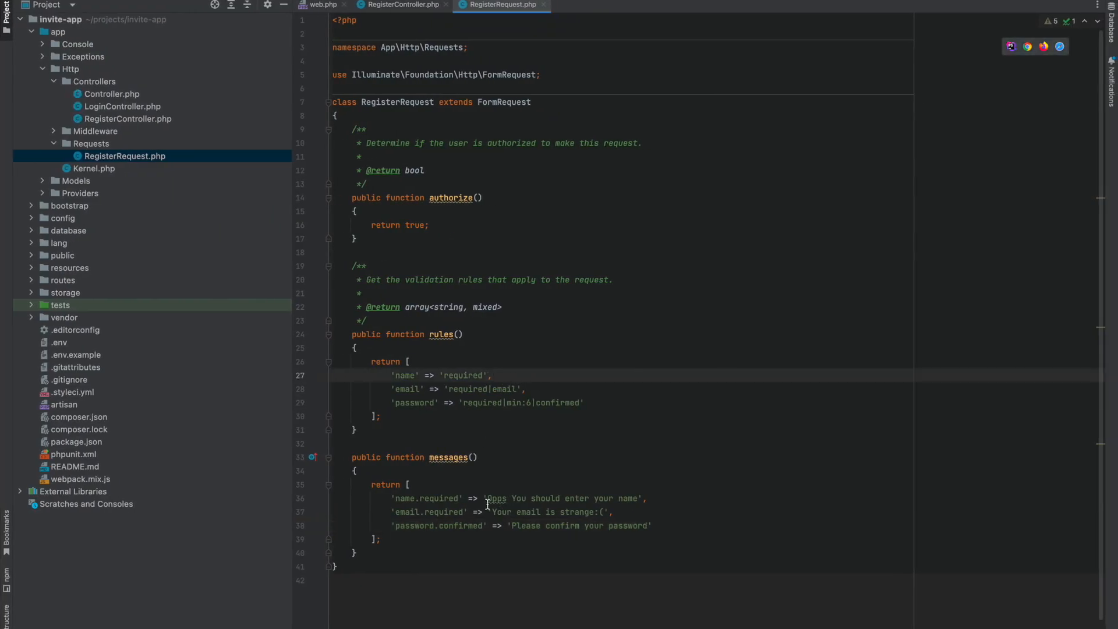
{"action": "left_click", "coordinate": [636, 498]}
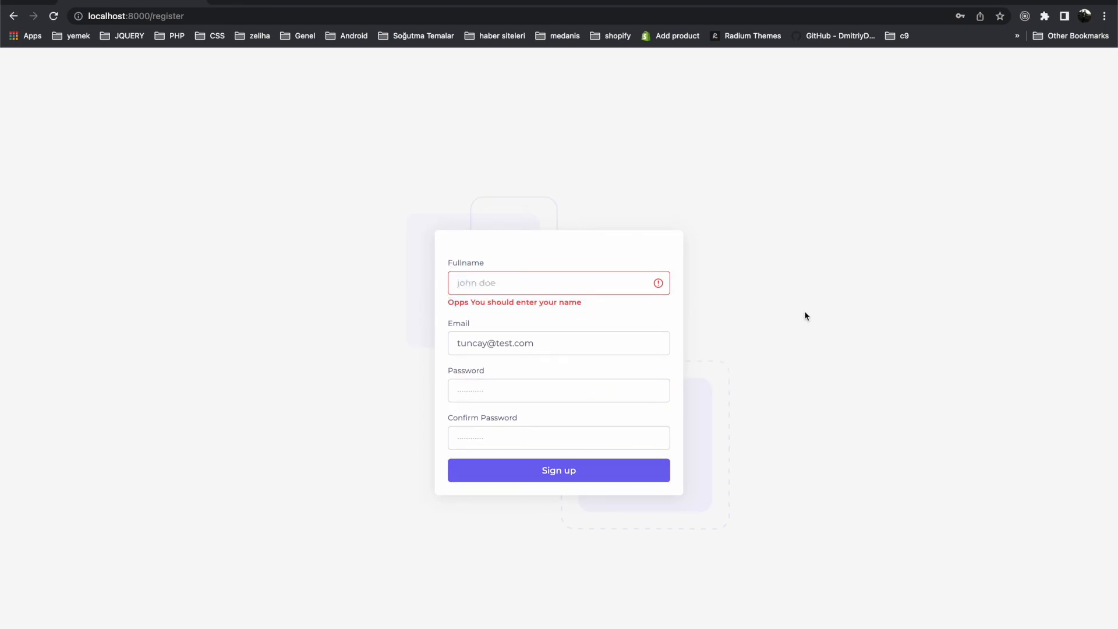
{"action": "left_click", "coordinate": [558, 343]}
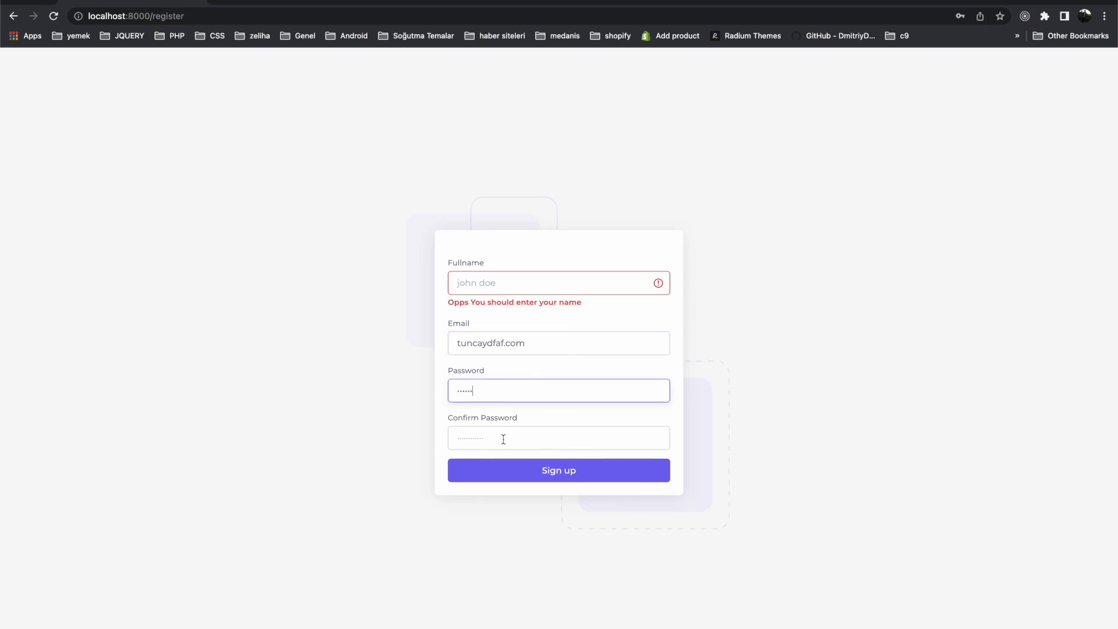
{"action": "left_click", "coordinate": [558, 470]}
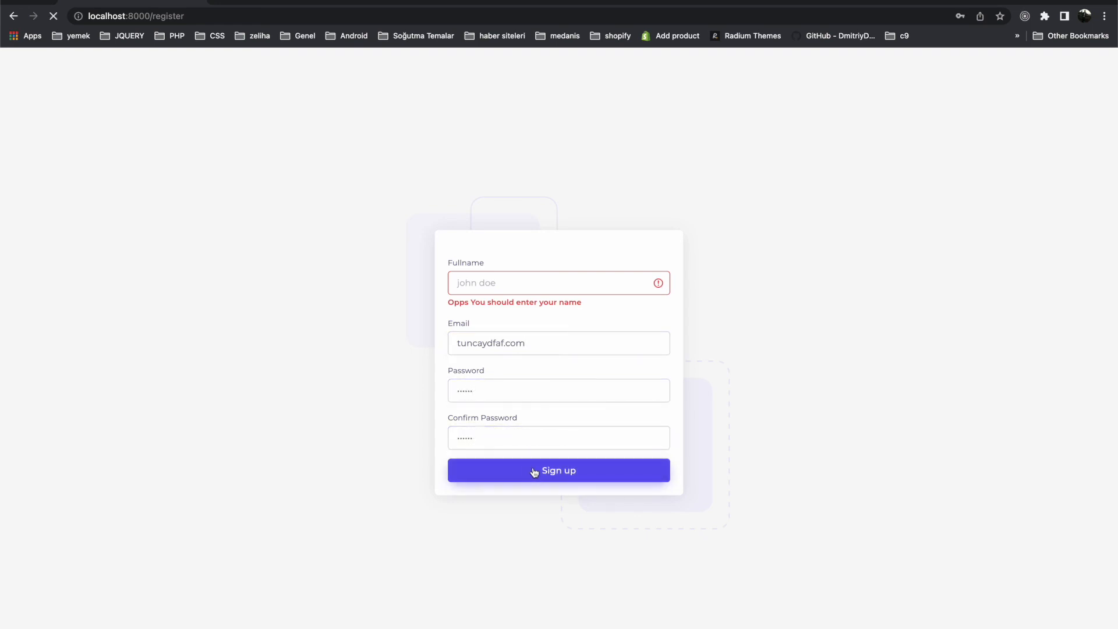
{"action": "left_click", "coordinate": [559, 470]}
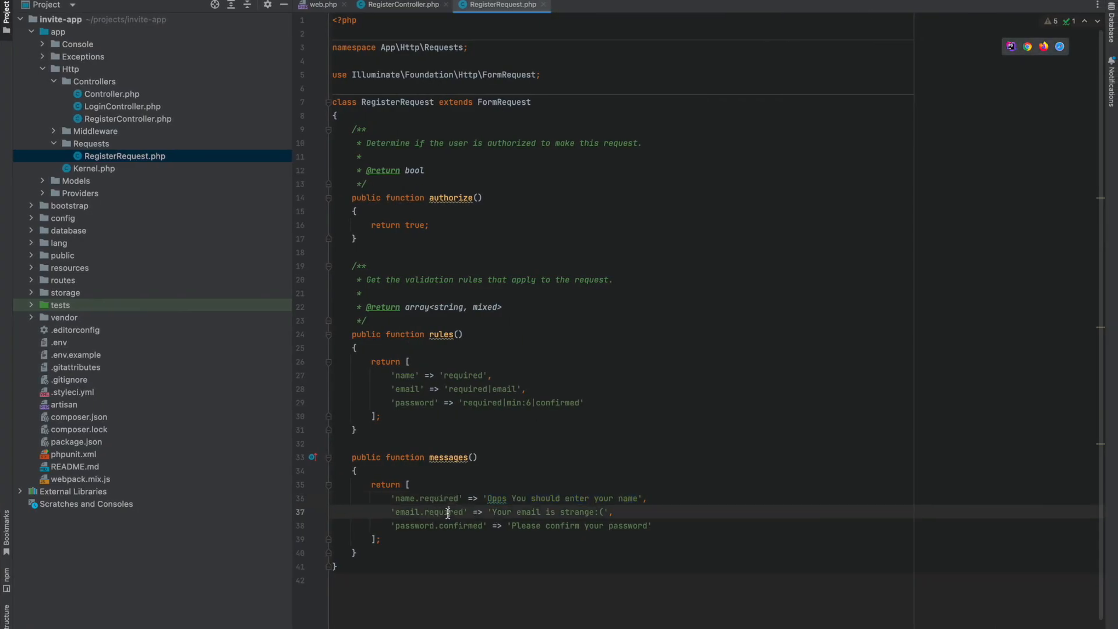
Step: Map 'email.email' to 'Hey there, what a bad email' below 'email.required' in messages()
{"action": "double_click", "coordinate": [501, 388]}
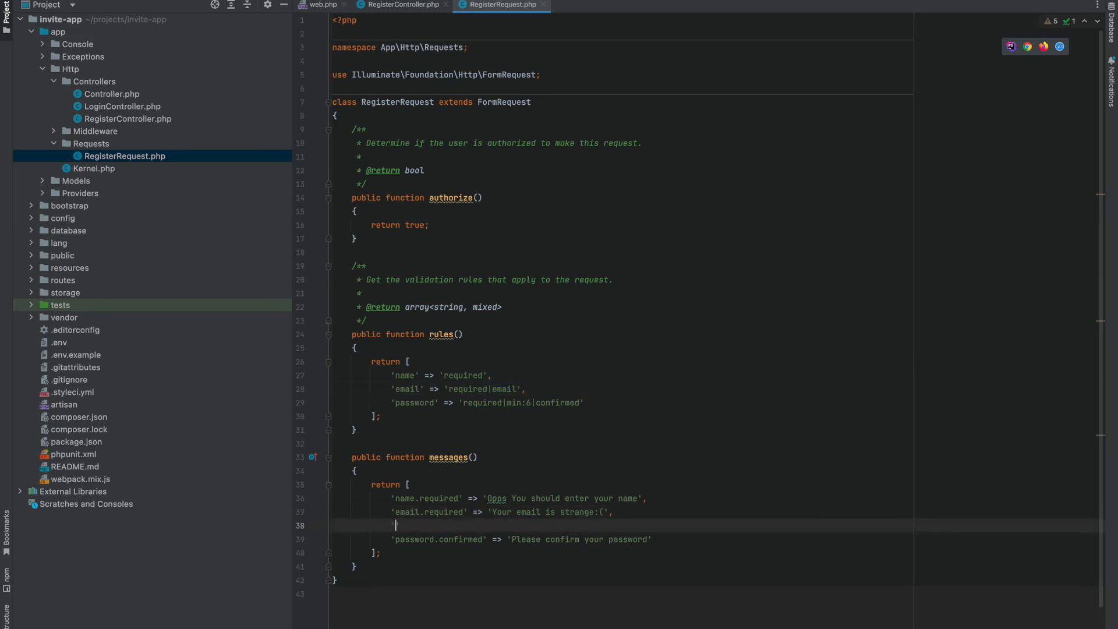
{"action": "type", "text": "'email.email'"}
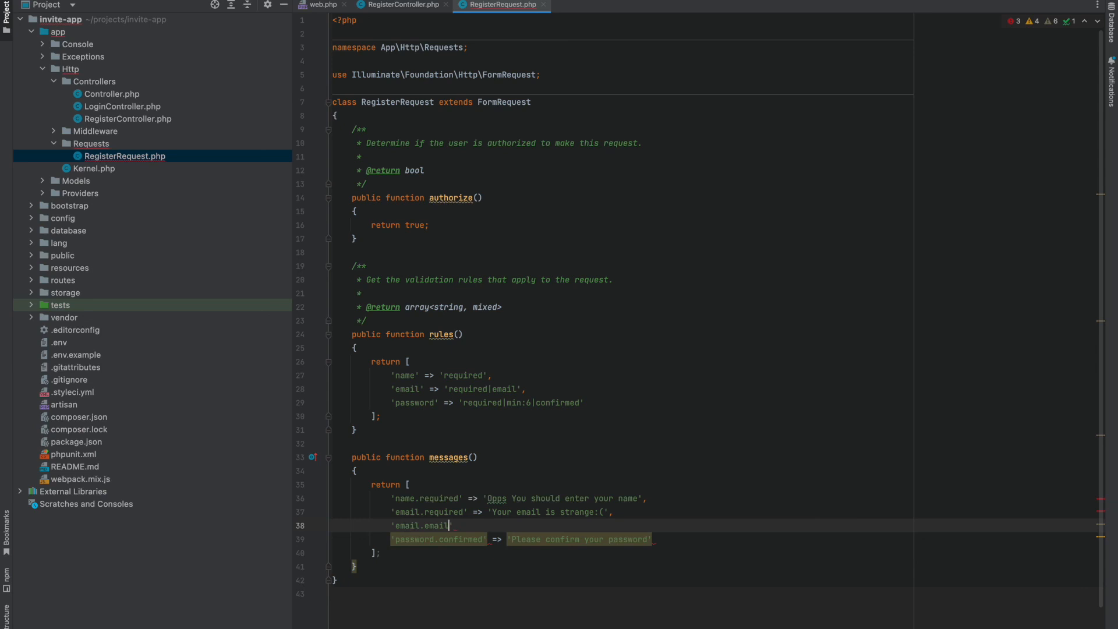
{"action": "type", "text": "=> '"}
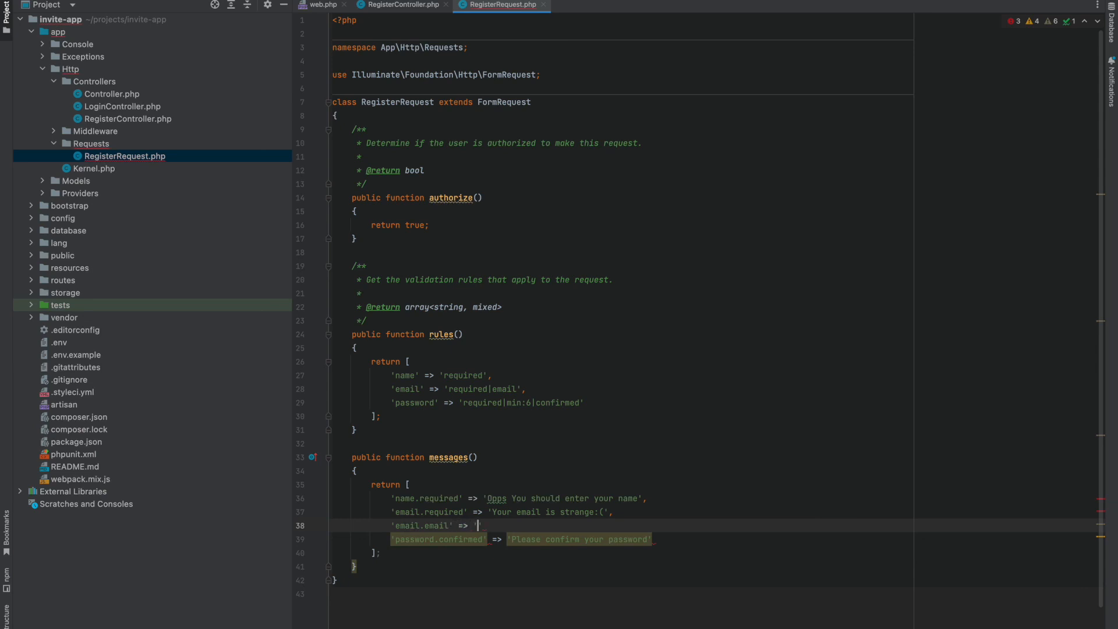
{"action": "type", "text": "Hey there,"}
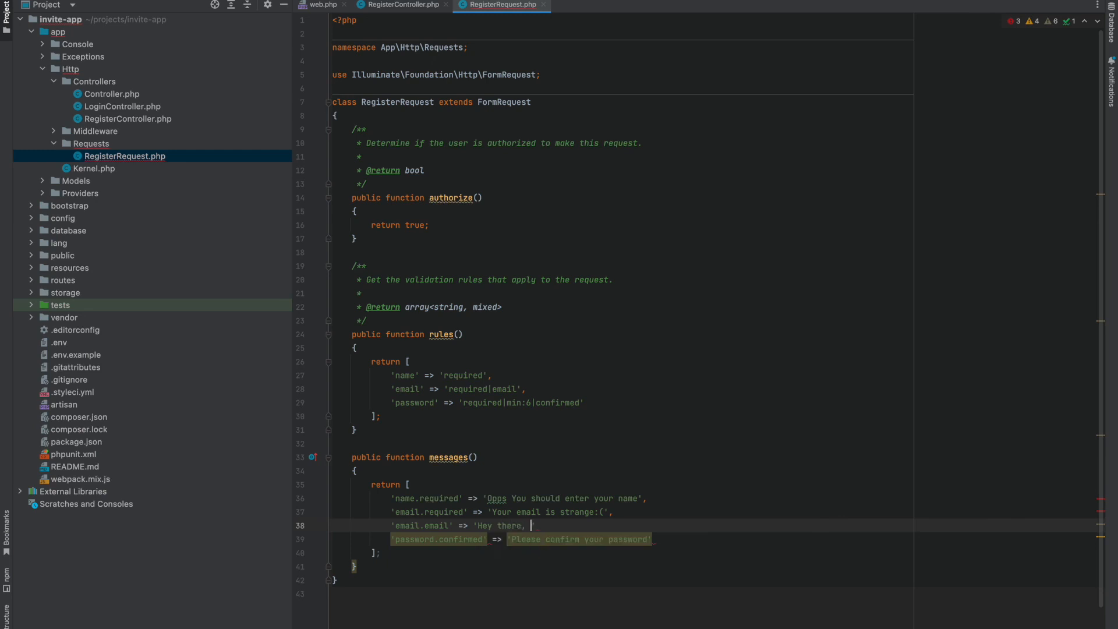
{"action": "type", "text": "what a"}
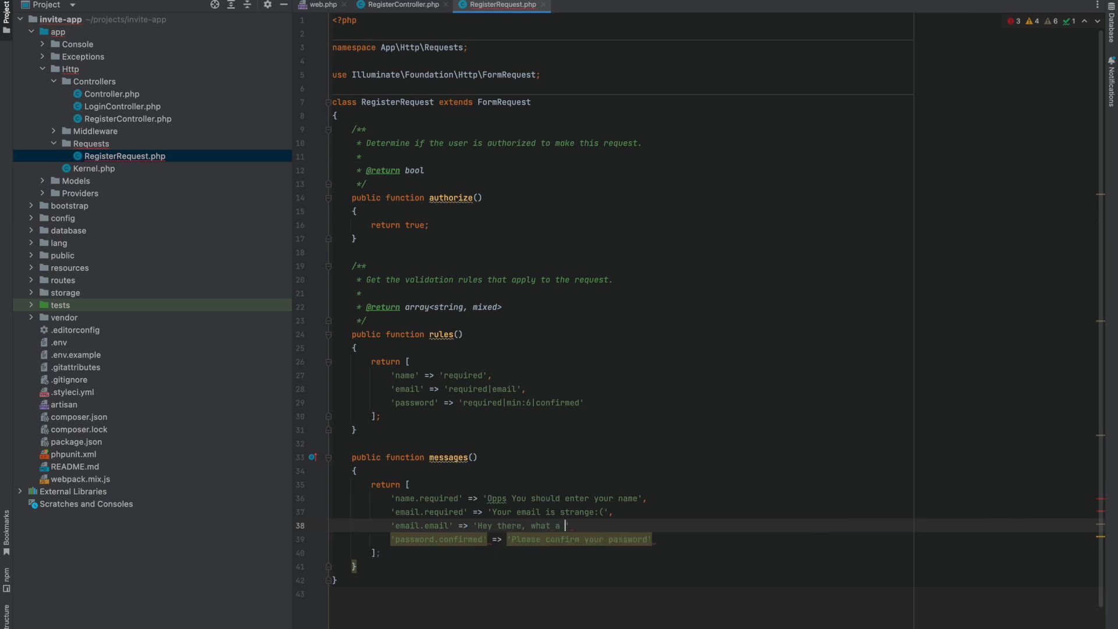
{"action": "type", "text": "bad email'"}
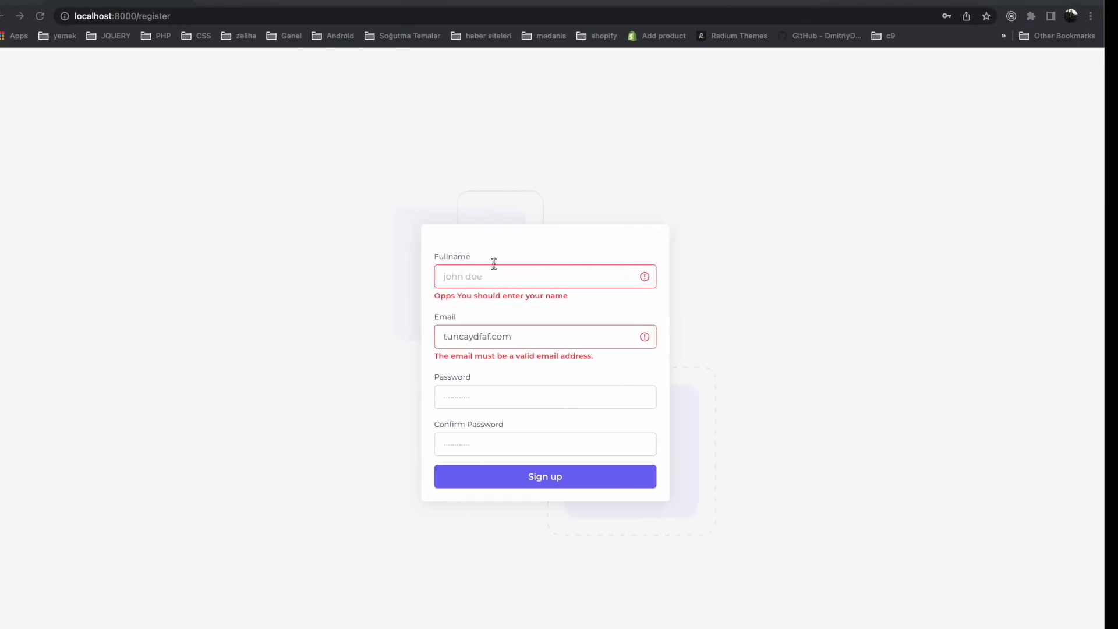
Step: Check the invalid-email error on the Chrome form and return to RegisterController in PhpStorm
{"action": "type", "text": "fdasfas"}
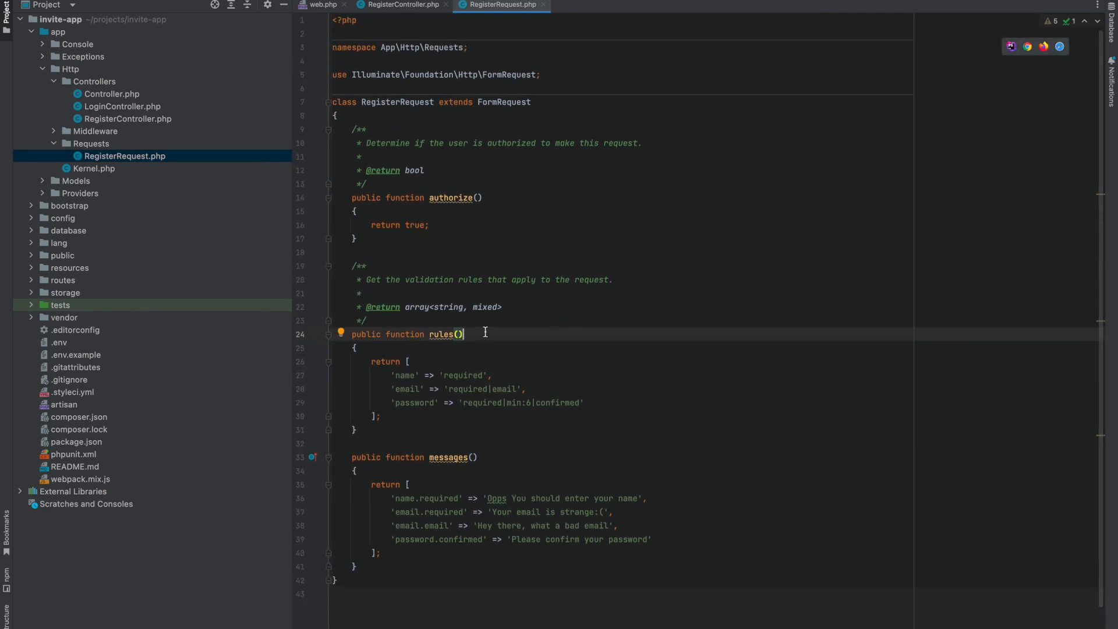
{"action": "left_click", "coordinate": [401, 5]}
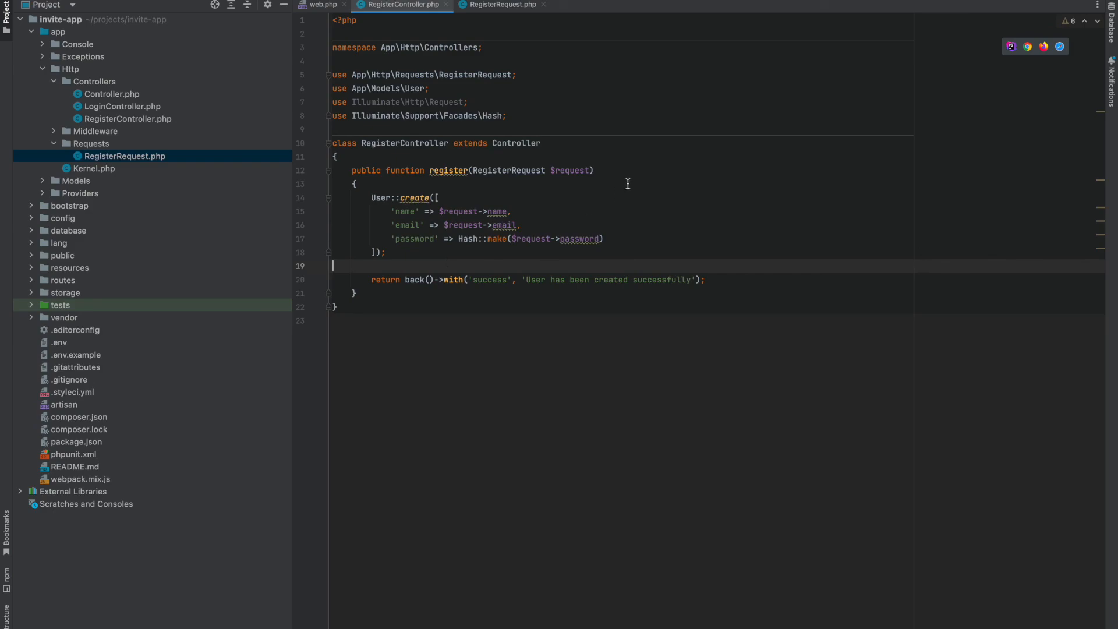